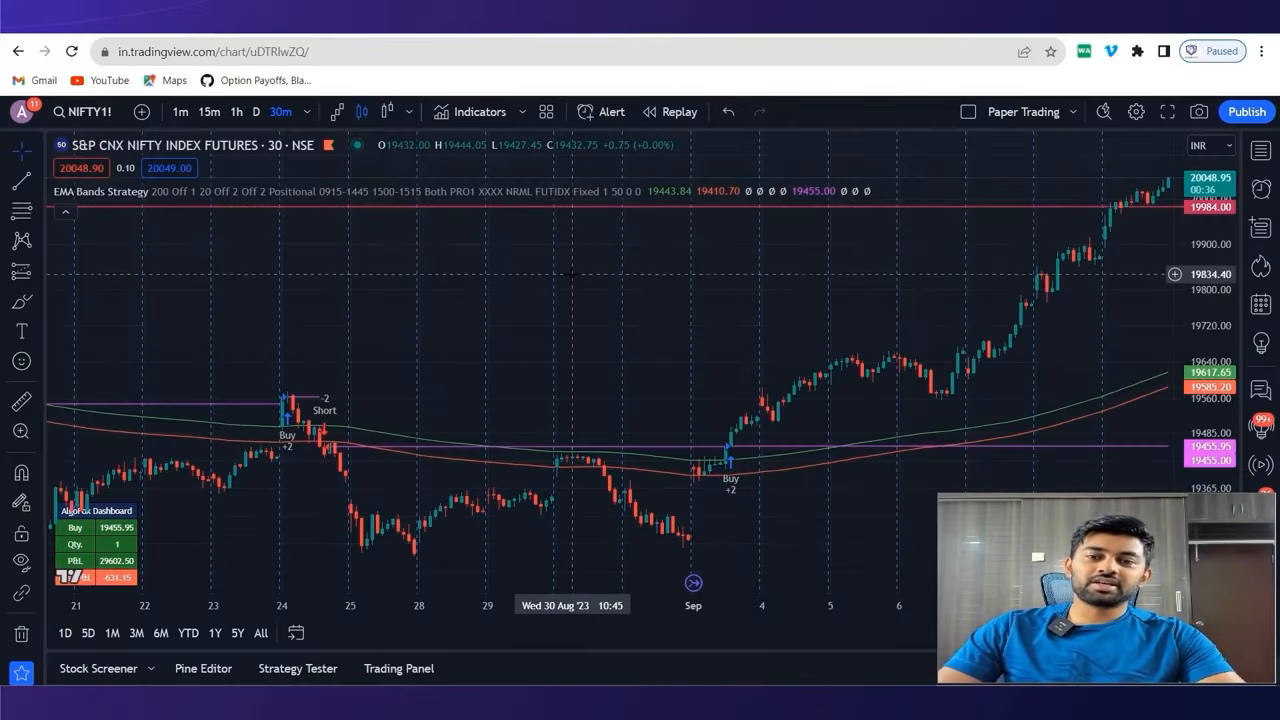
mouse_move(624, 388)
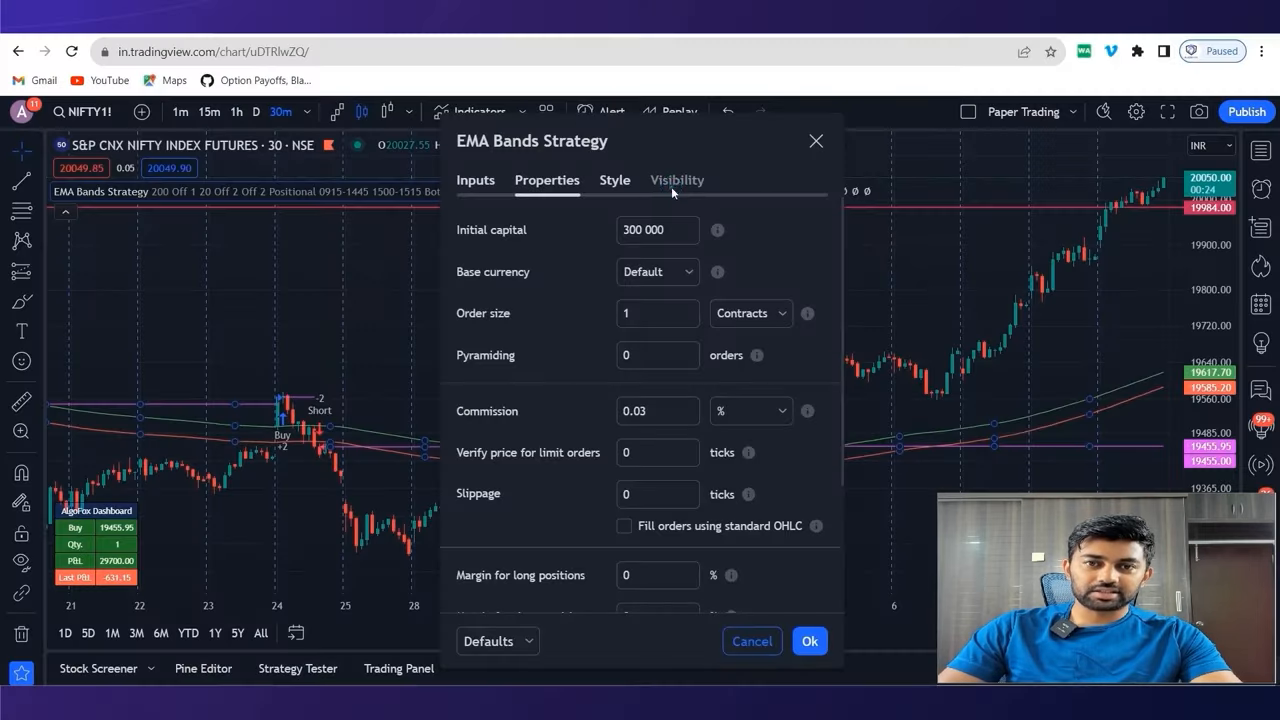
Review the strategy's plot colours in Style, then close the EMA Bands Strategy settings
click(614, 180)
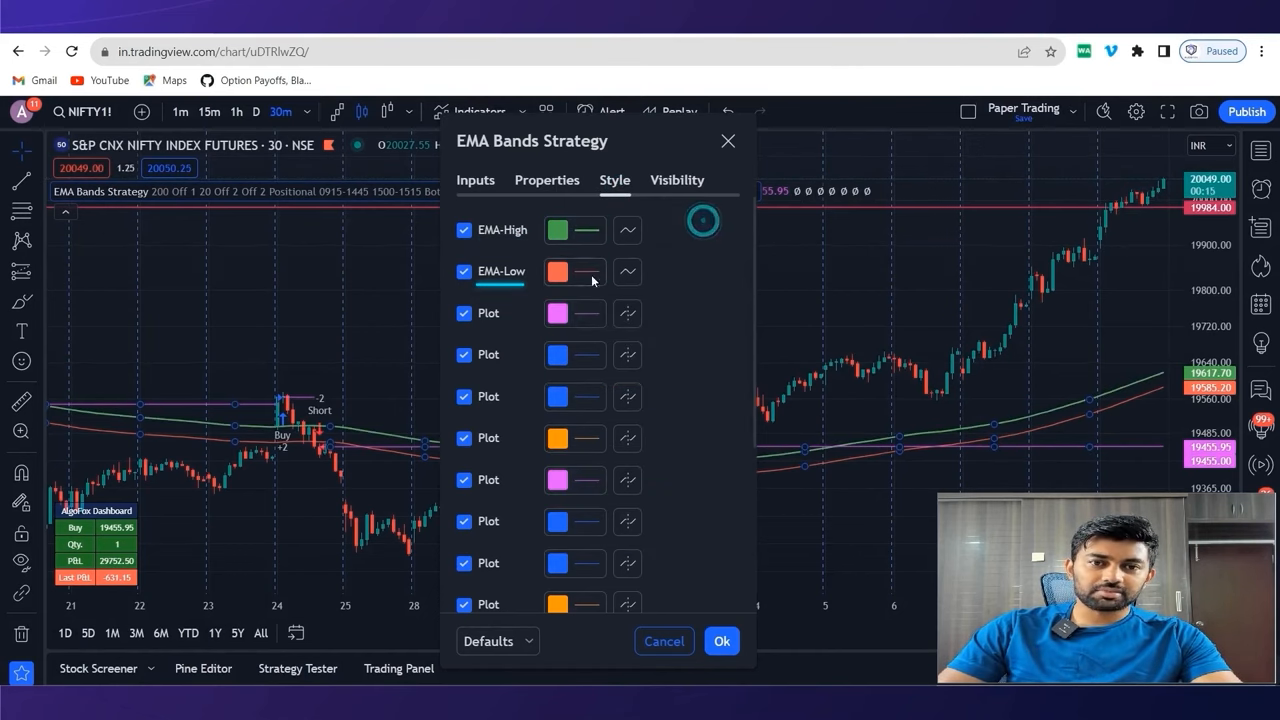
click(556, 272)
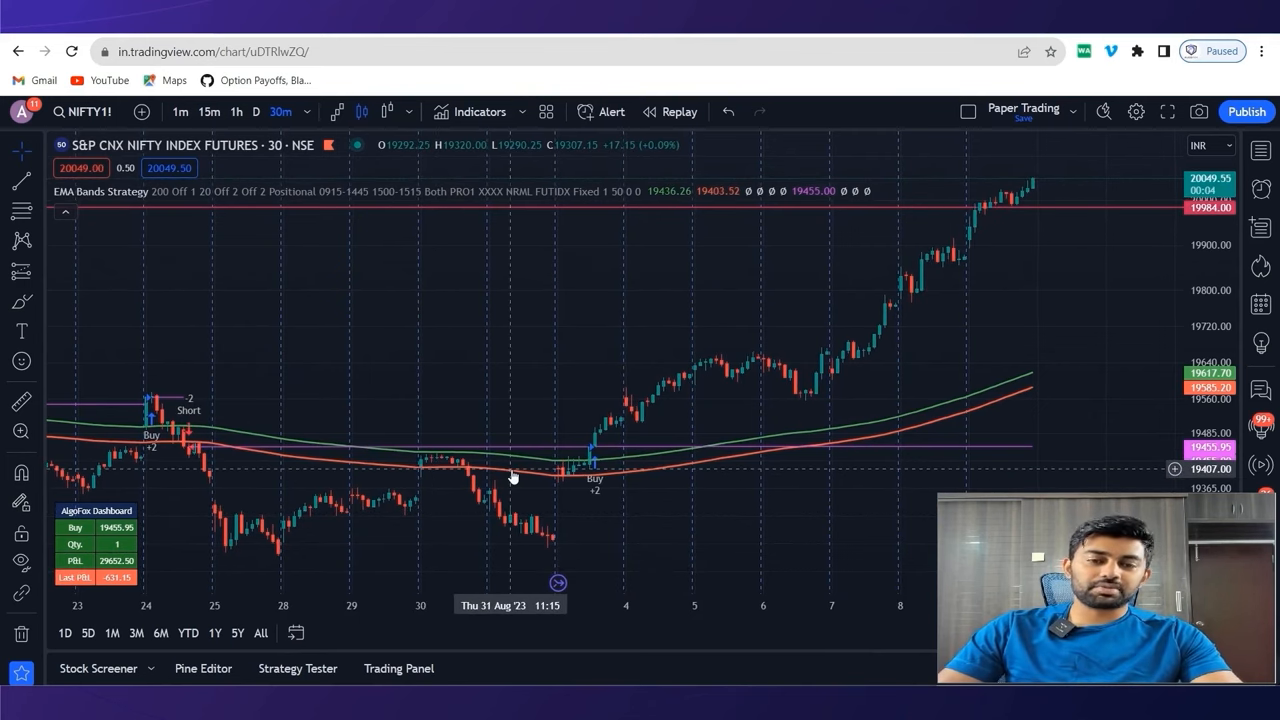
mouse_move(588, 456)
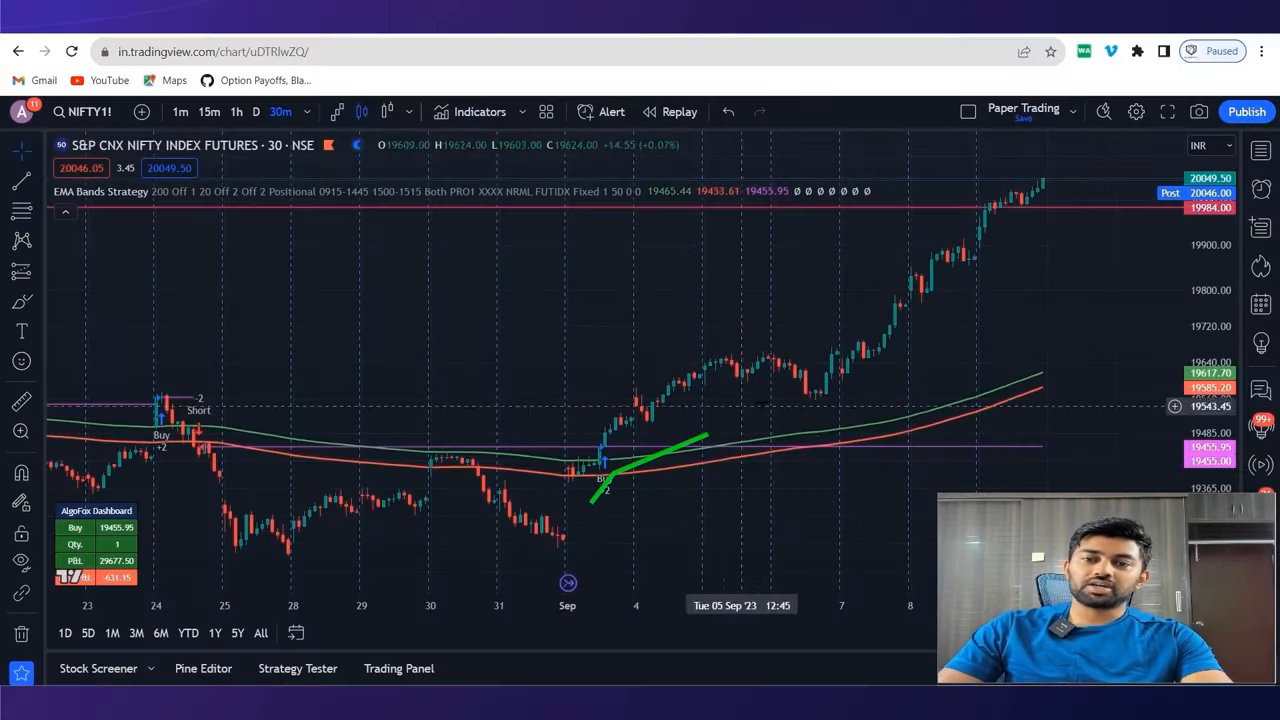
drag(710, 436, 1050, 184)
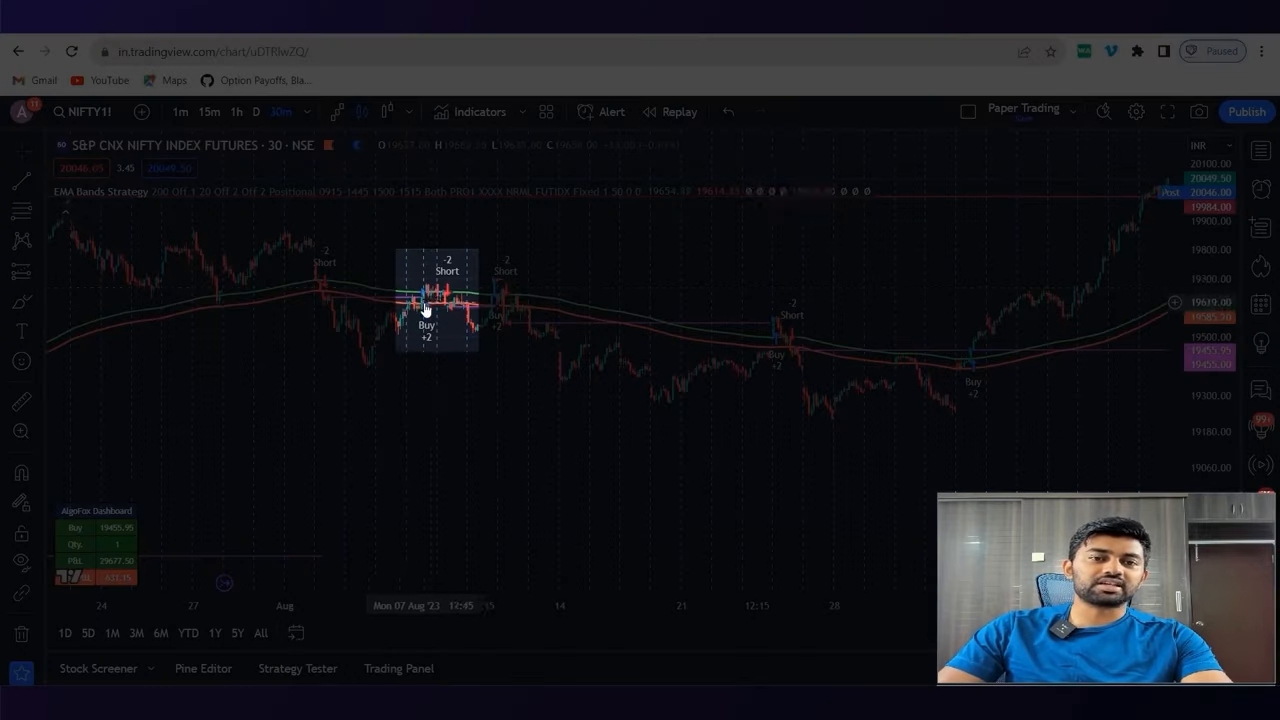
click(436, 300)
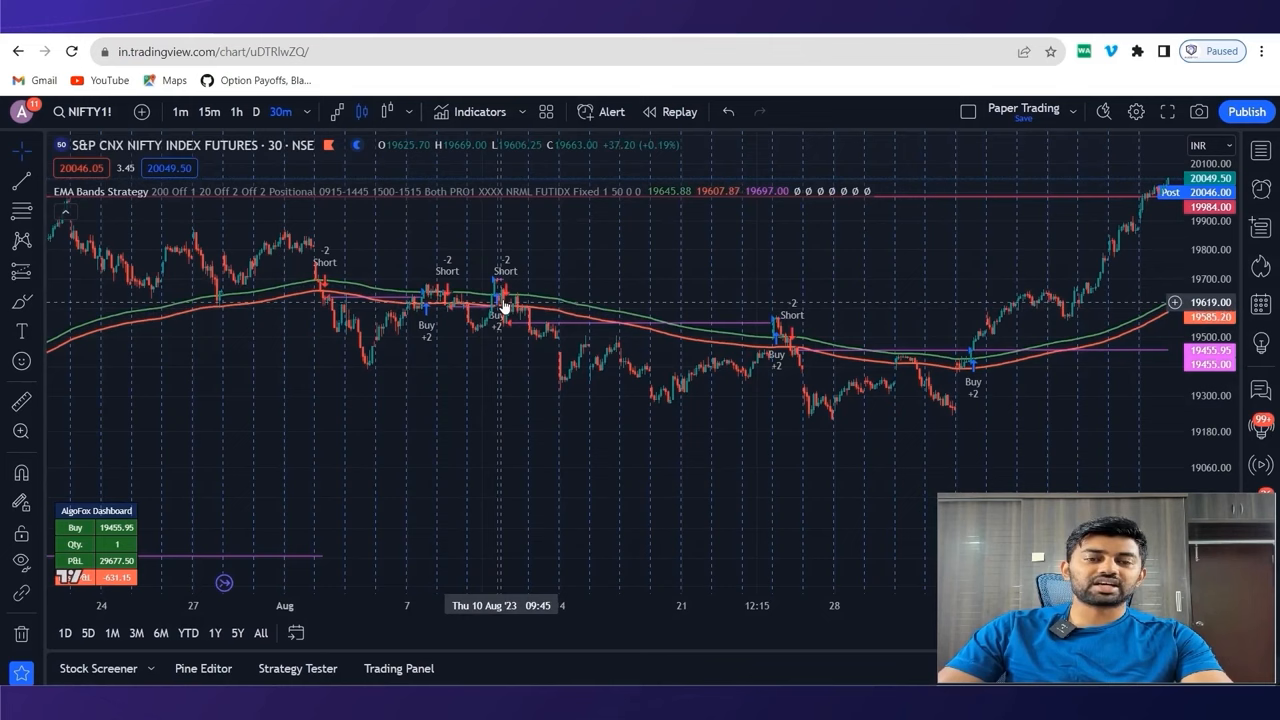
mouse_move(358, 332)
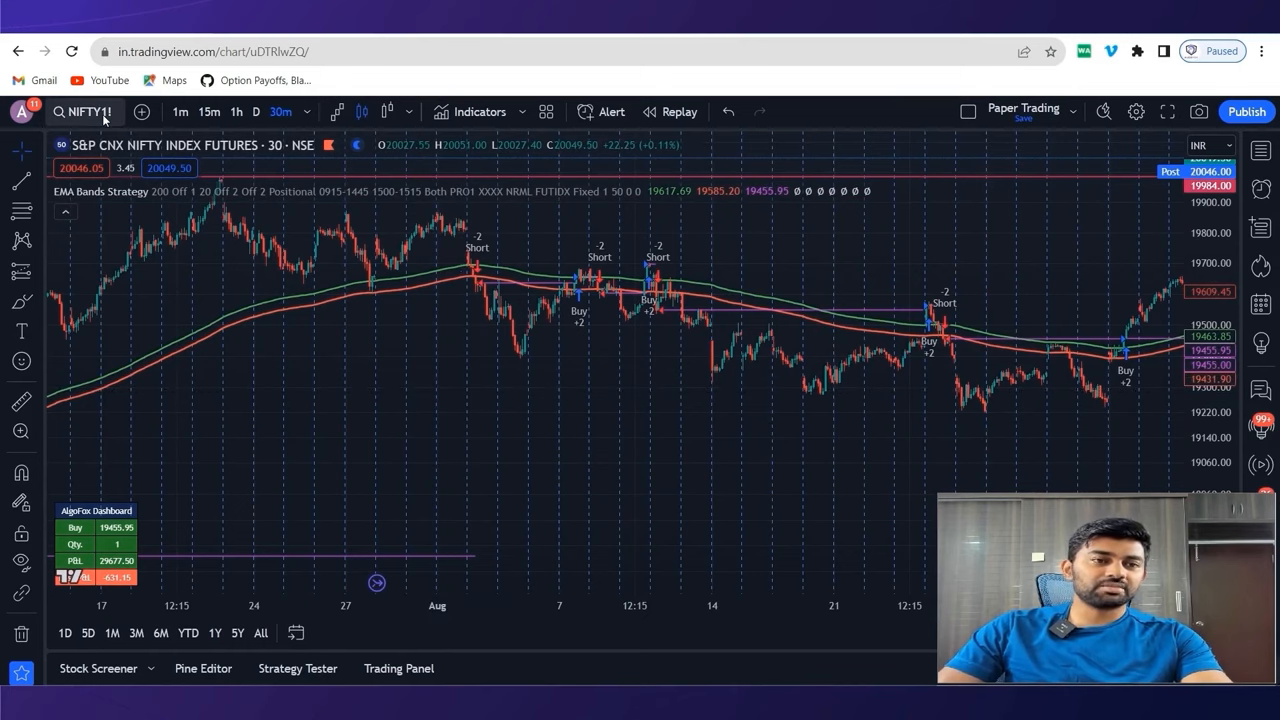
mouse_move(256, 360)
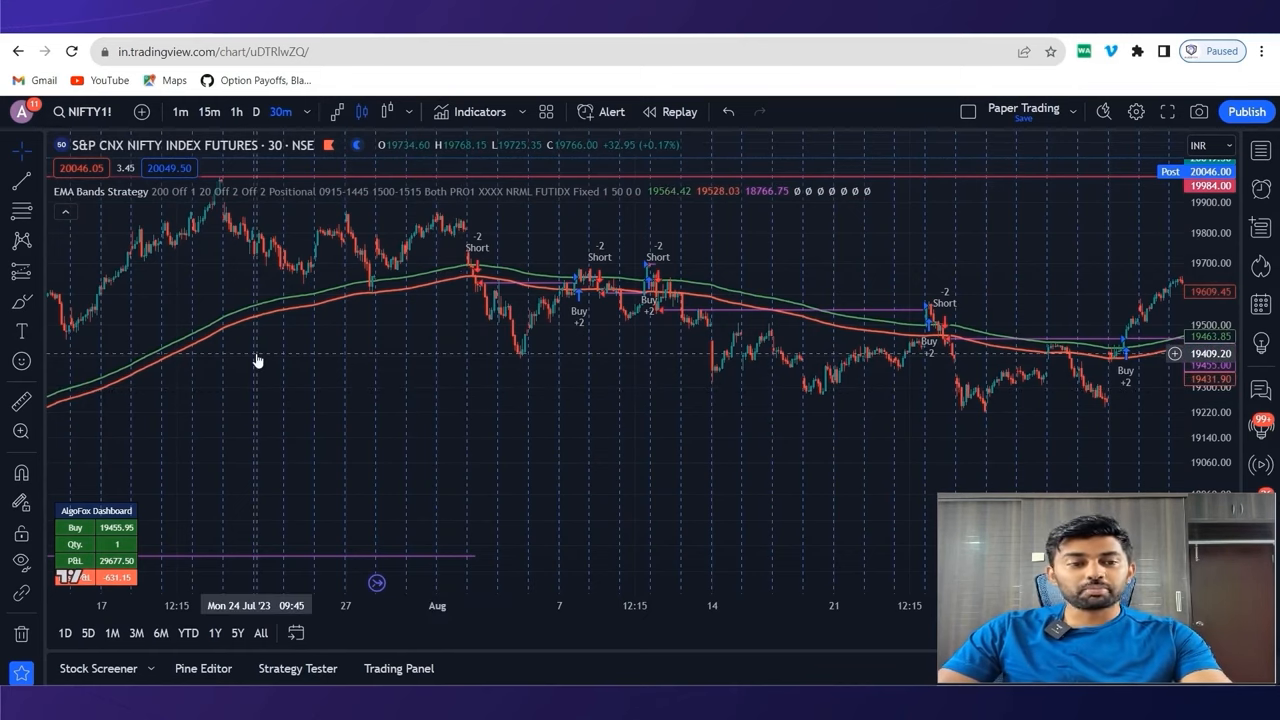
mouse_move(288, 378)
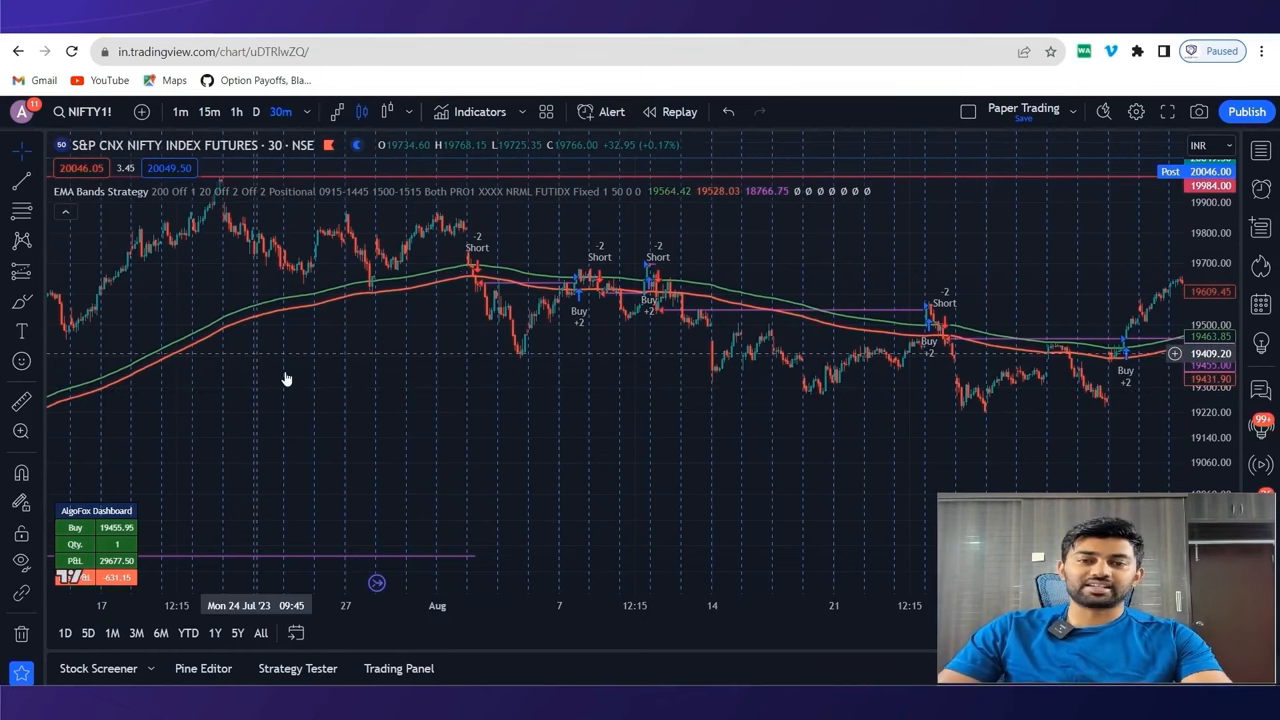
click(296, 668)
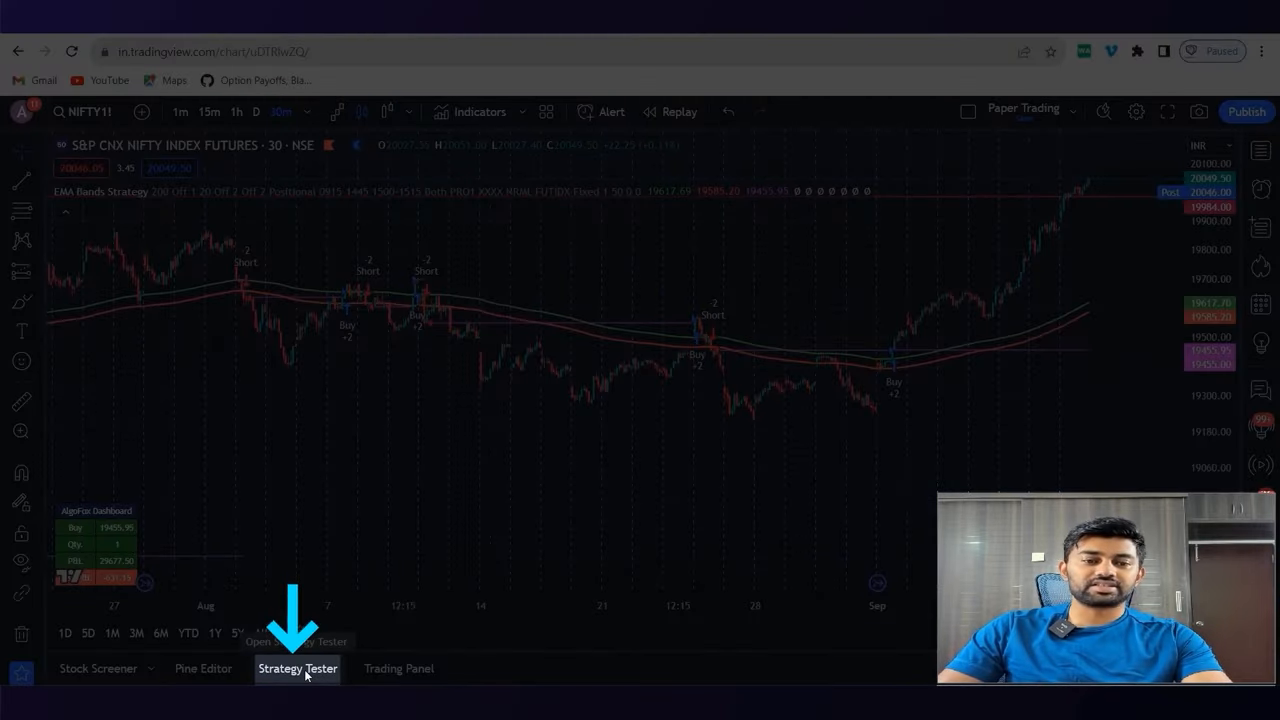
Show the Strategy Tester overview (207 trades, 22.22% profitable) and reopen the strategy inputs
click(296, 668)
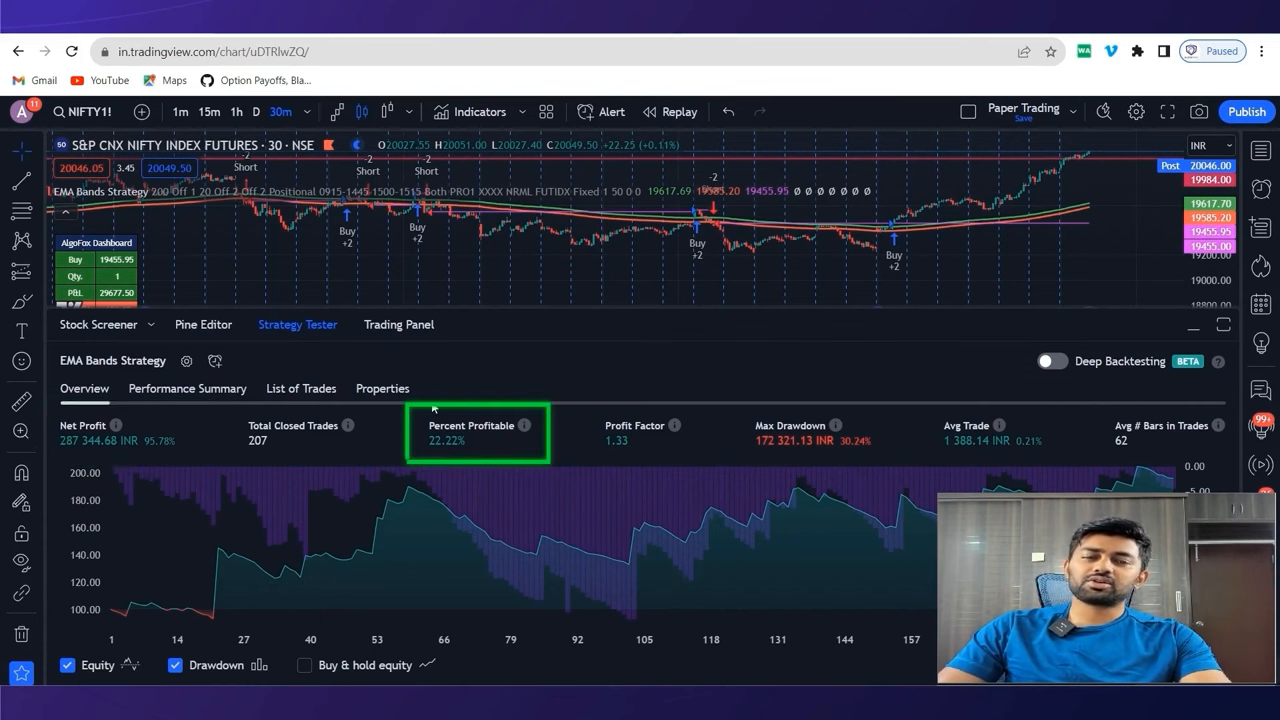
mouse_move(466, 476)
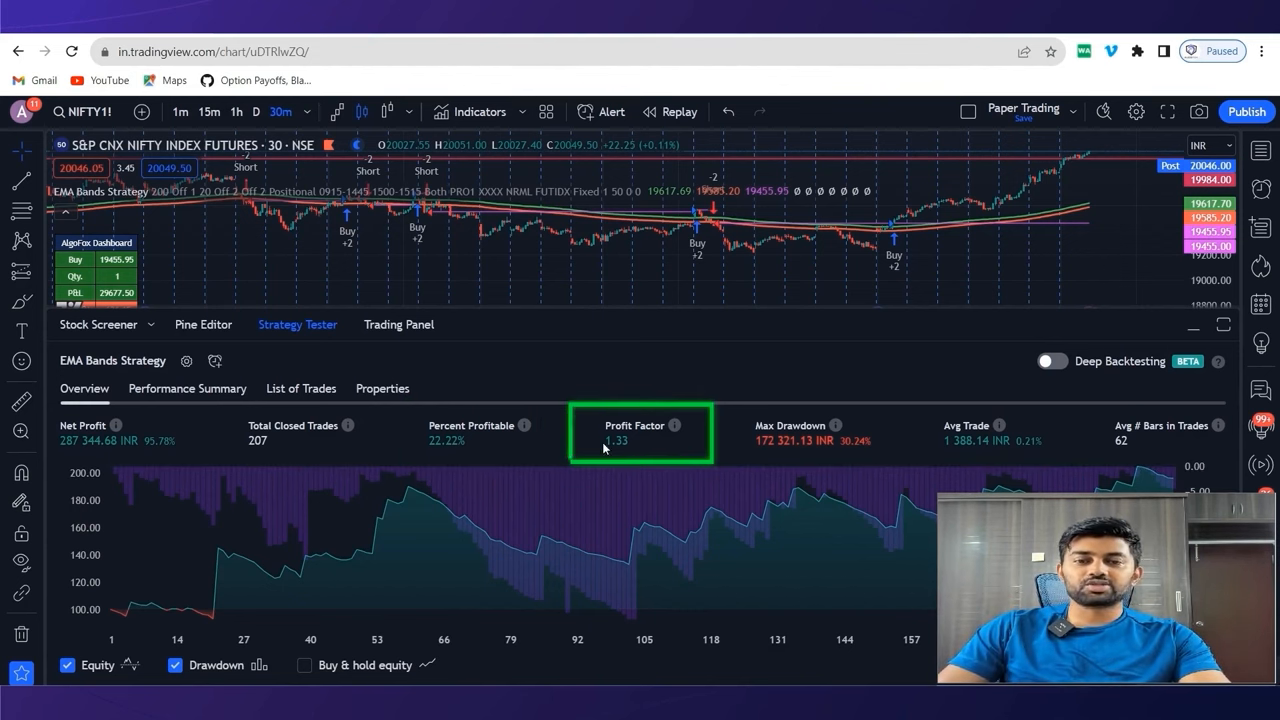
mouse_move(792, 436)
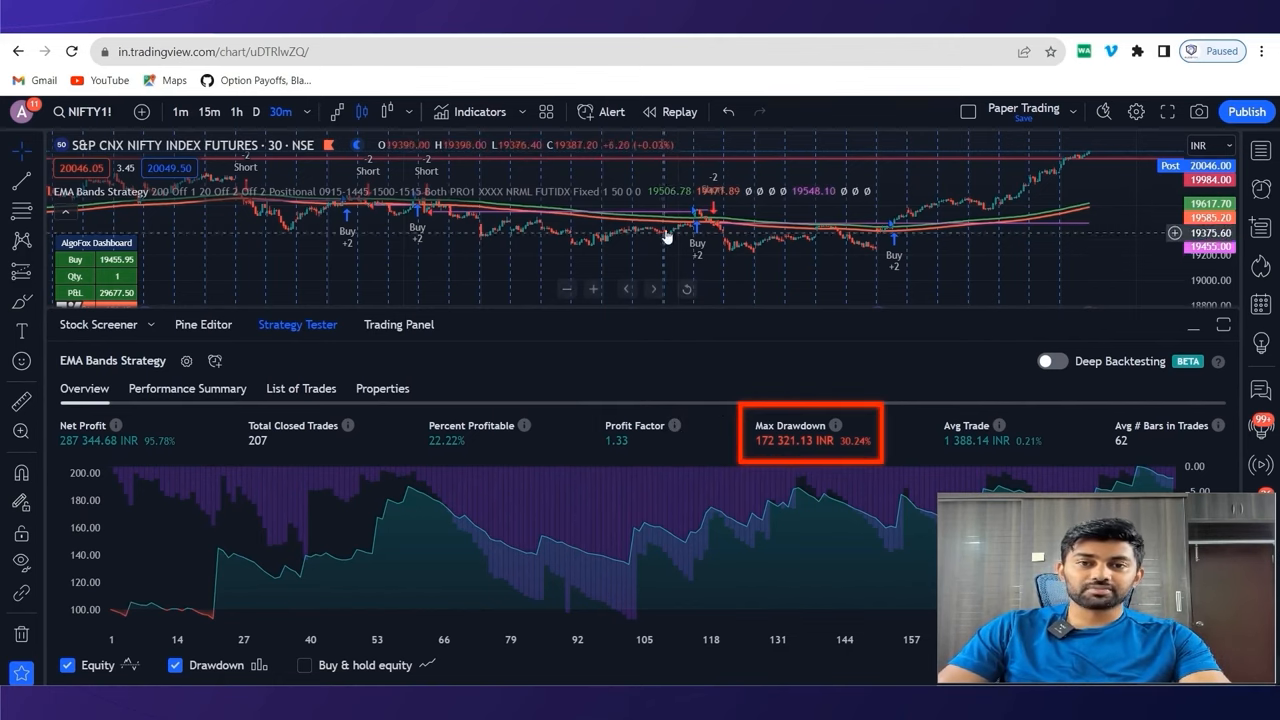
click(186, 360)
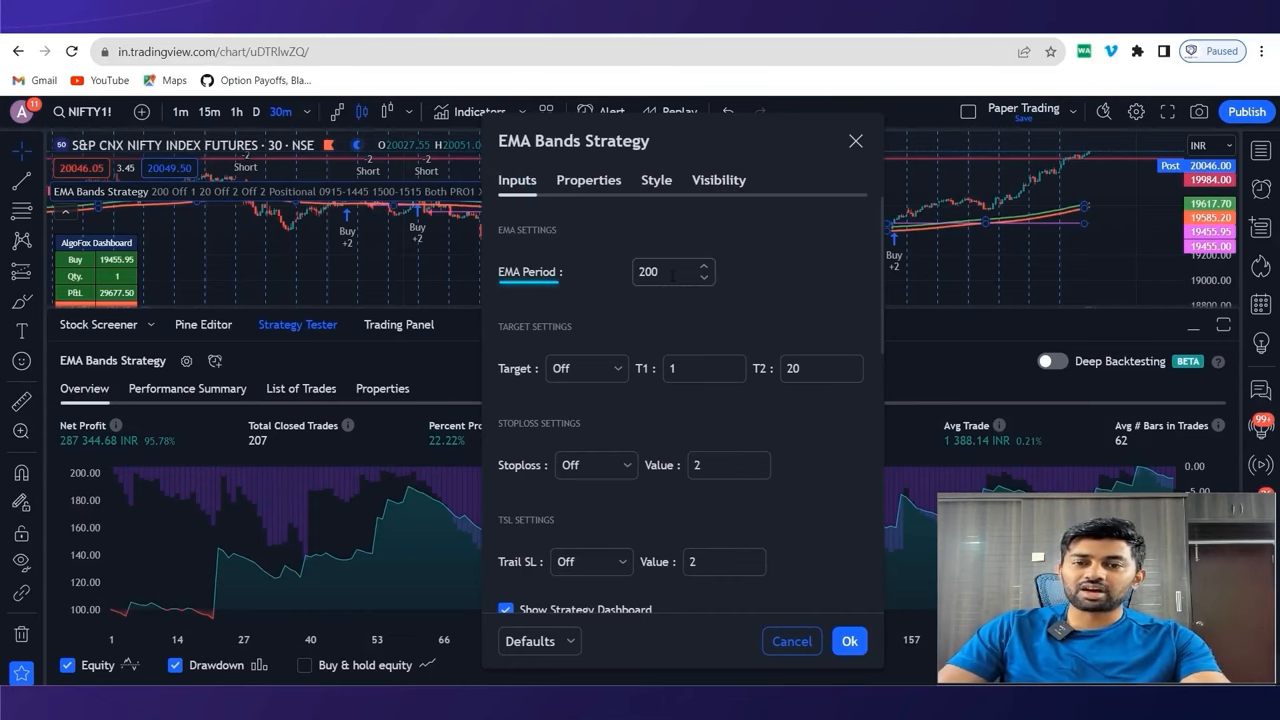
Review the EMA period, target, stoploss and trailing stoploss choices, keeping stoploss and trail off
click(672, 272)
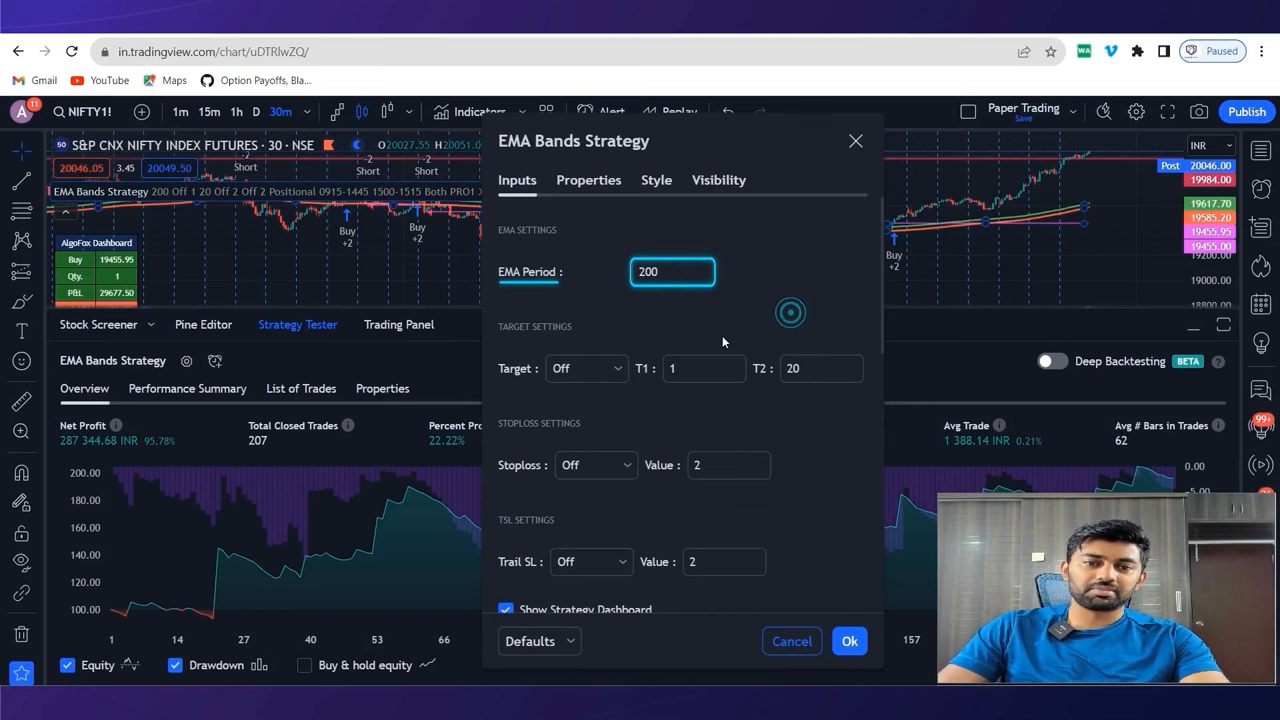
click(704, 368)
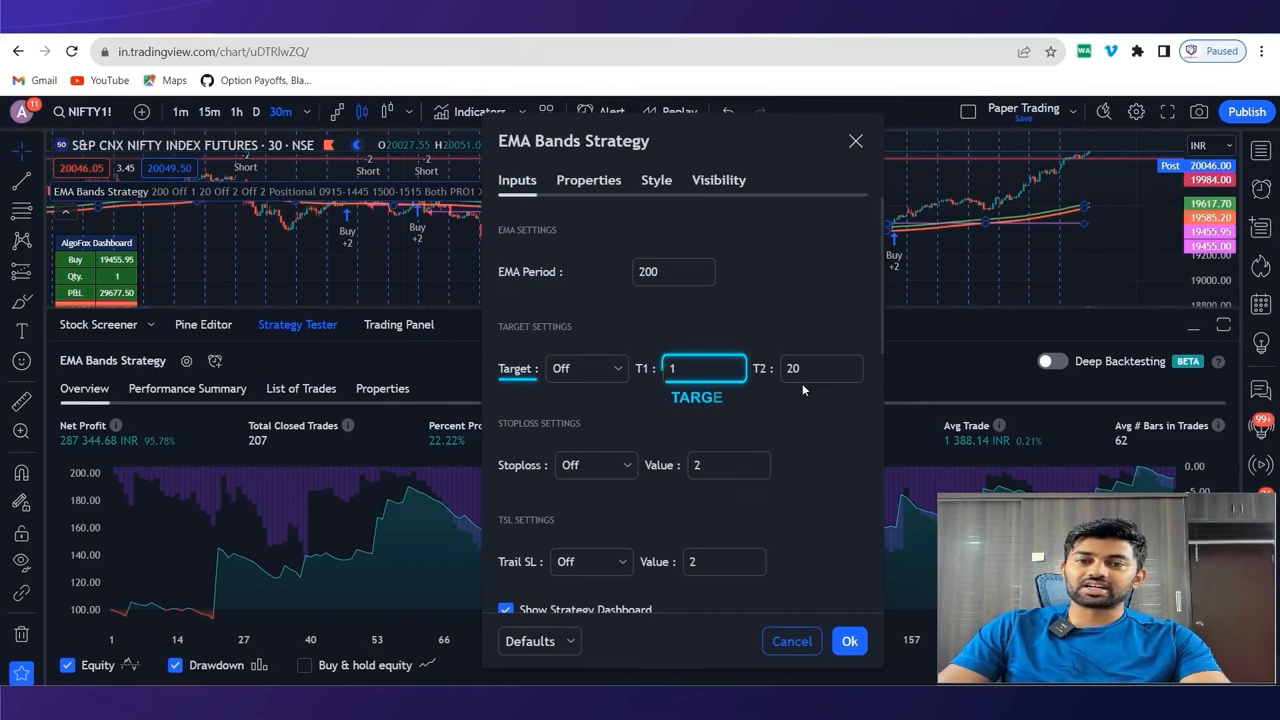
click(584, 368)
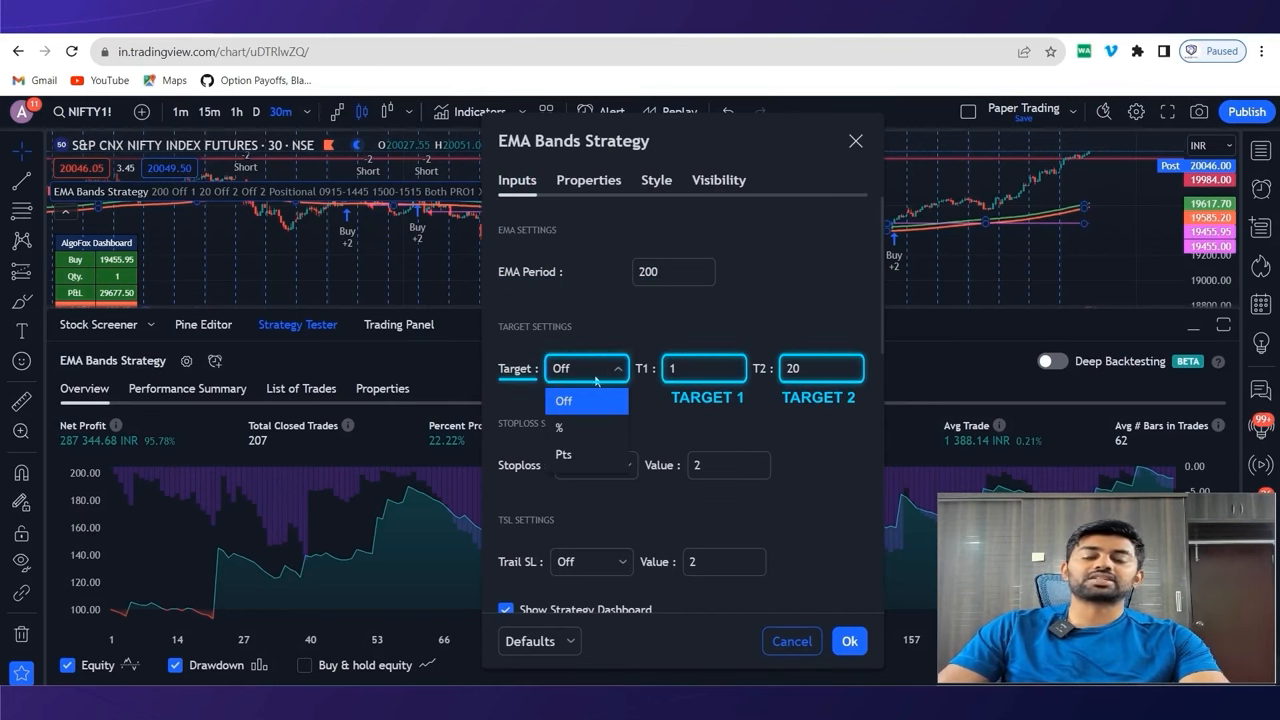
mouse_move(586, 428)
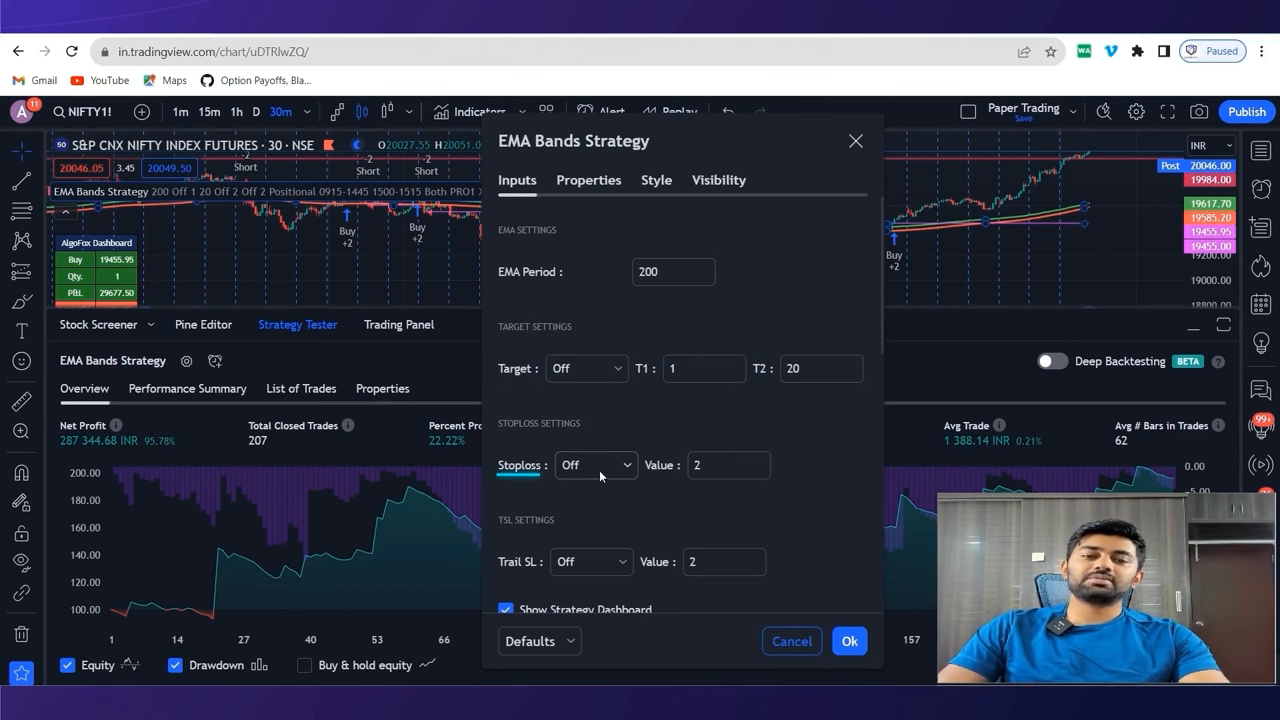
click(596, 464)
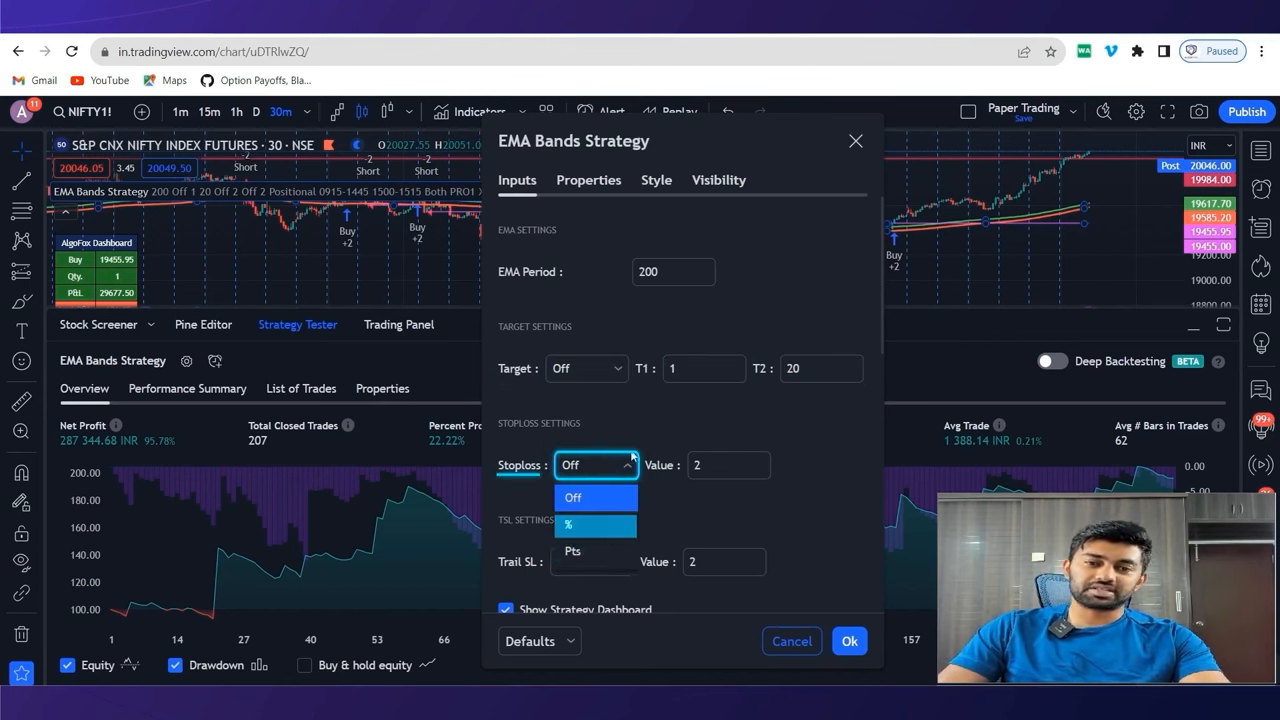
click(572, 496)
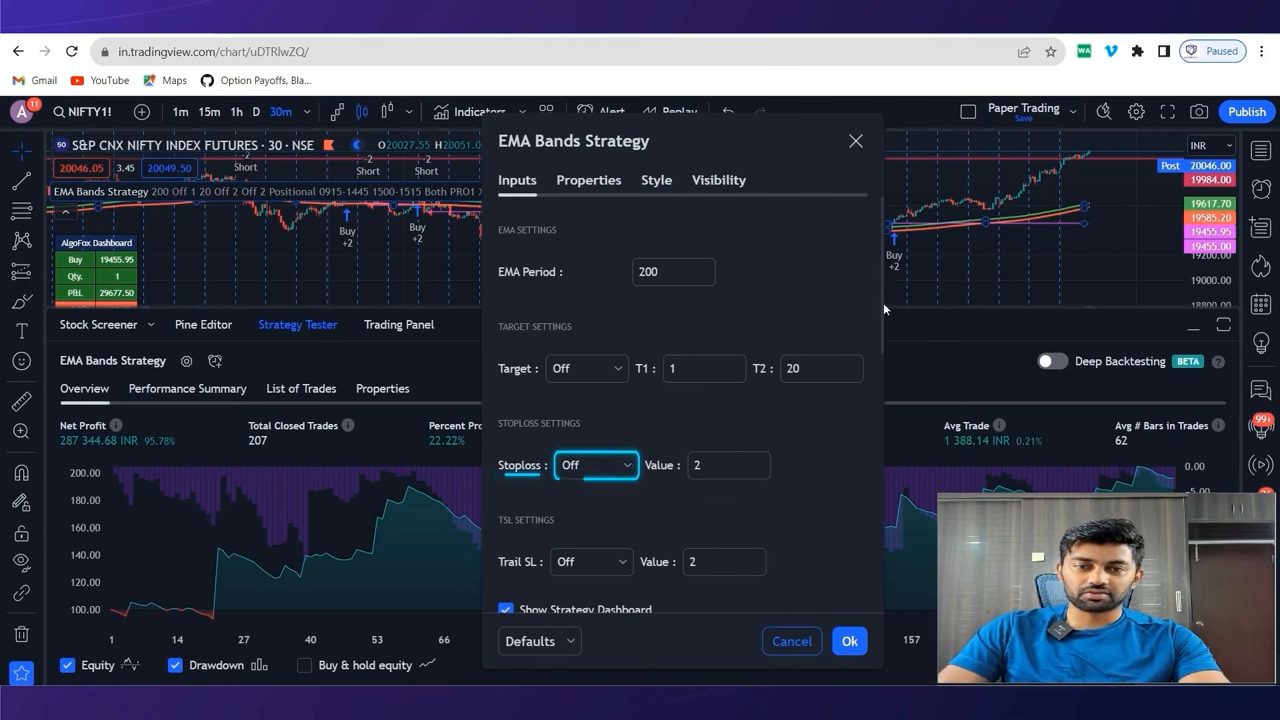
click(590, 412)
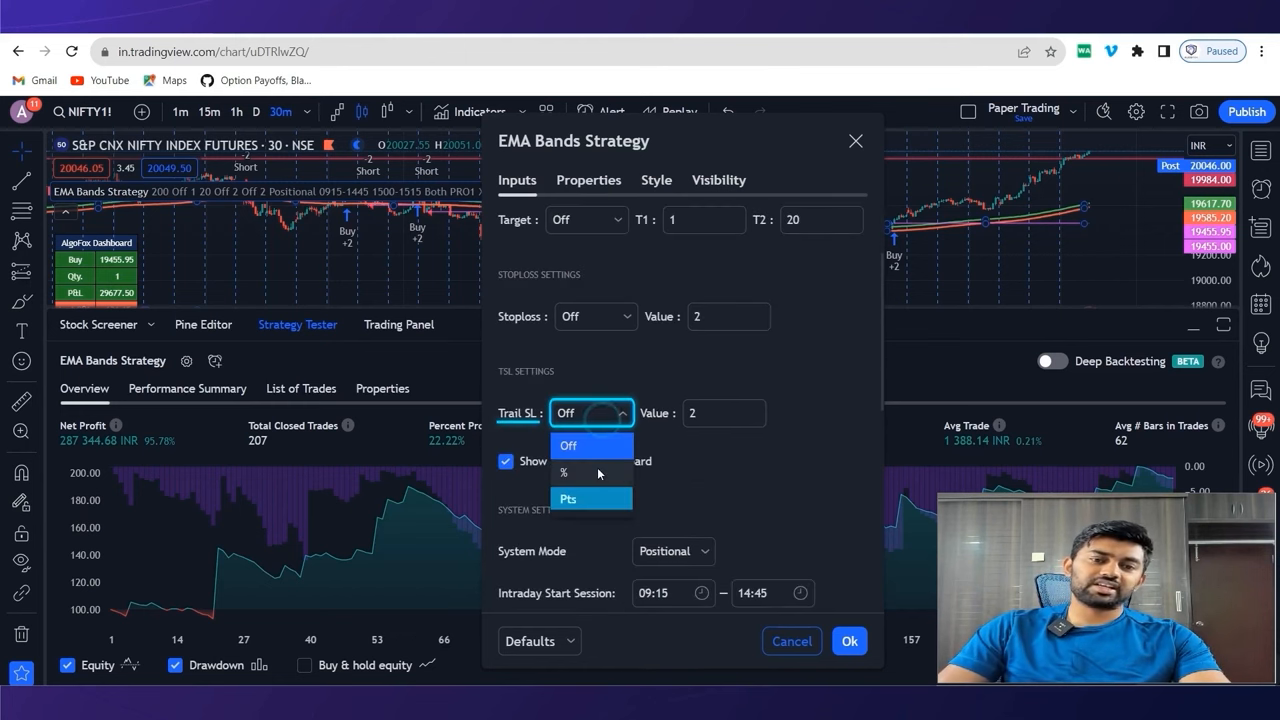
mouse_move(588, 444)
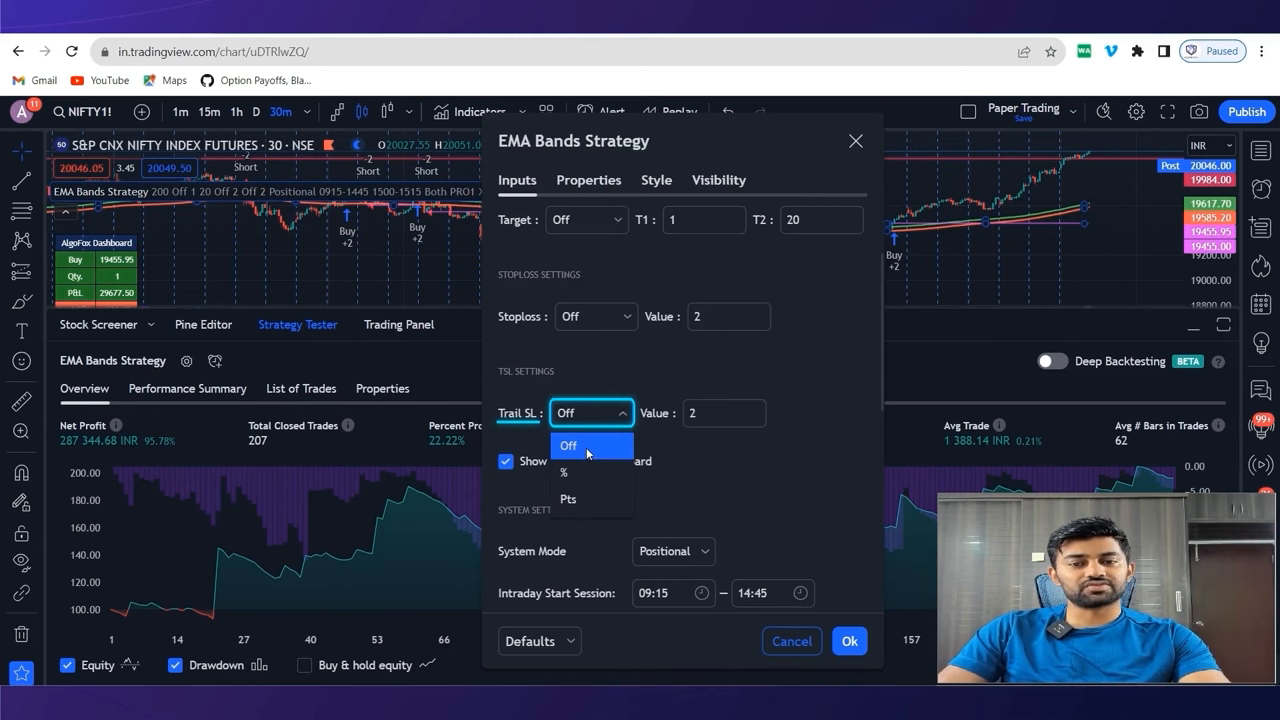
click(568, 444)
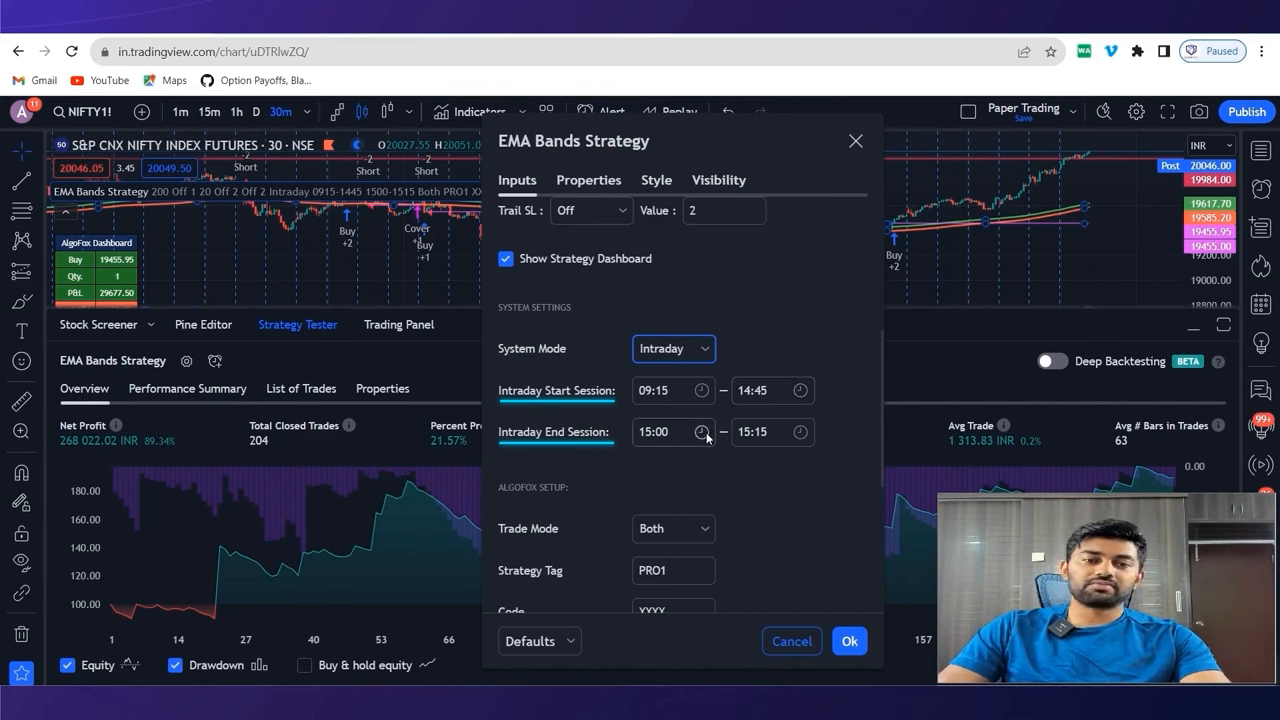
Keep trade mode on both long and short and set System Mode to Intraday
click(672, 528)
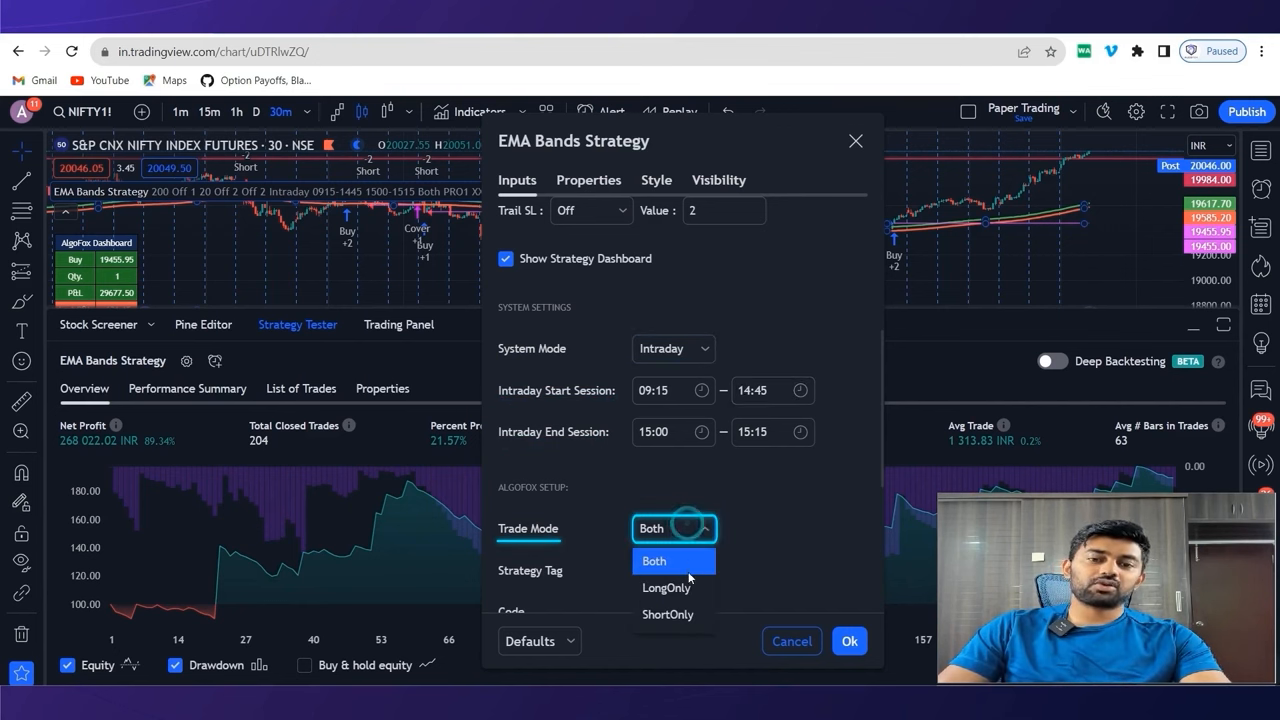
click(654, 560)
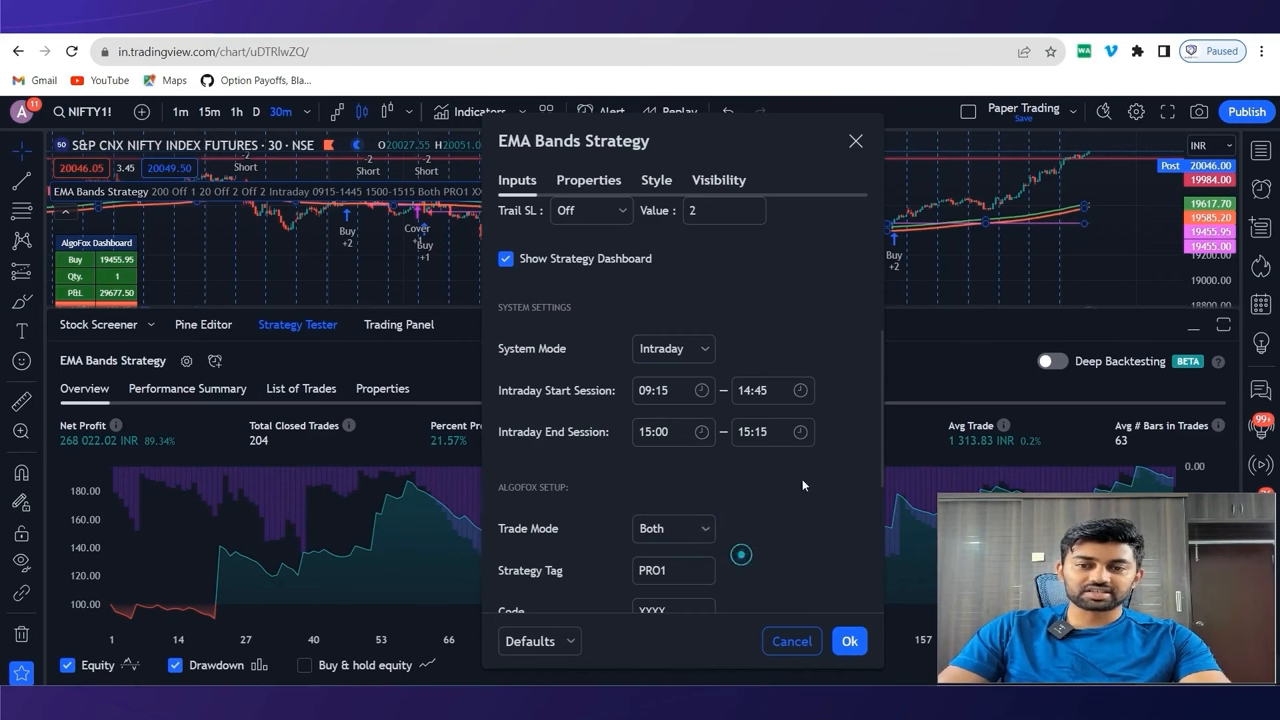
scroll(down, 3)
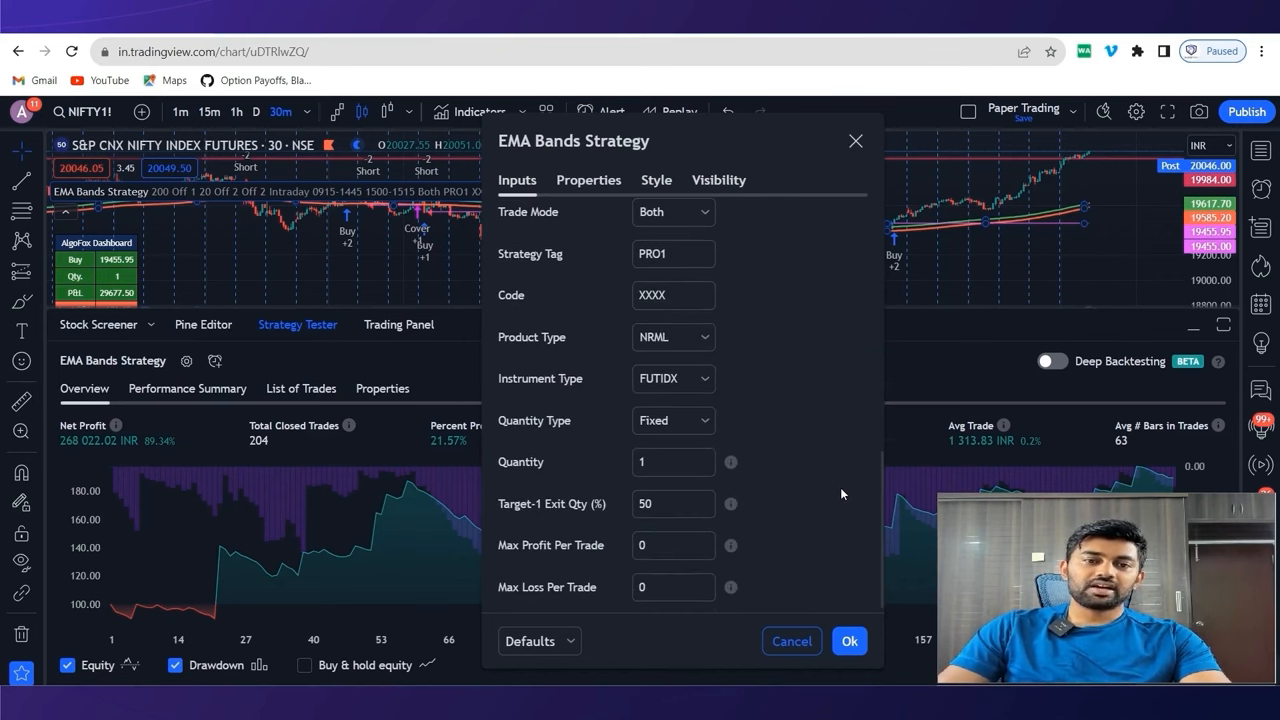
click(672, 378)
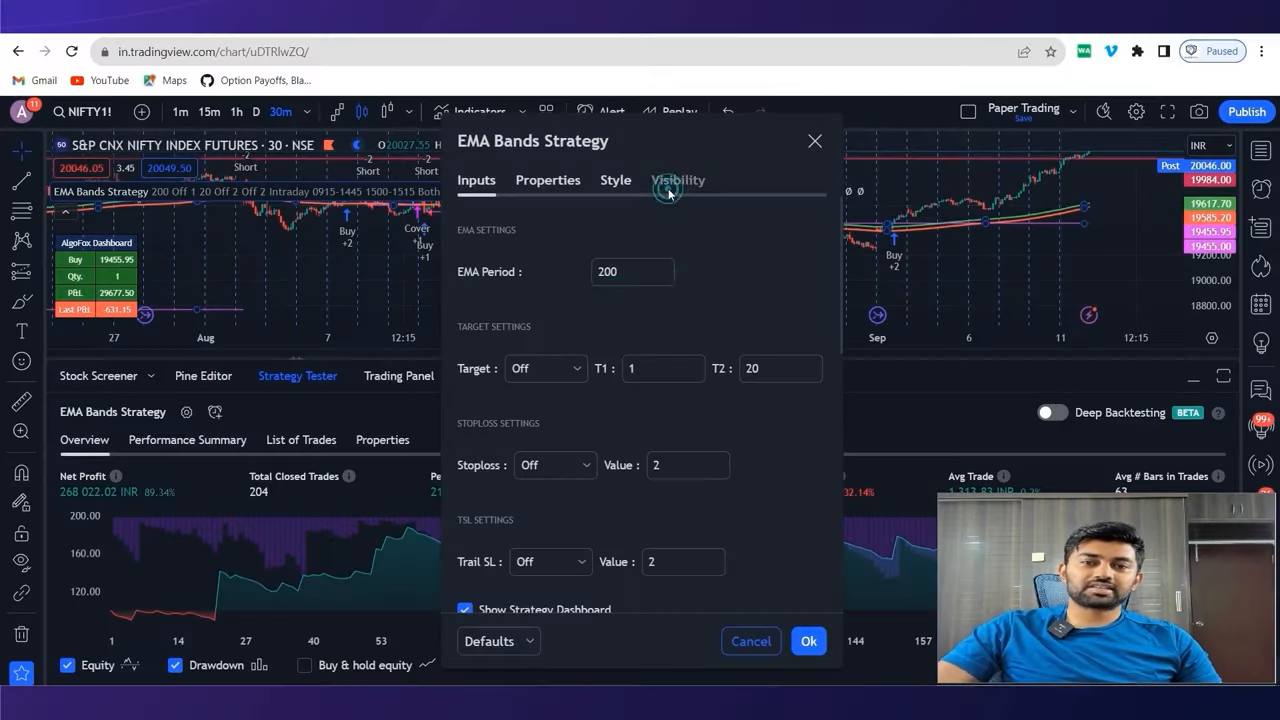
Lower the EMA period to 100 and switch System Mode to Positional
click(632, 272)
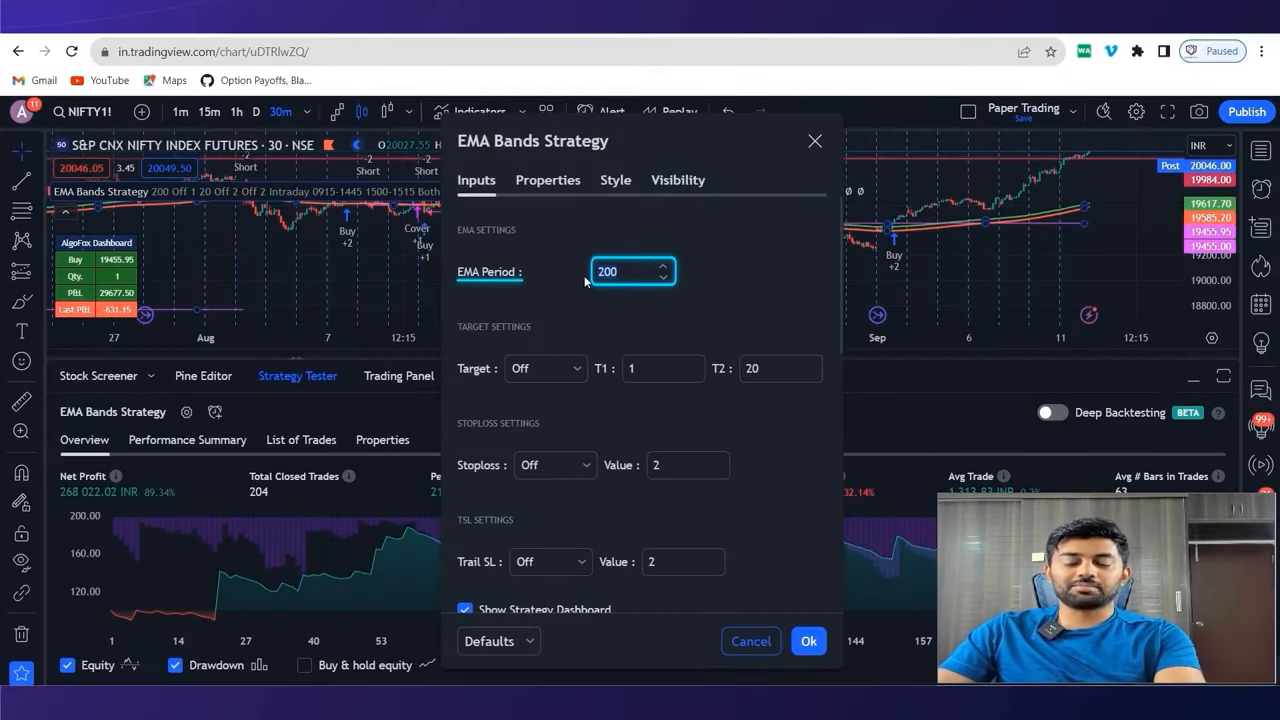
text(100)
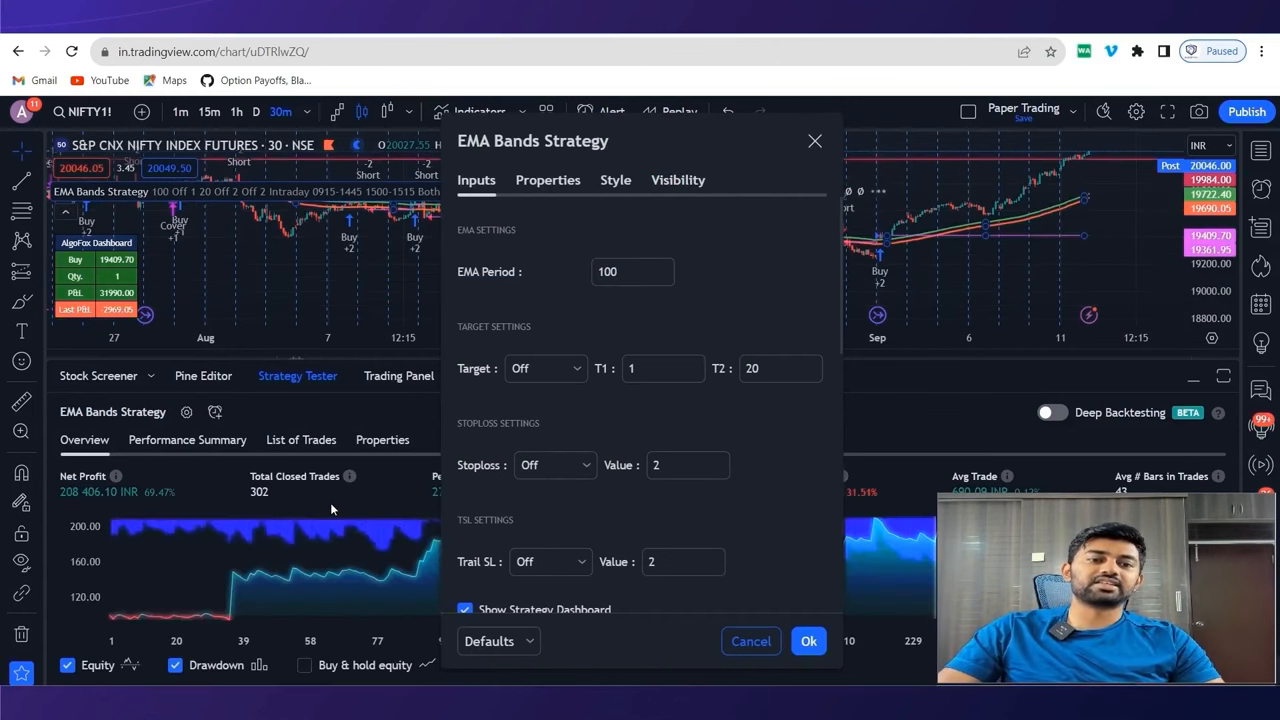
click(808, 640)
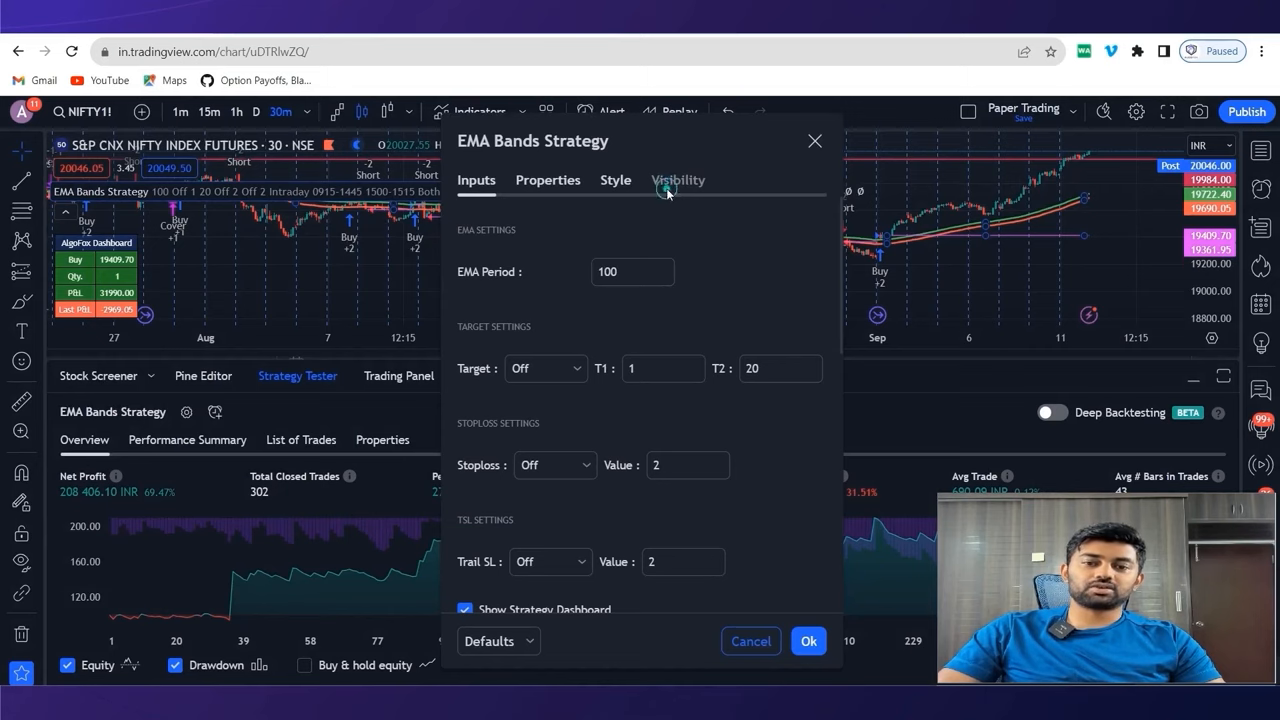
scroll(down, 3)
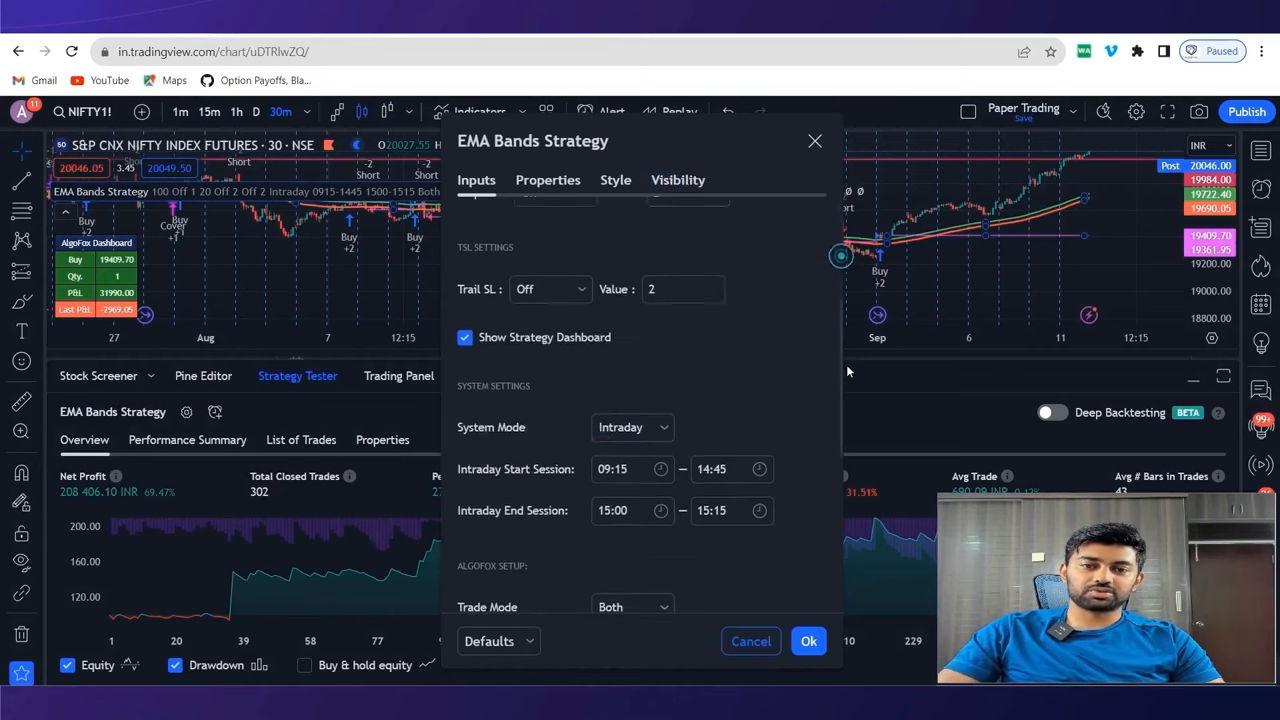
click(632, 428)
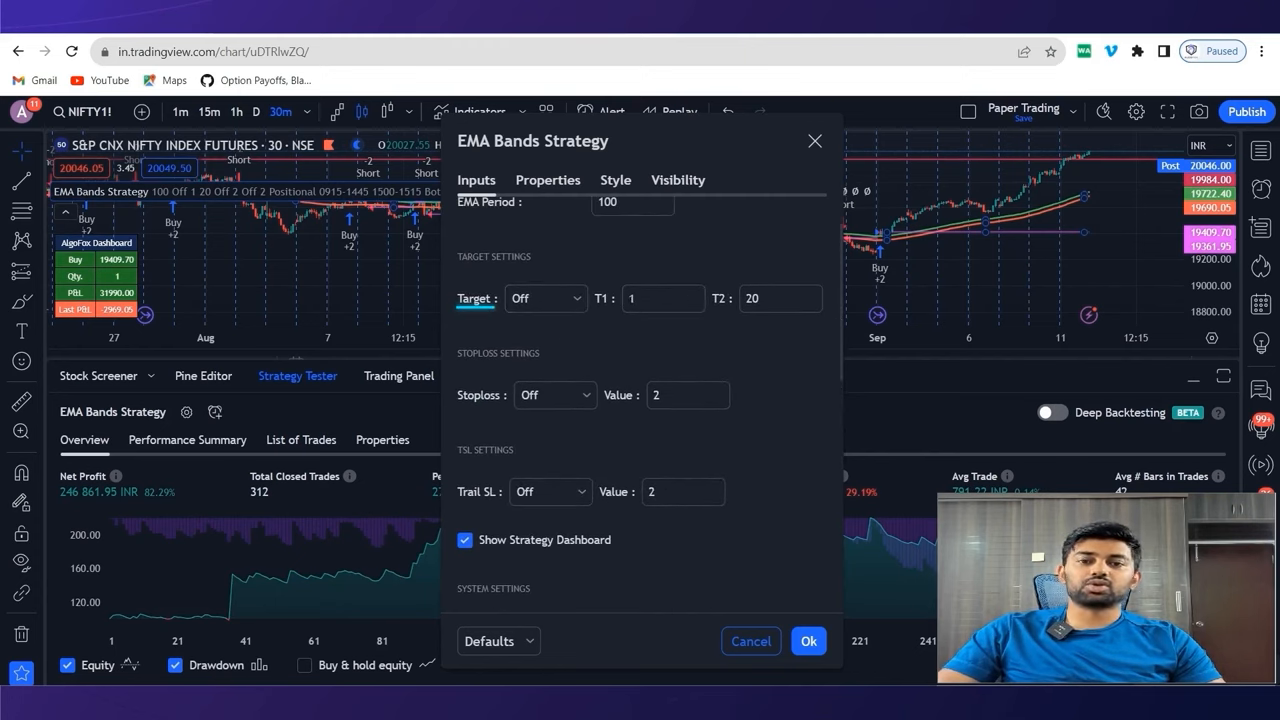
Set percentage targets 1 and 3, a 2% stoploss and 1% trailing stop, then apply
click(662, 298)
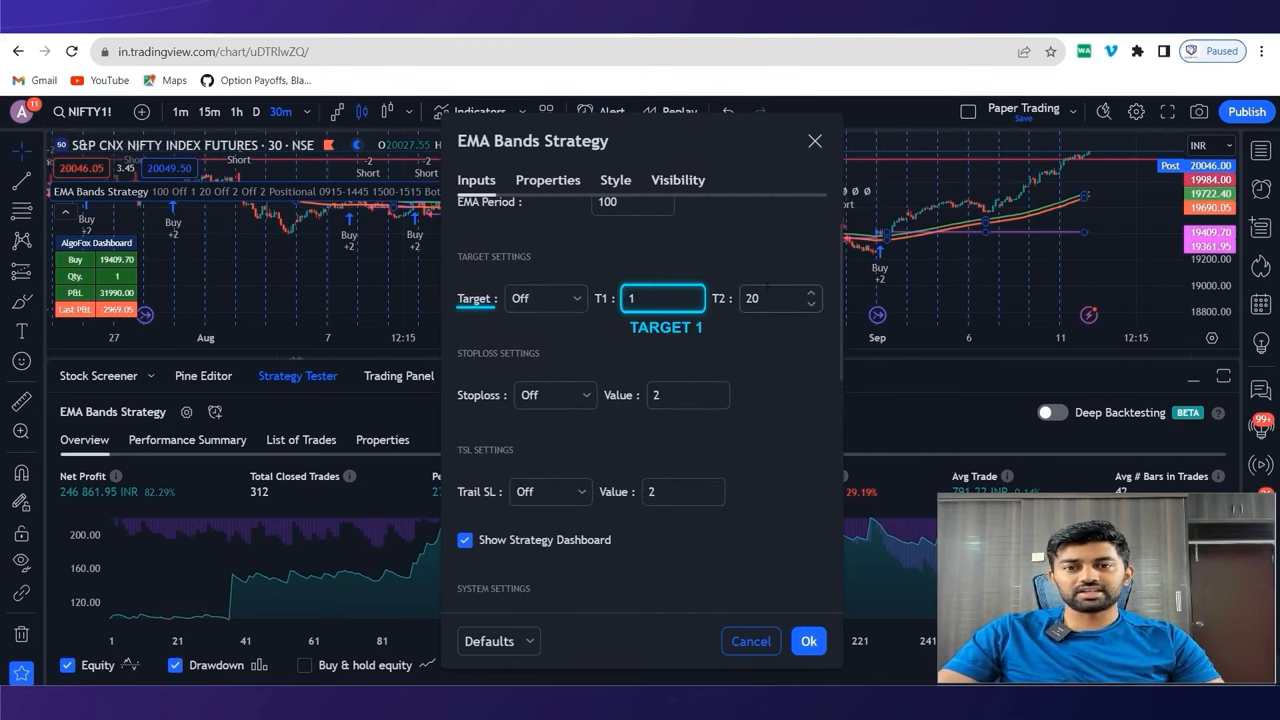
click(778, 298)
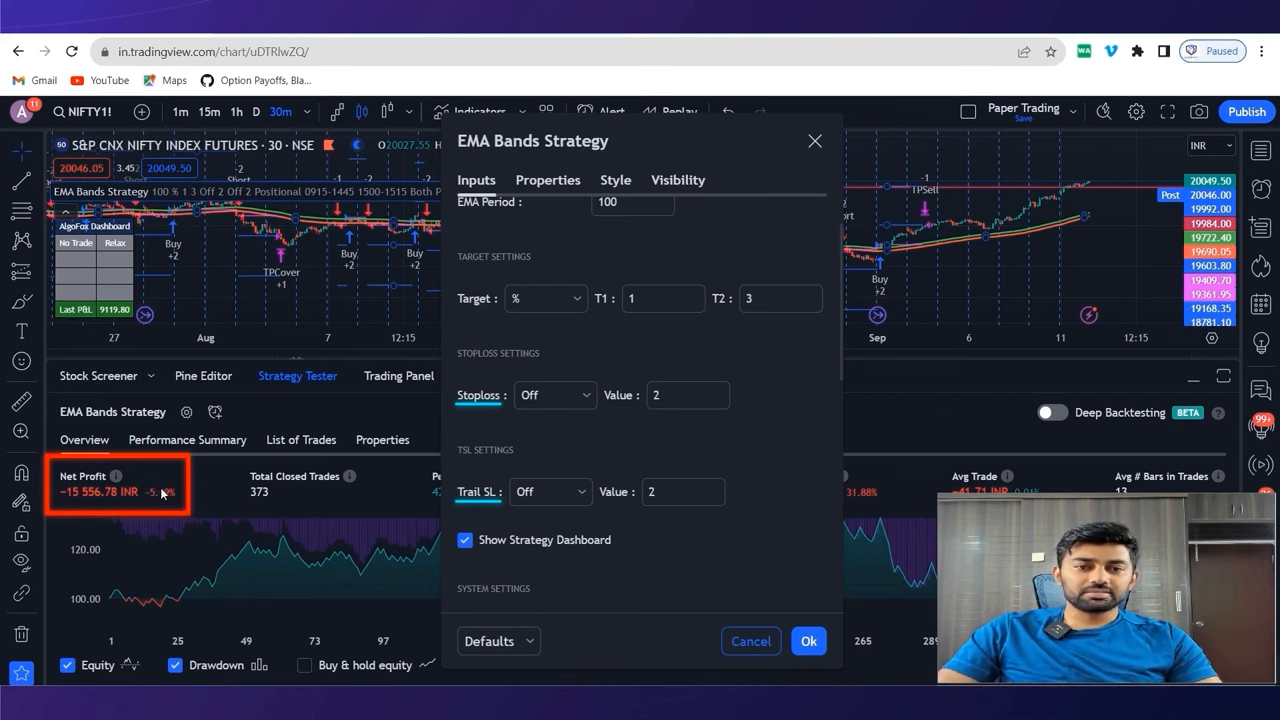
click(552, 394)
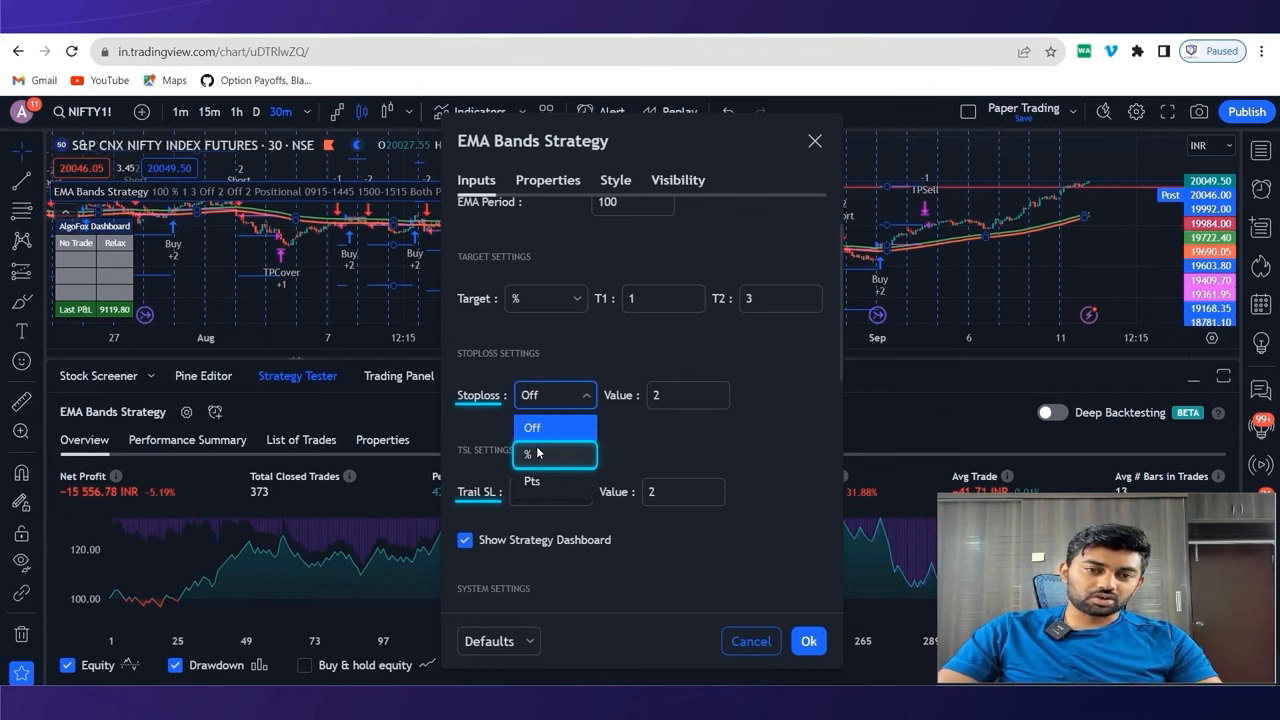
click(554, 452)
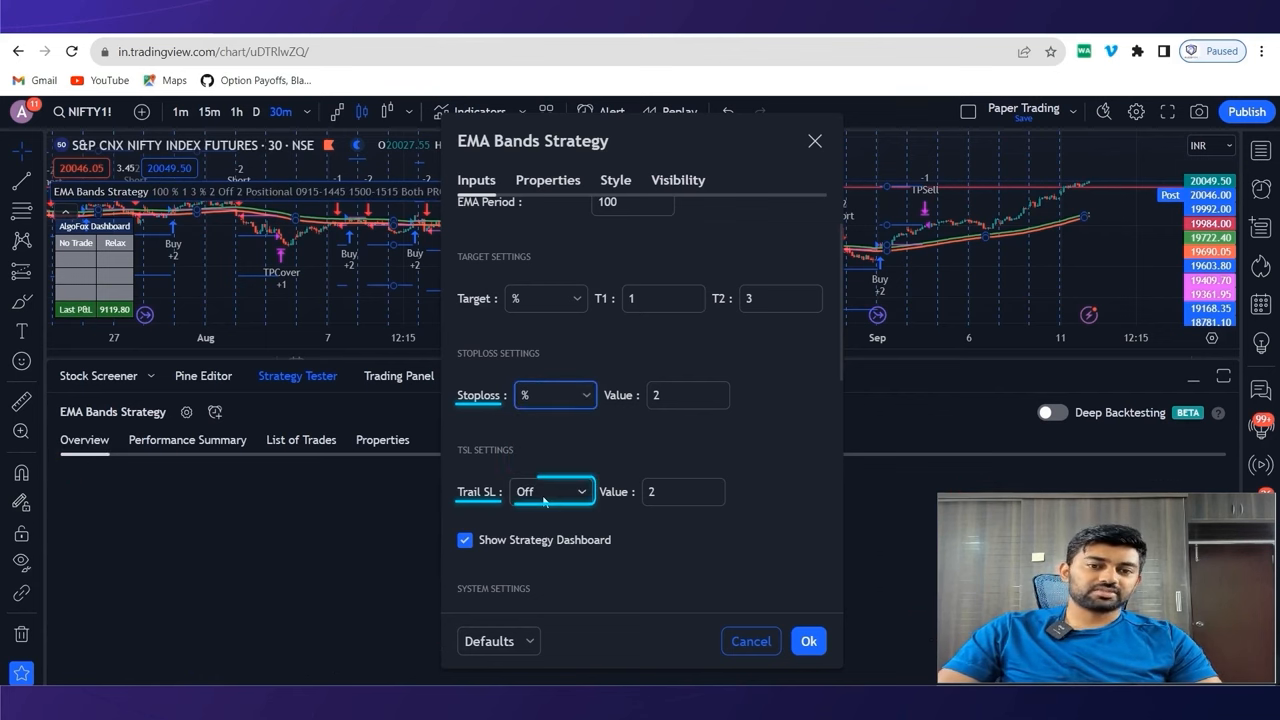
click(552, 492)
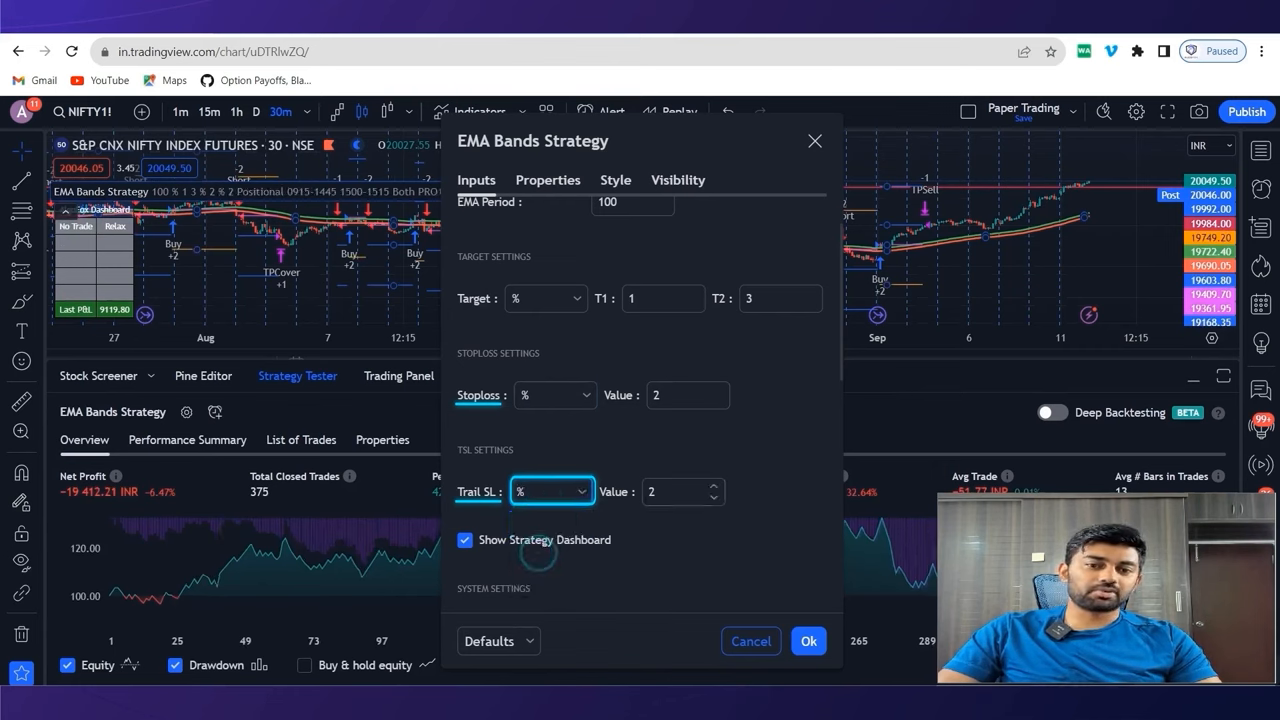
text(1)
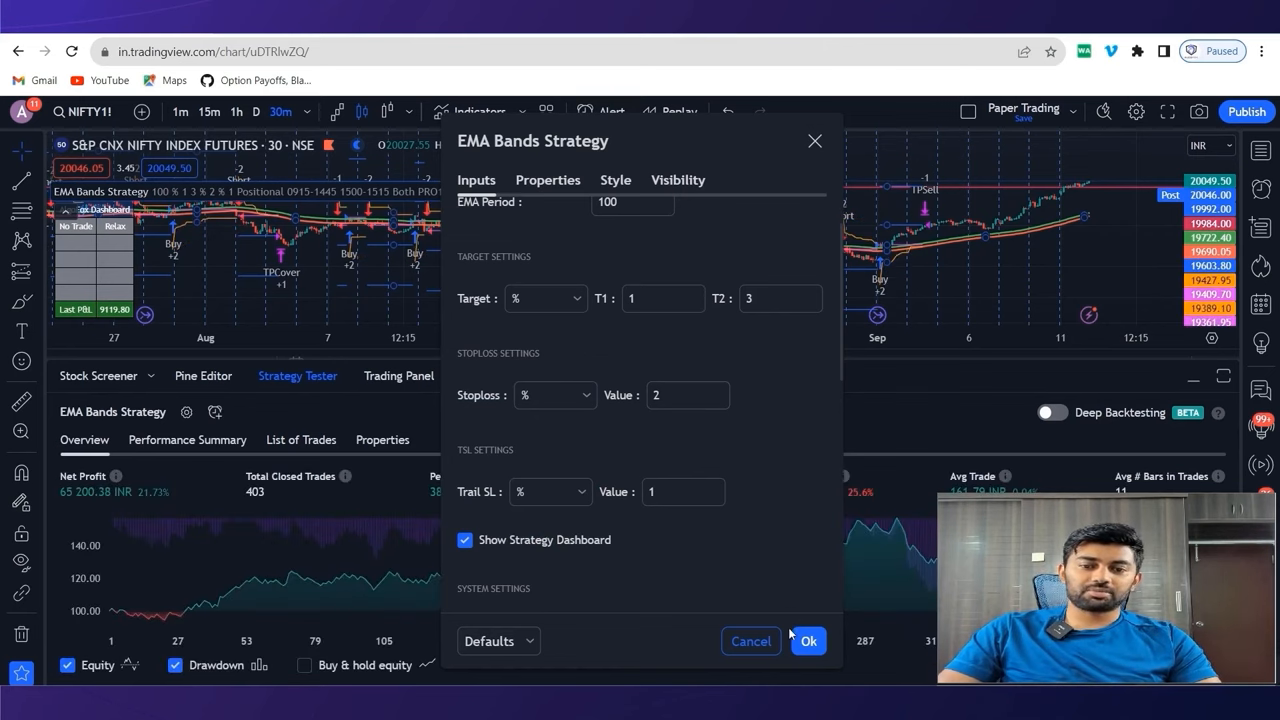
click(808, 640)
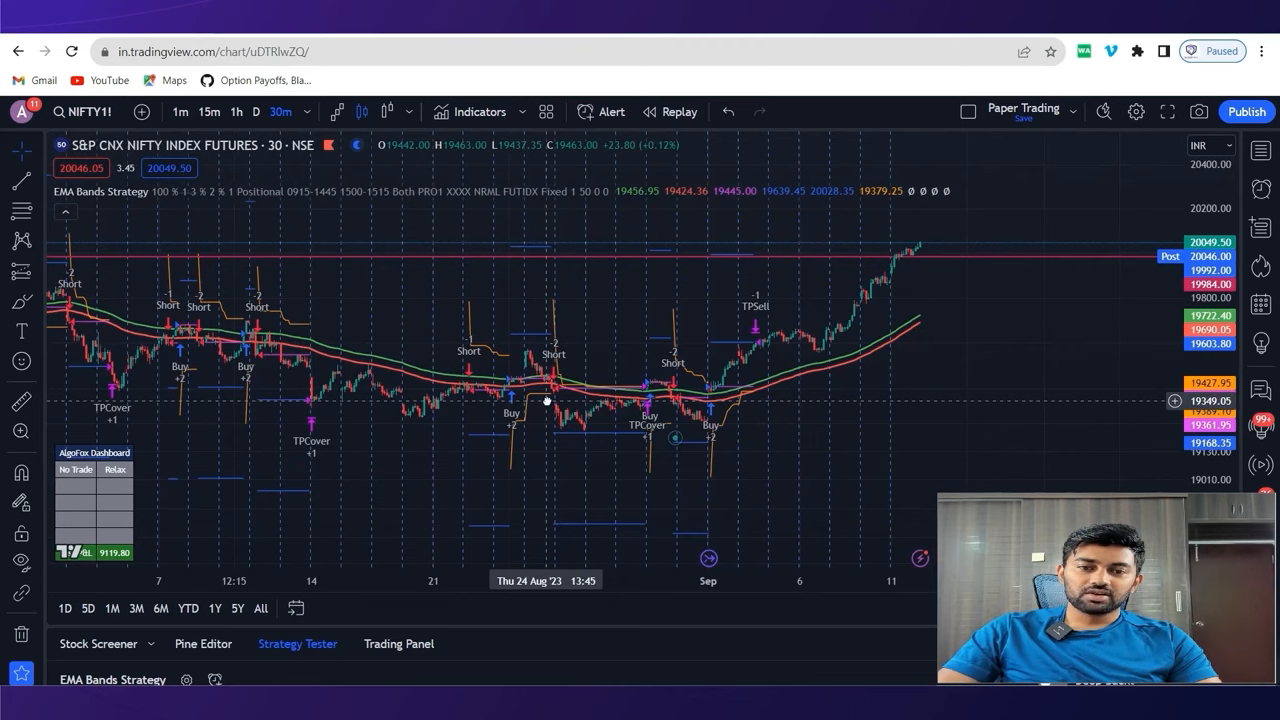
Reopen the EMA Bands Strategy settings from the chart legend
click(592, 532)
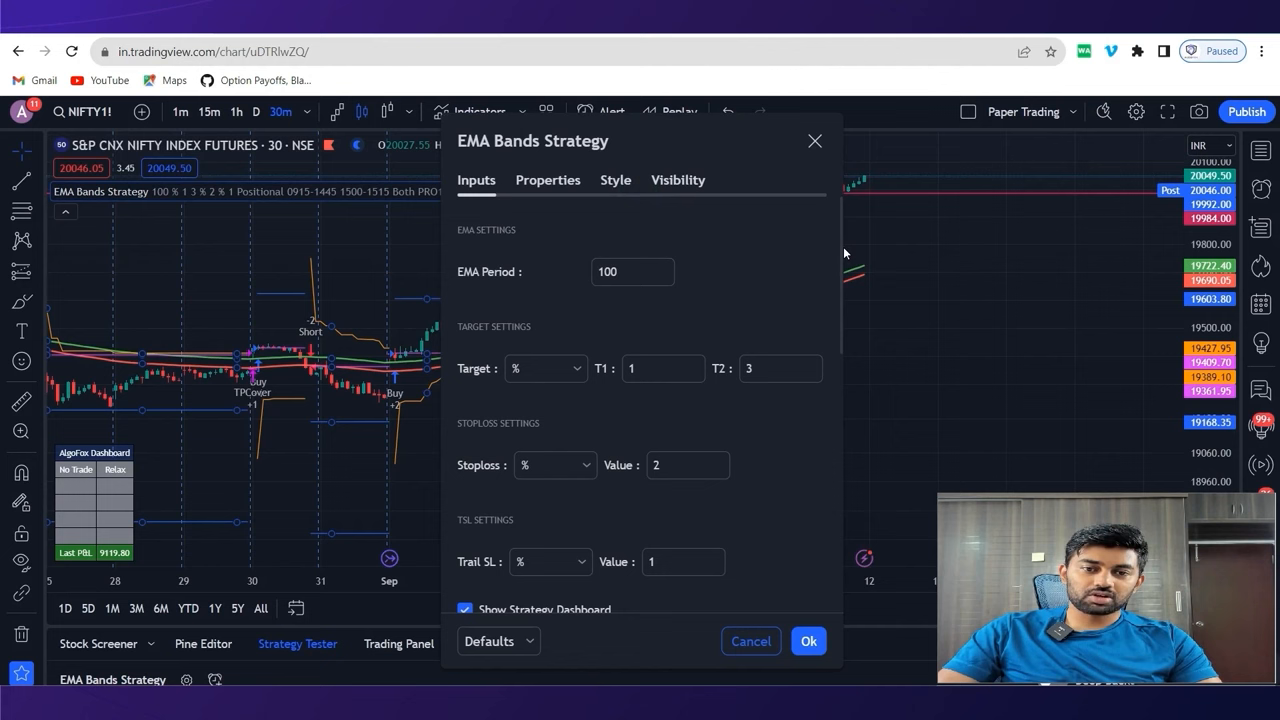
Set the Algofox order quantity to 2 and apply the settings
scroll(down, 3)
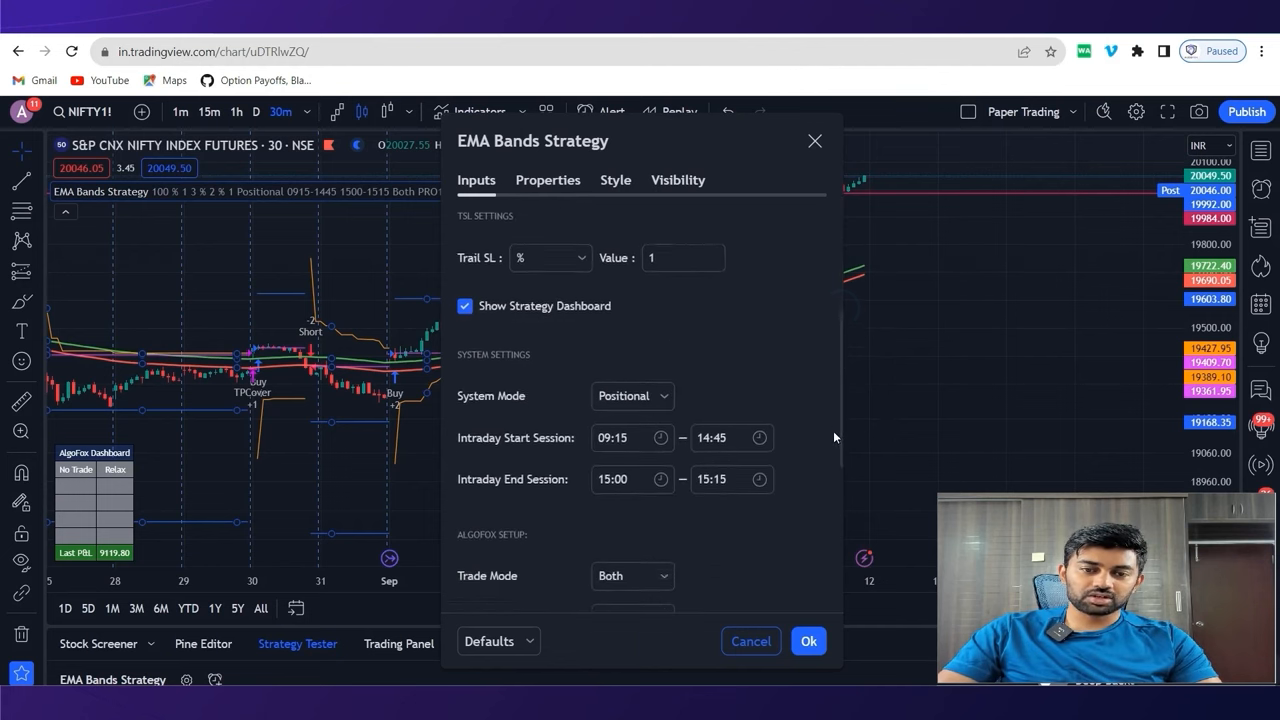
scroll(down, 3)
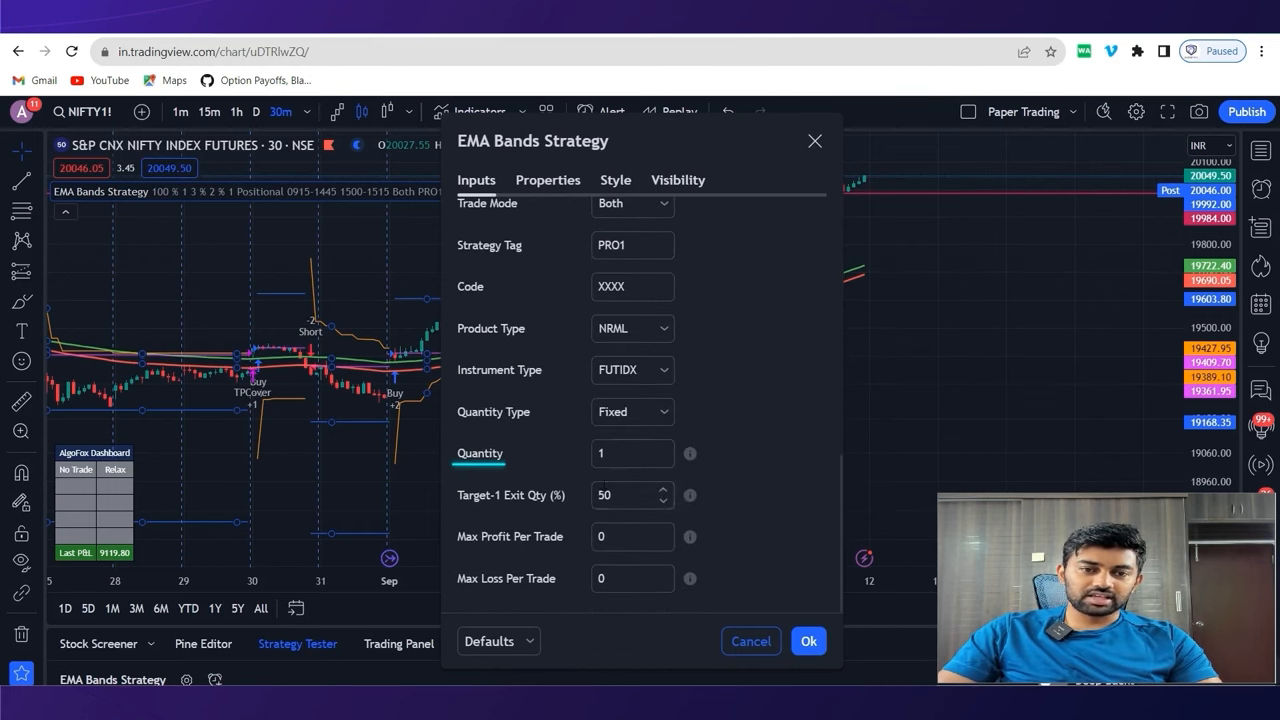
click(624, 452)
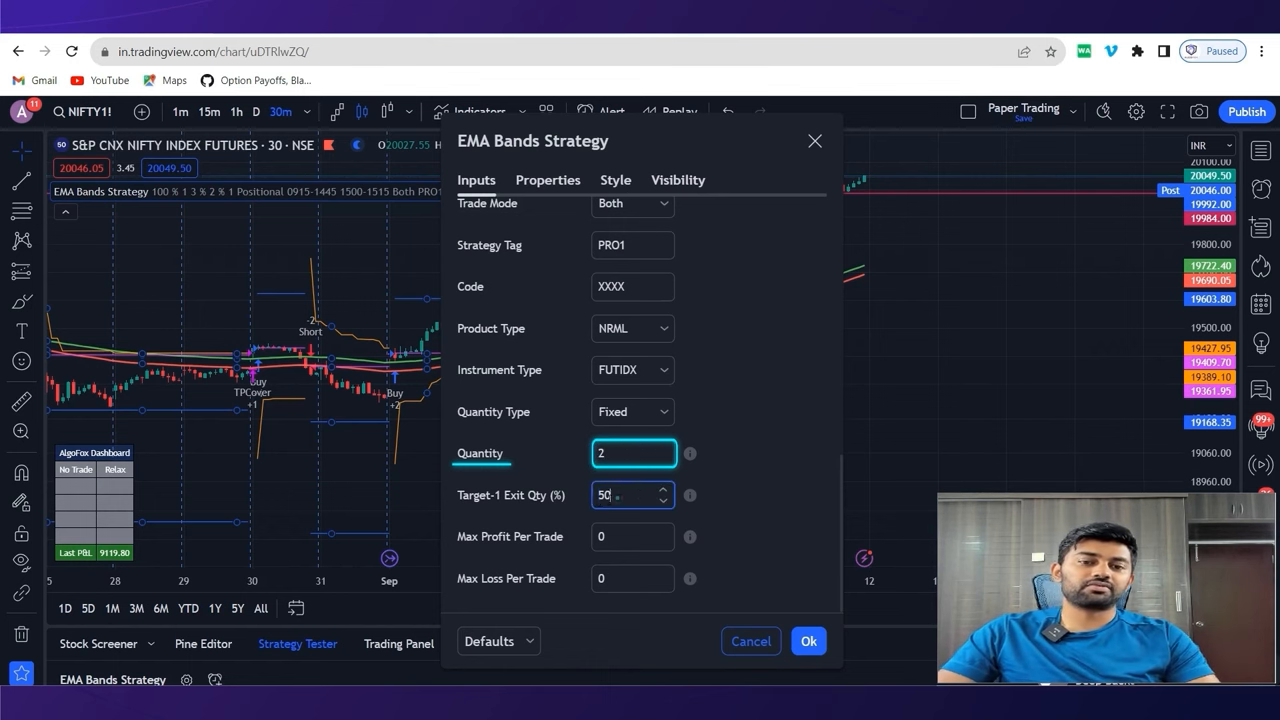
click(632, 494)
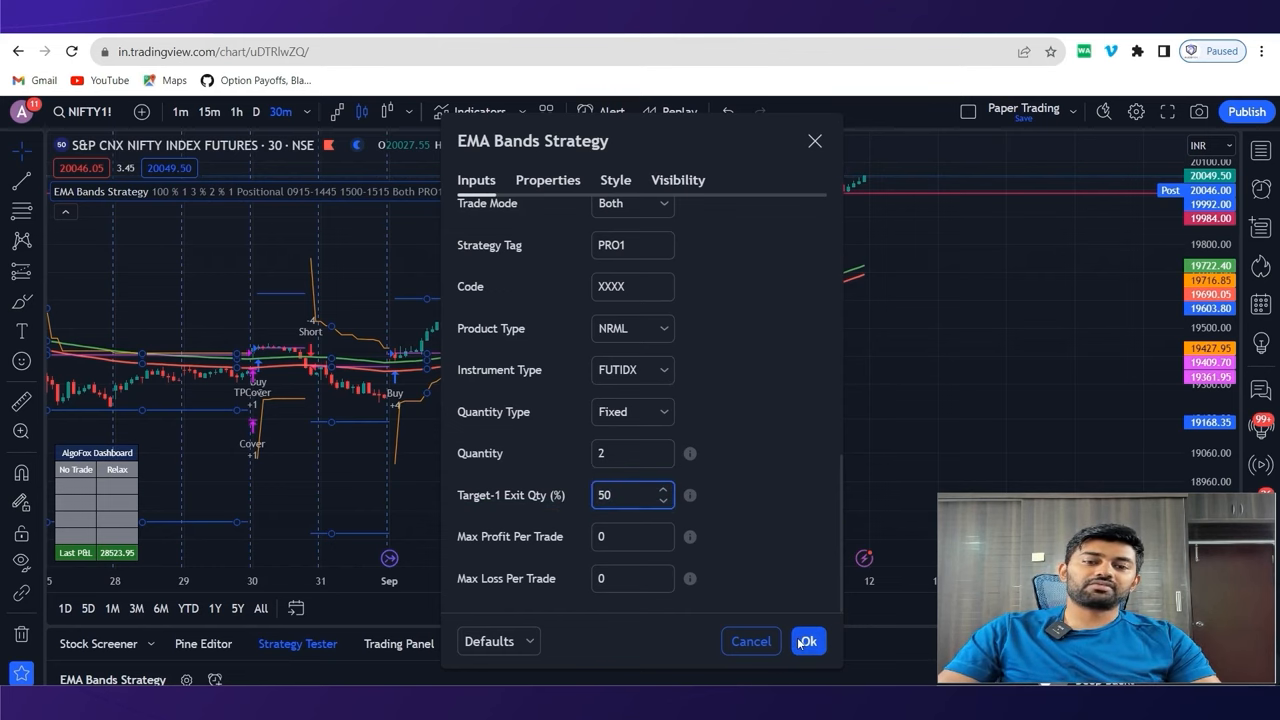
click(808, 640)
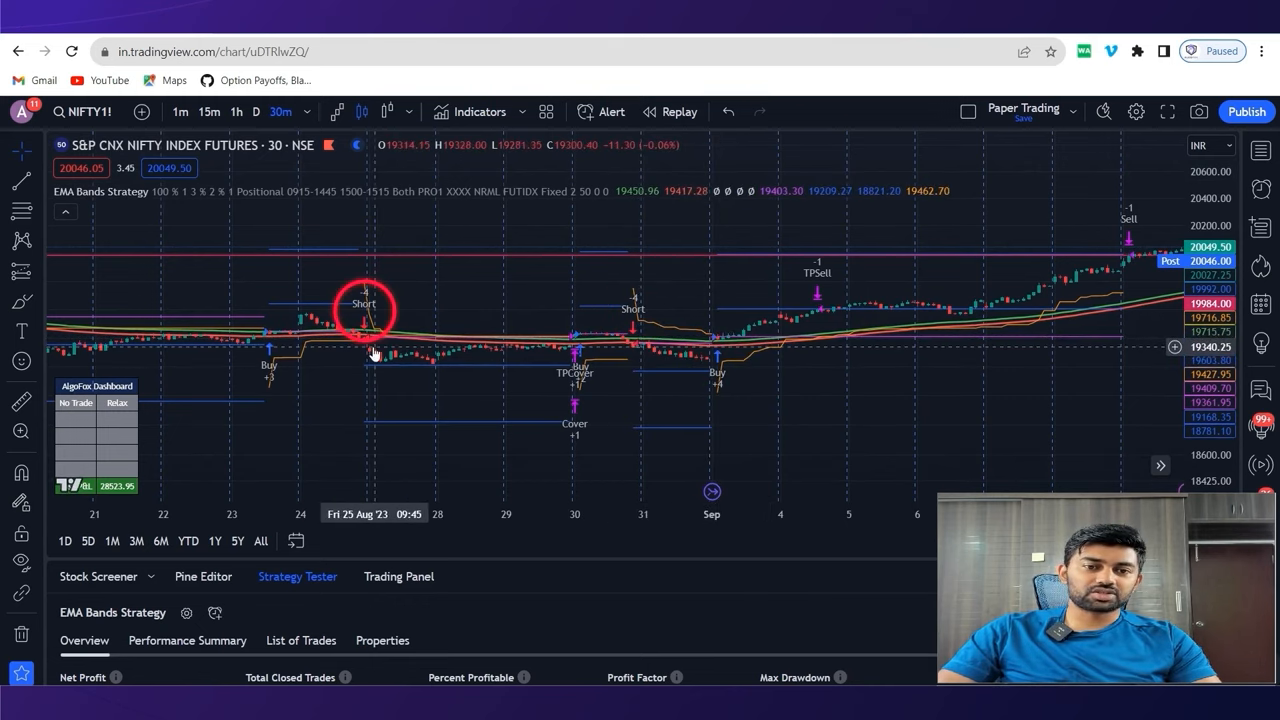
mouse_move(576, 350)
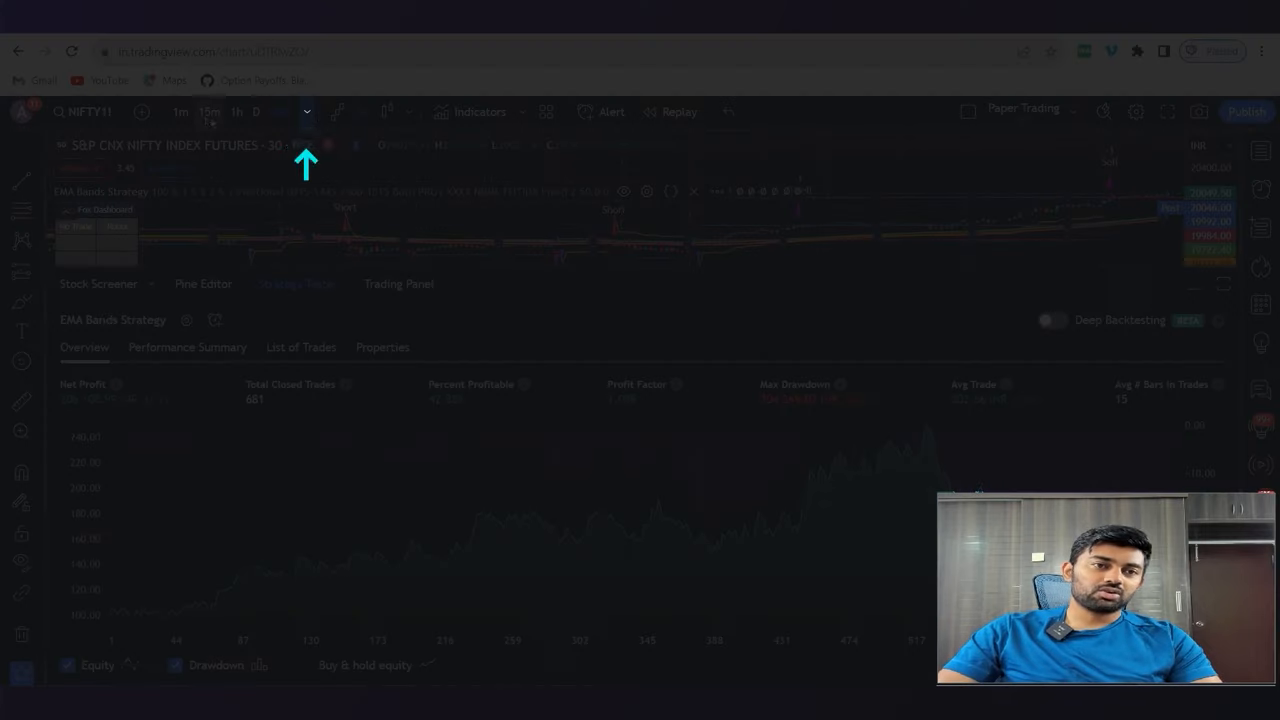
Switch the NIFTY chart to 5 minutes, then to the 15-minute timeframe
click(308, 112)
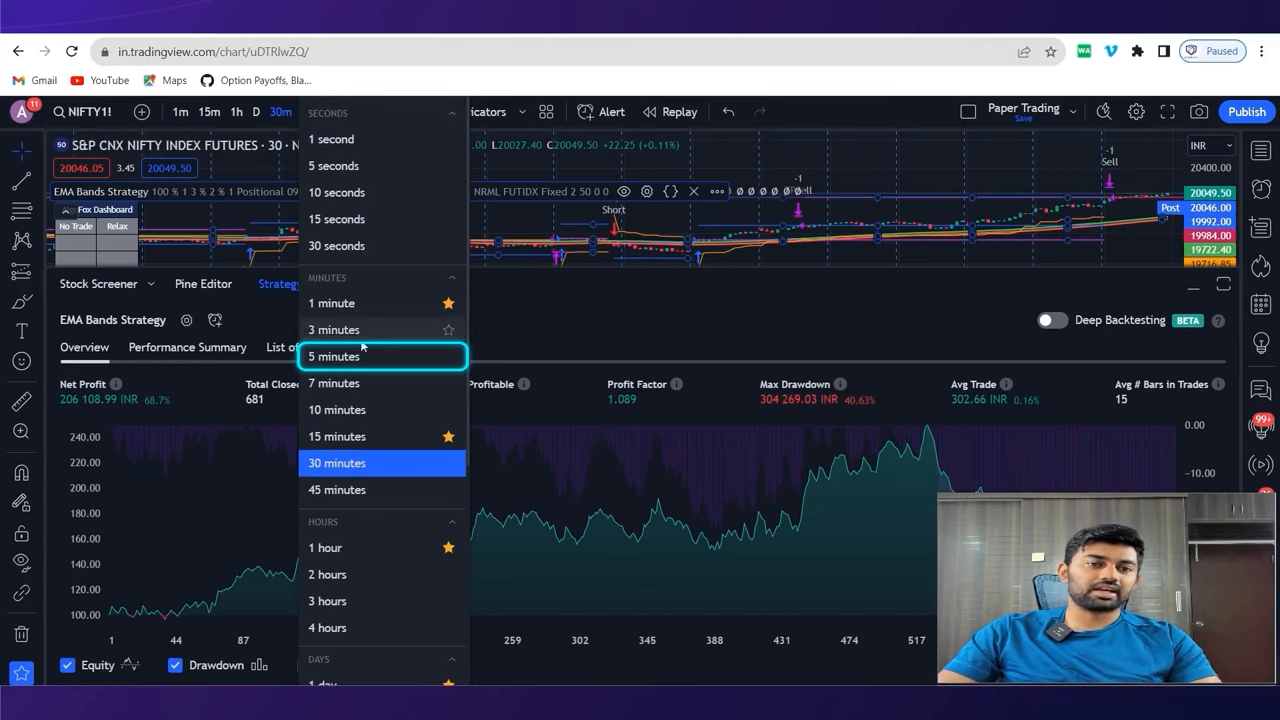
click(338, 356)
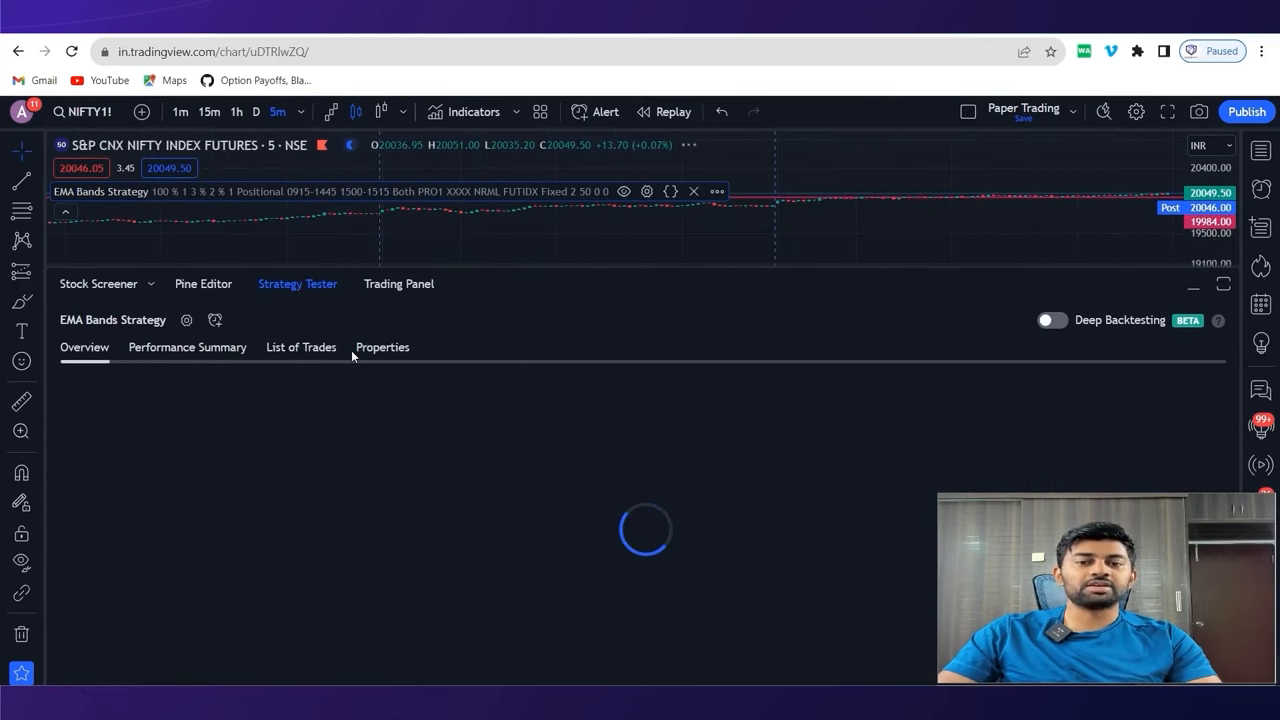
mouse_move(376, 356)
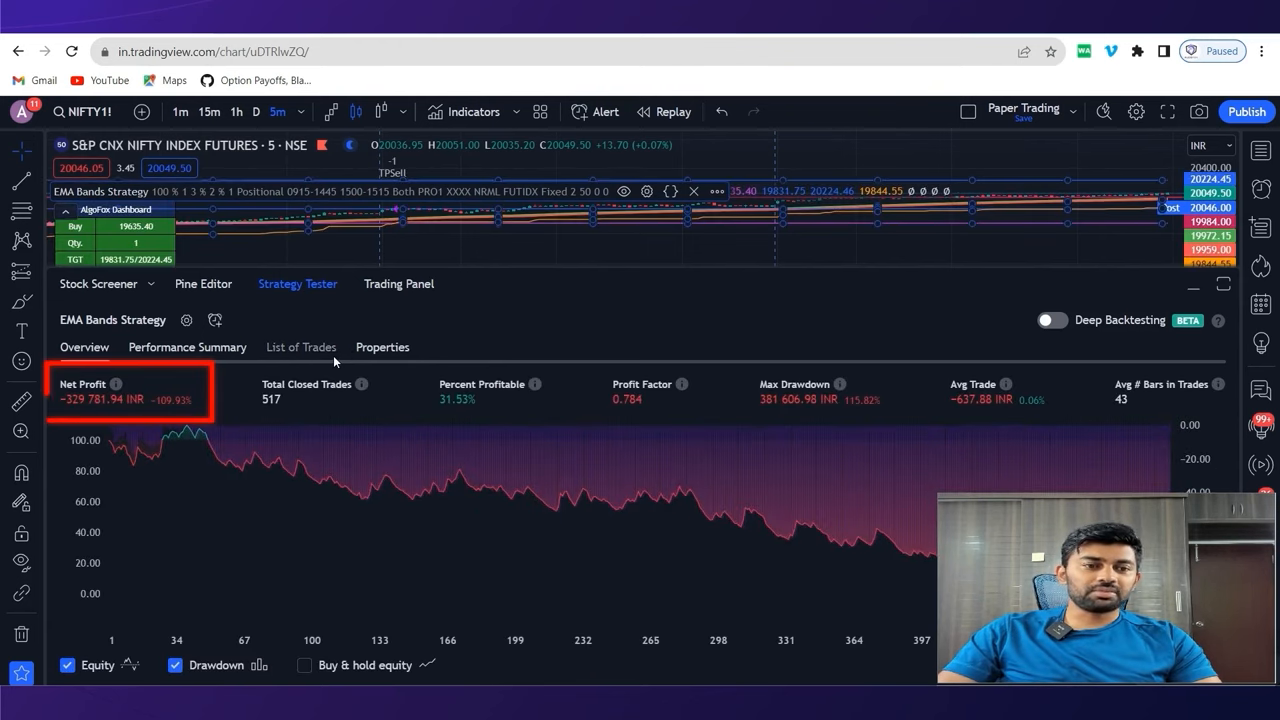
click(210, 112)
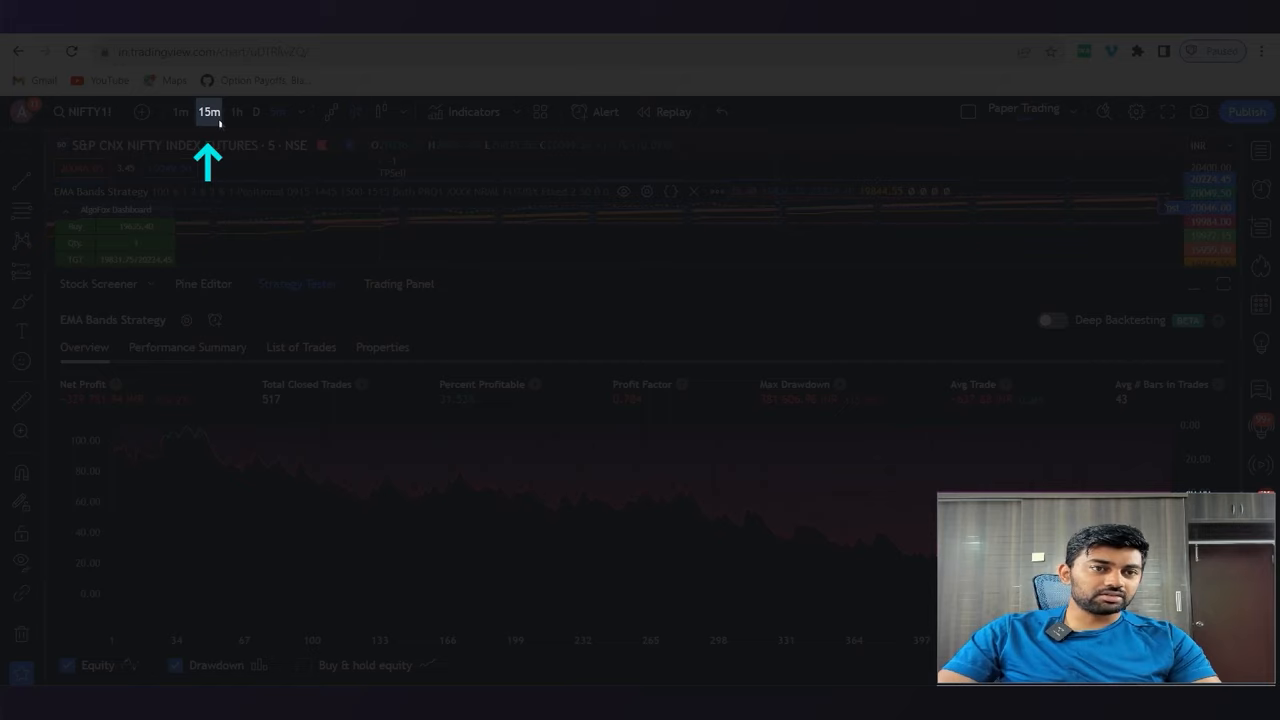
click(208, 112)
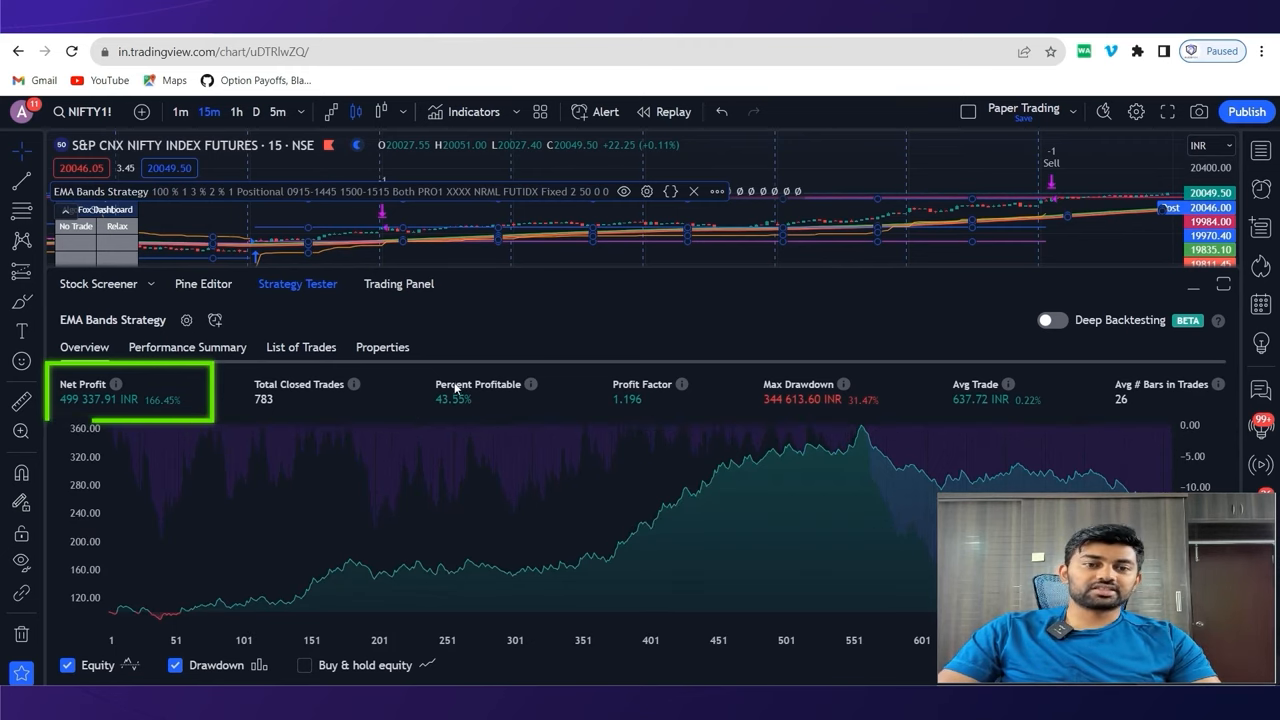
mouse_move(478, 398)
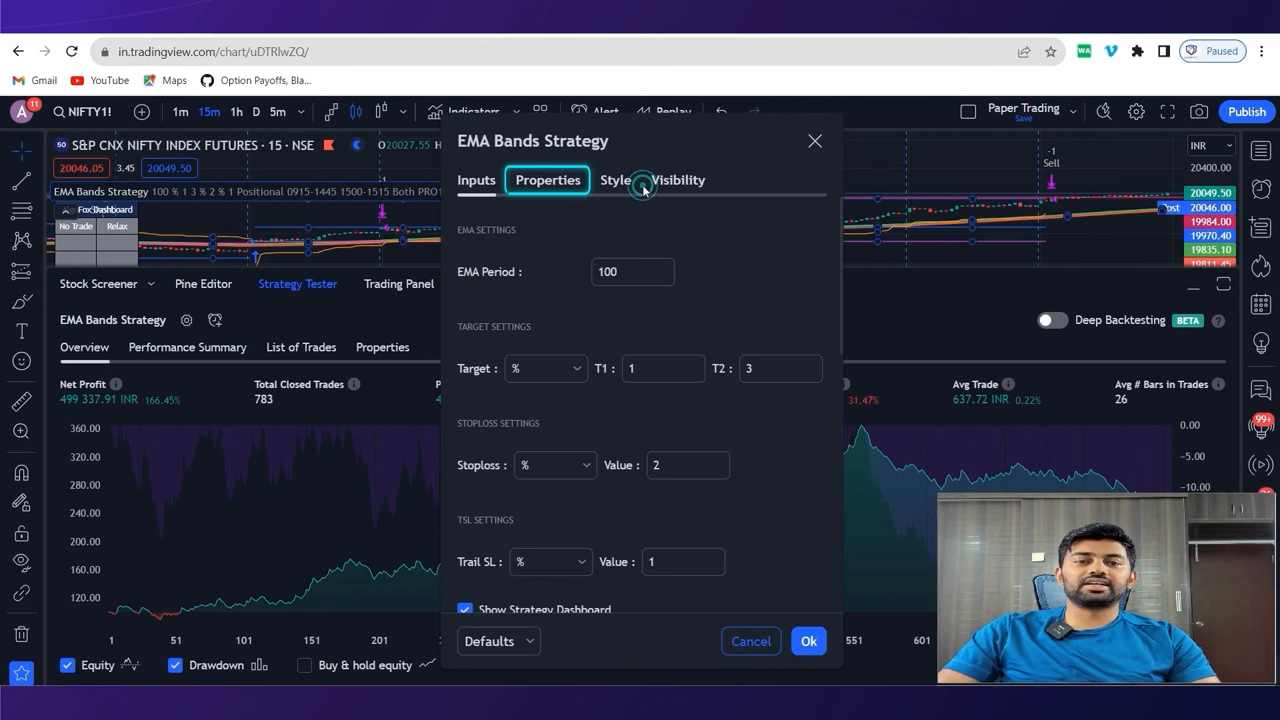
Show the strategy's Properties with 300 000 capital and select the 0.03% commission field
click(548, 180)
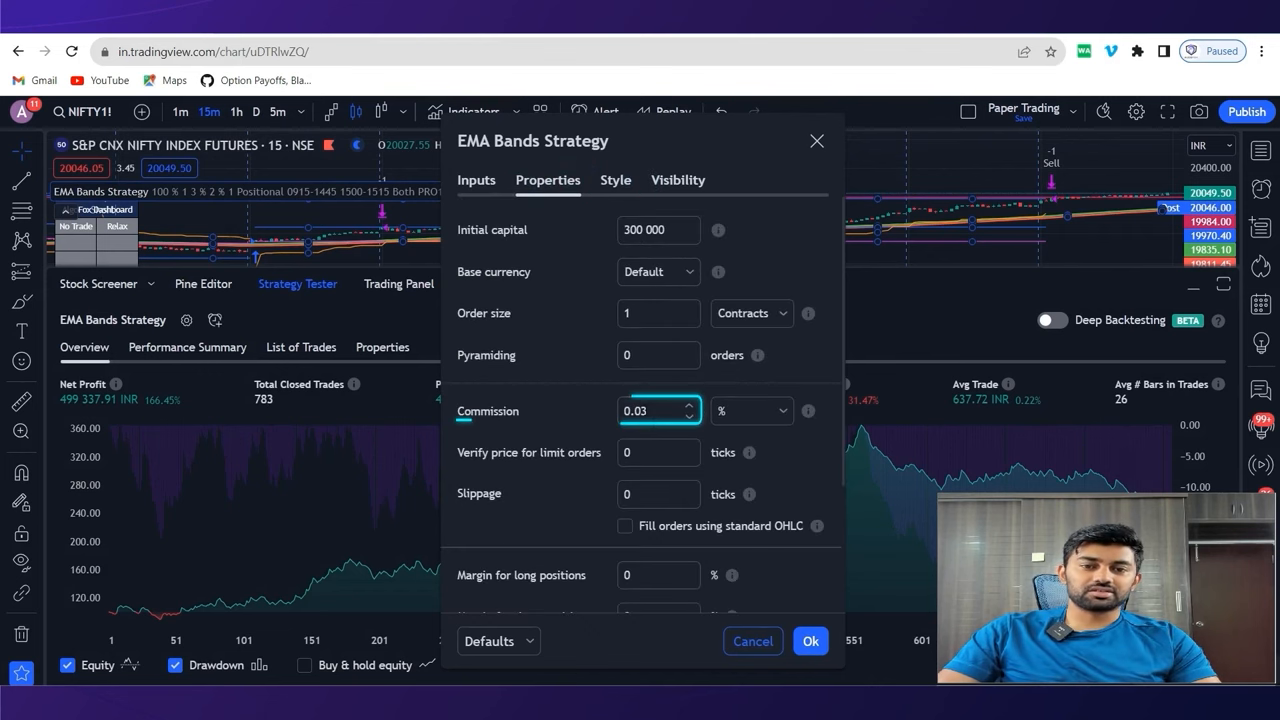
click(658, 410)
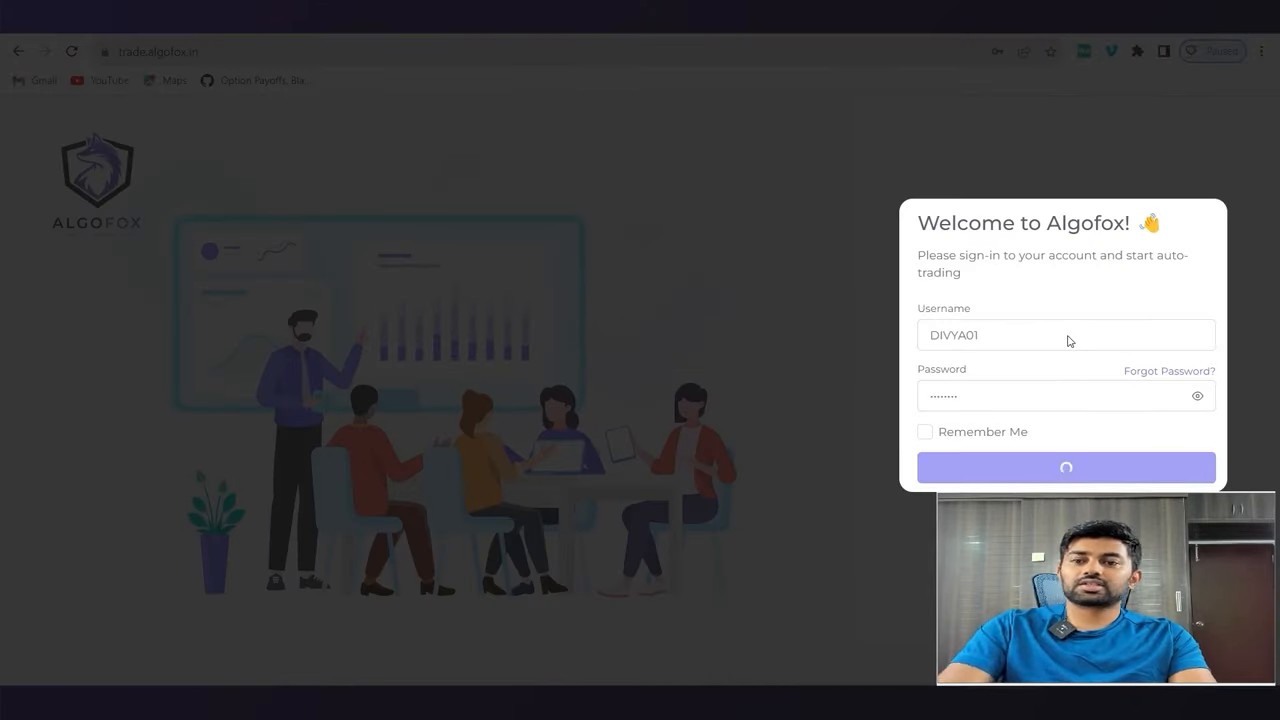
Sign in to Algofox and show the trade settings page with Dhan as broker
click(1066, 468)
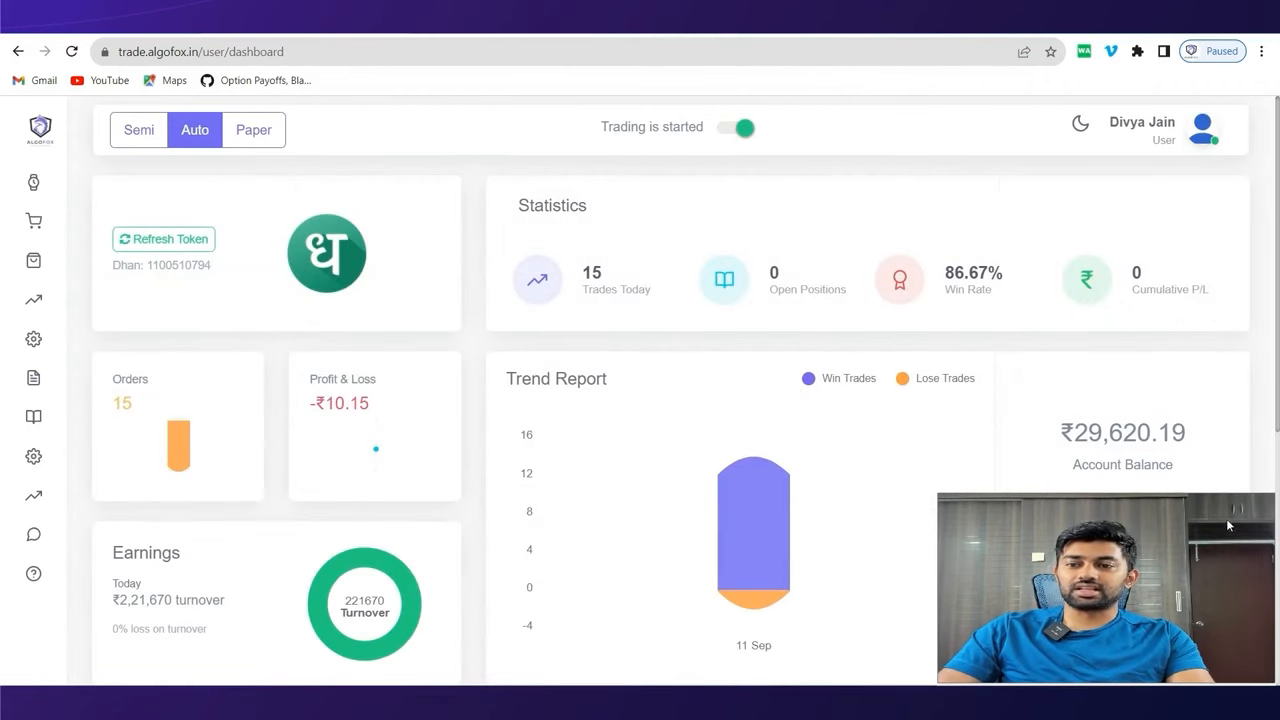
click(32, 456)
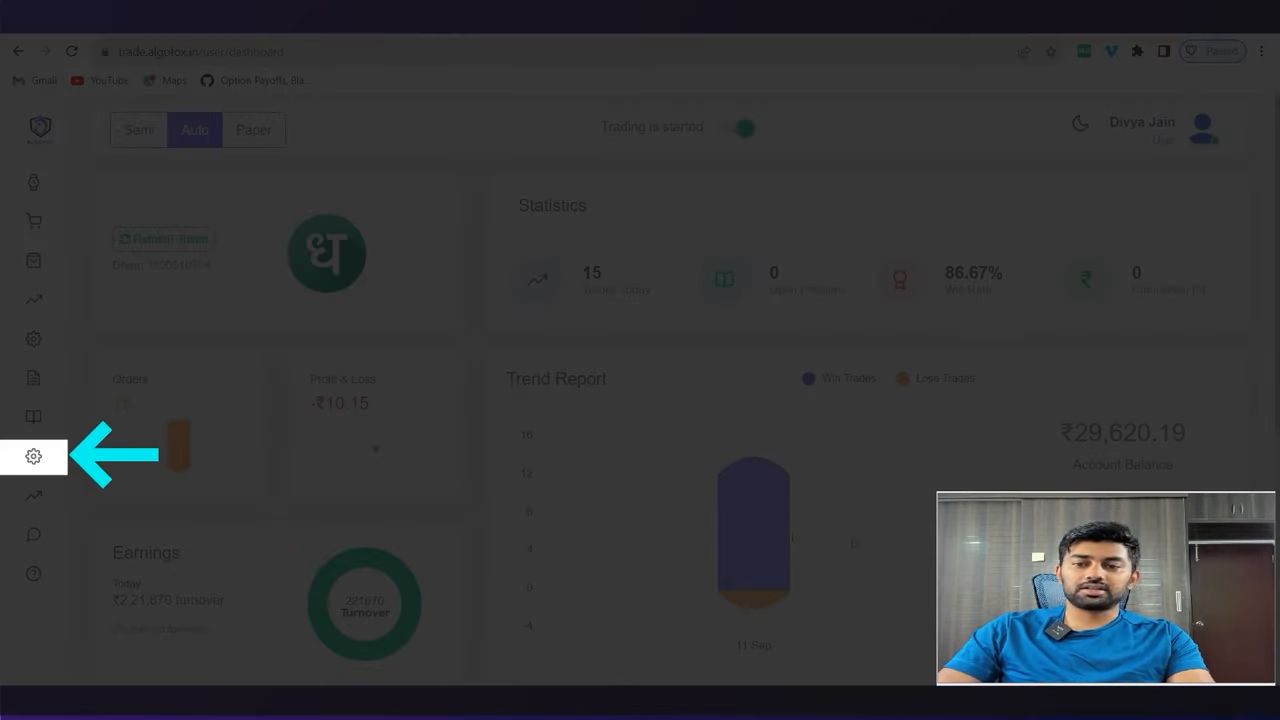
click(32, 456)
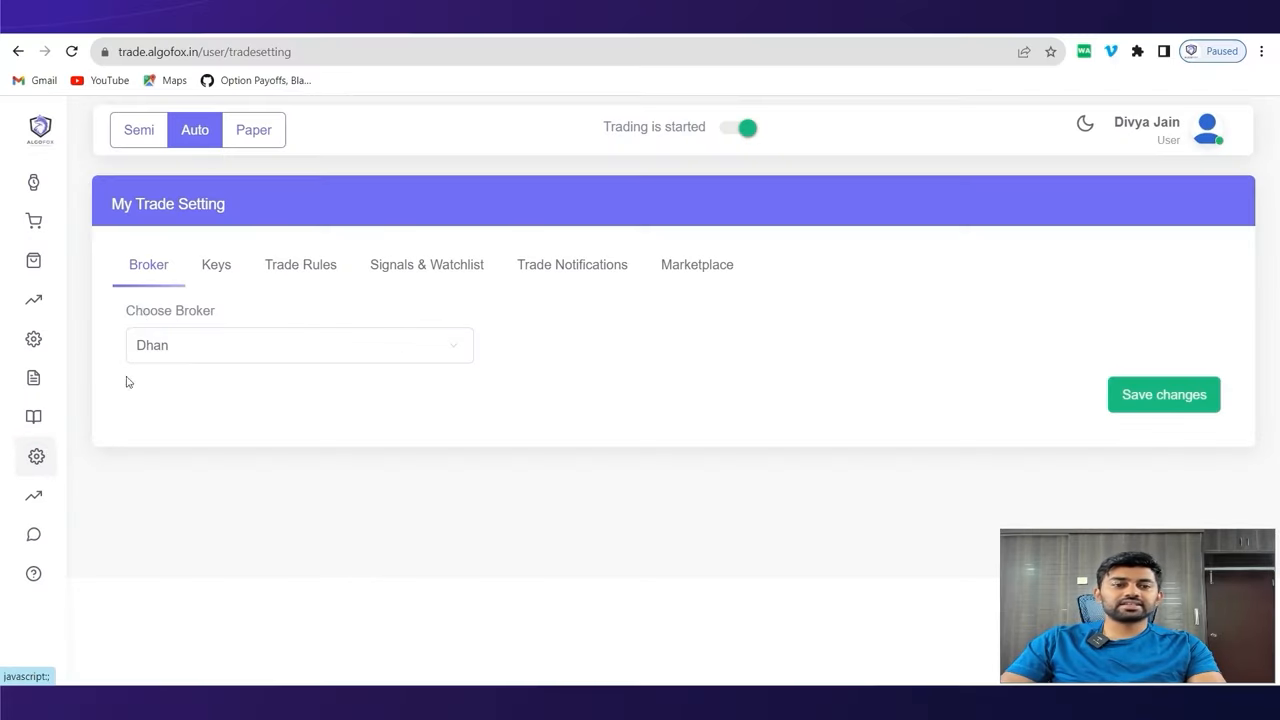
click(216, 264)
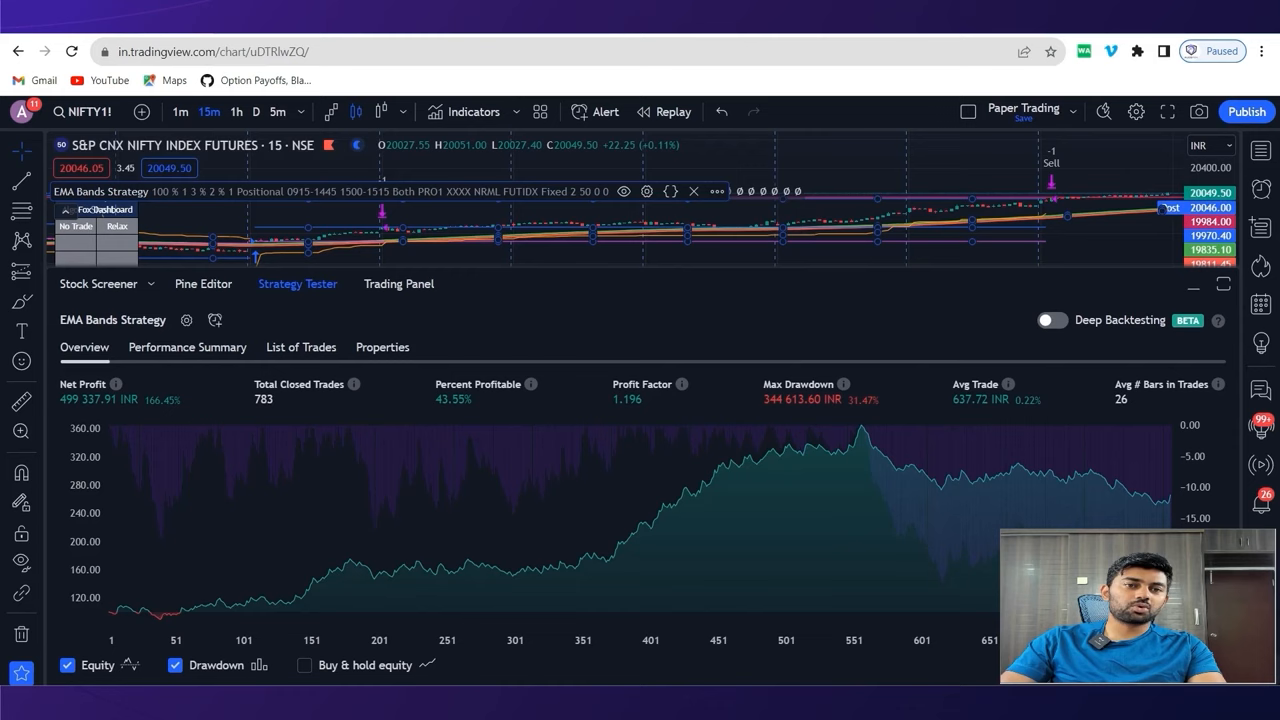
mouse_move(1024, 300)
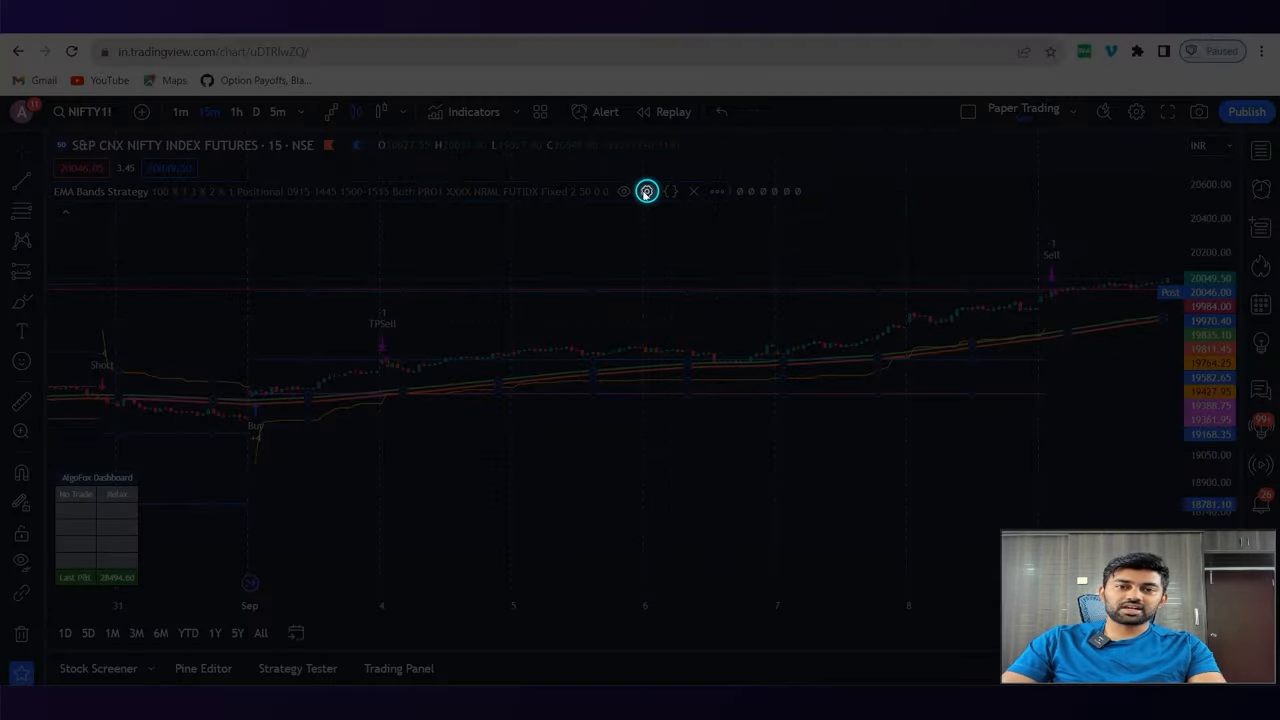
click(646, 192)
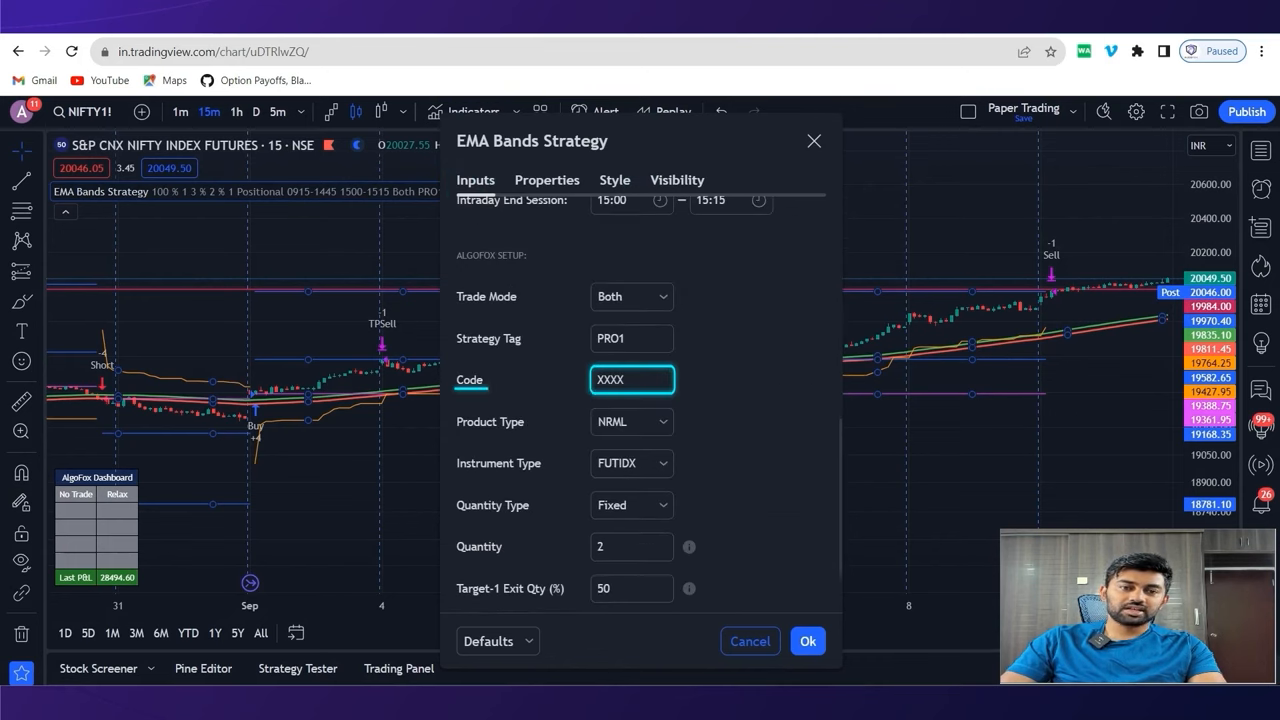
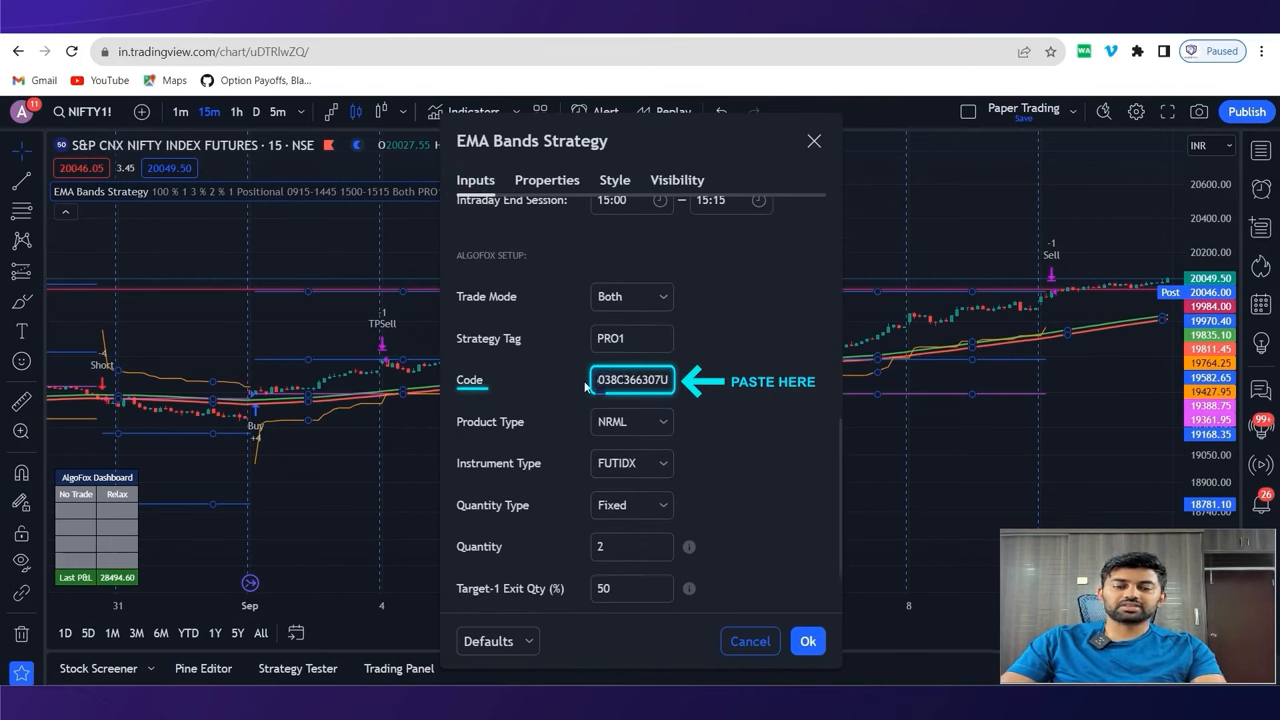
click(632, 462)
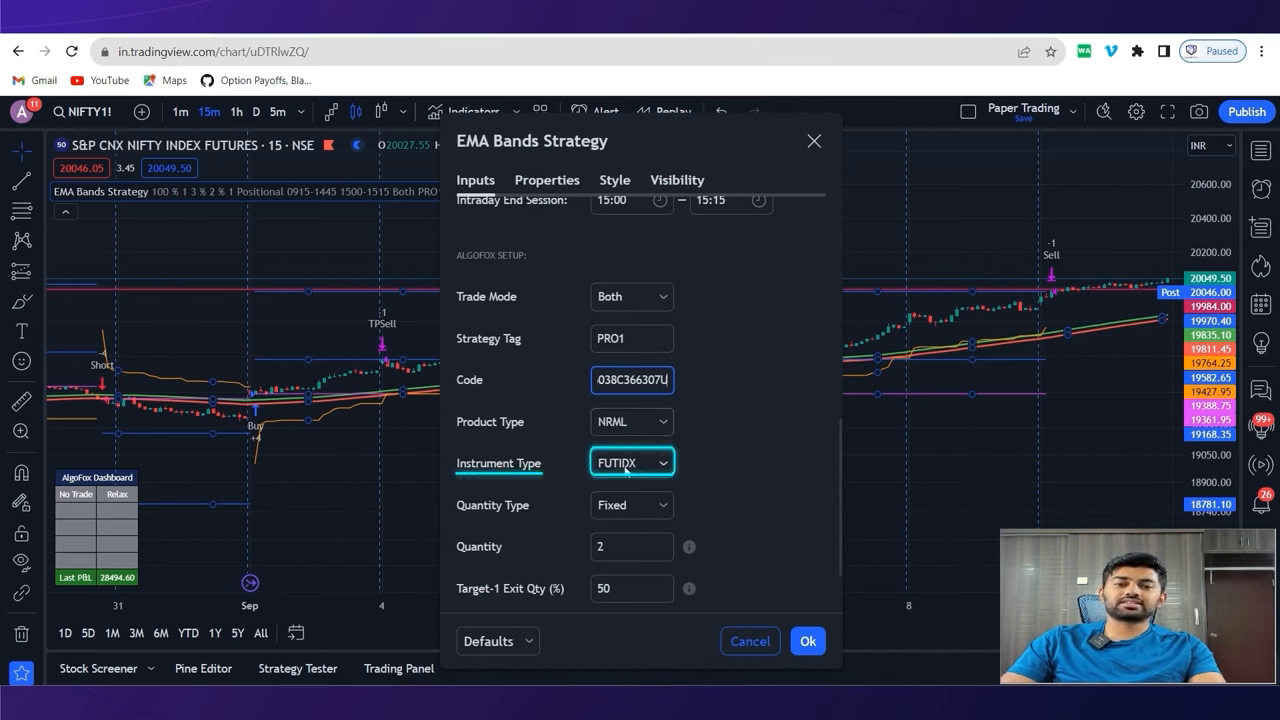
click(632, 462)
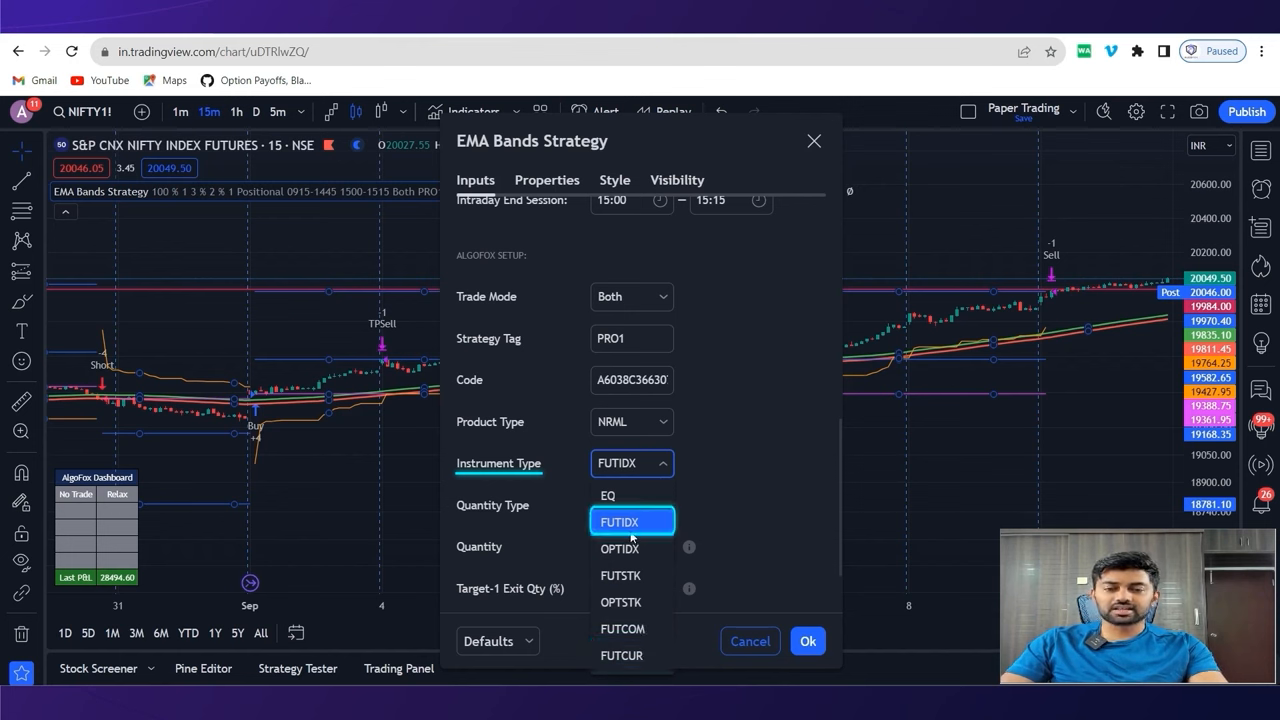
click(620, 520)
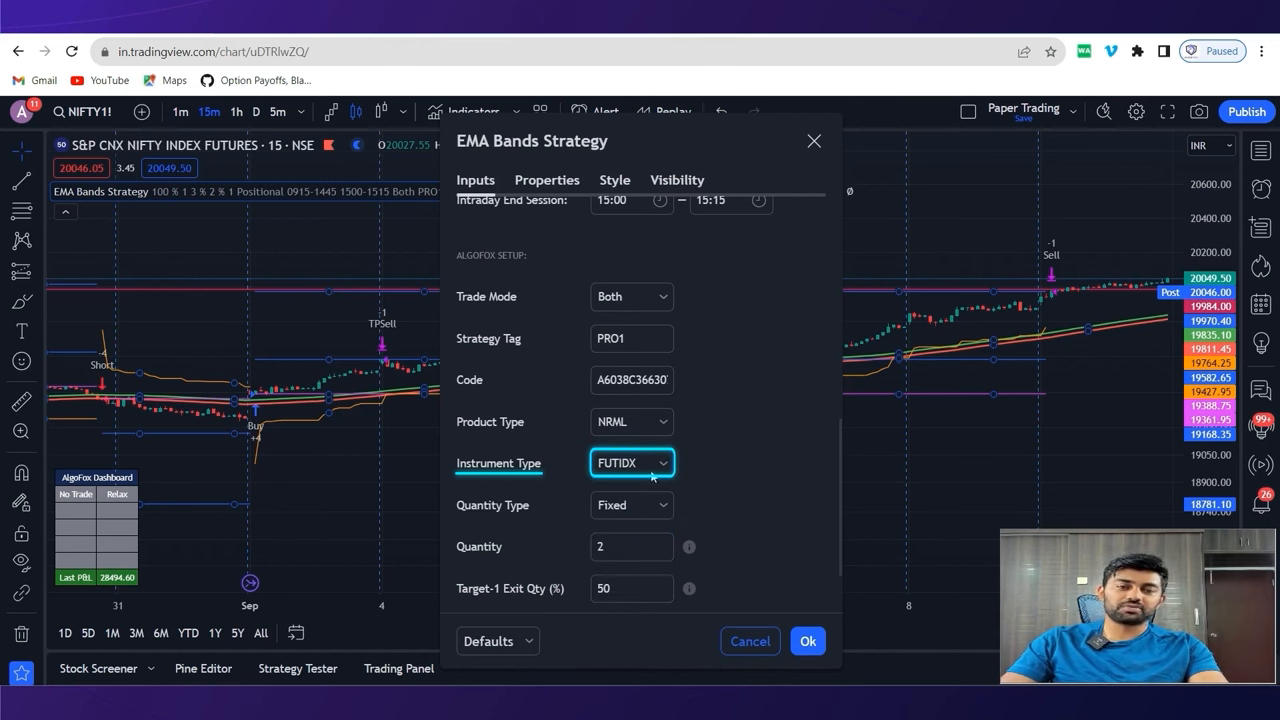
scroll(down, 3)
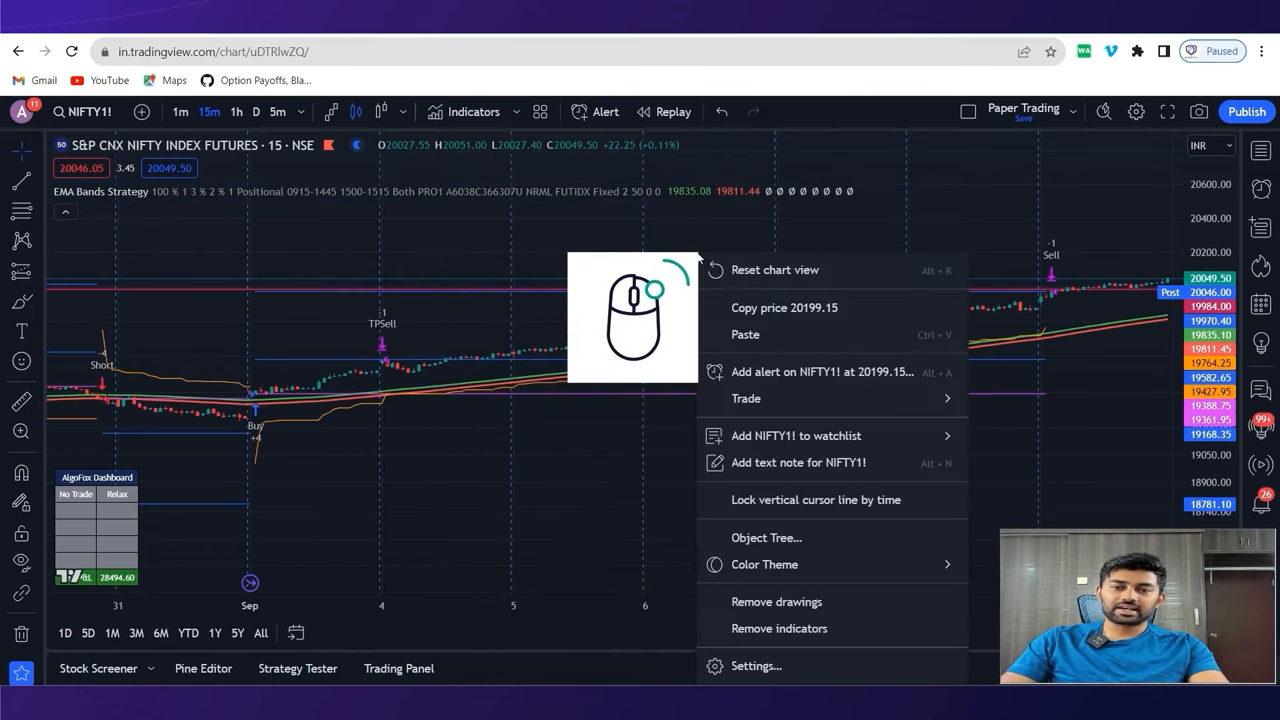
mouse_move(820, 370)
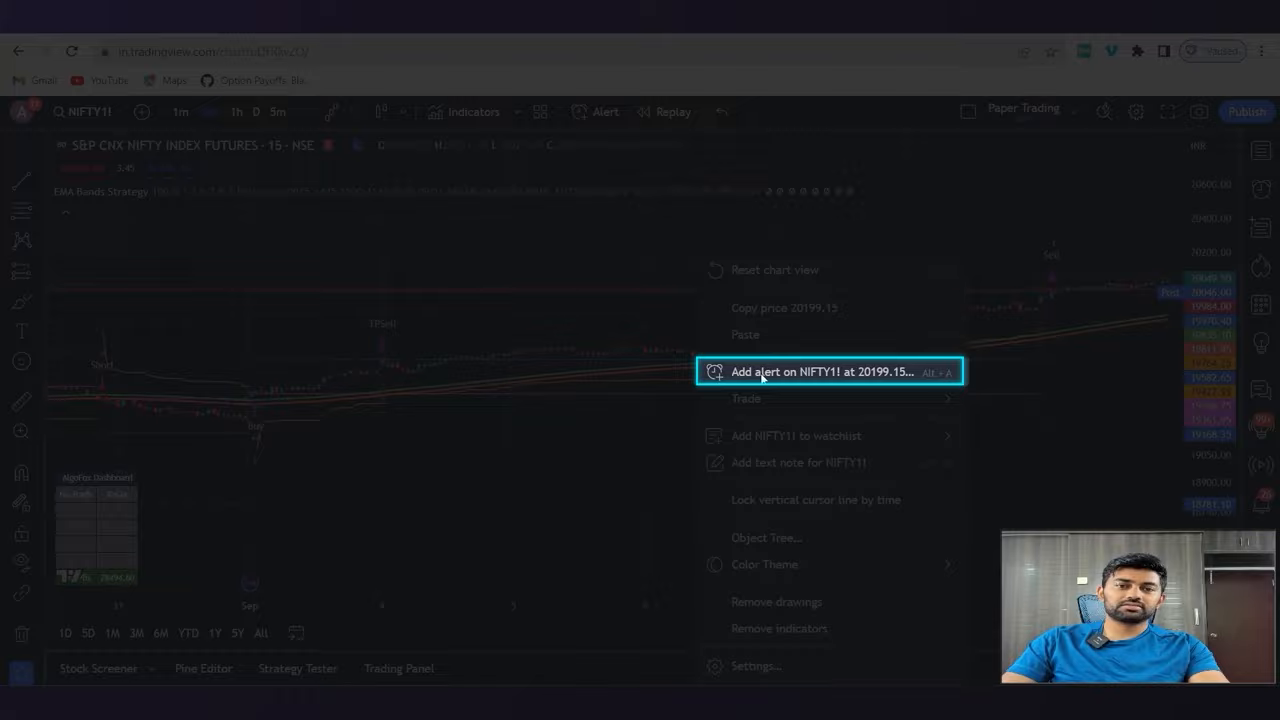
Create alert 'EMA TEST' on EMA Bands Strategy with message {{strategy.order.alert_message}} and notification settings
click(796, 370)
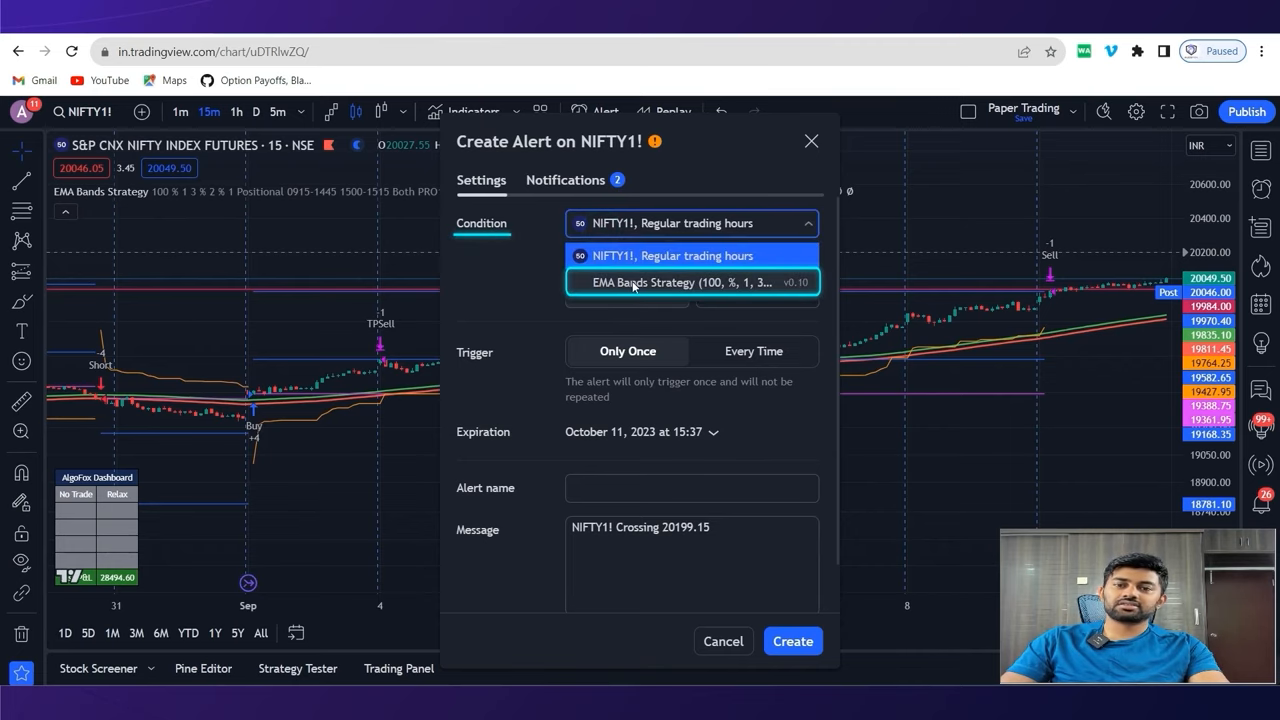
click(684, 282)
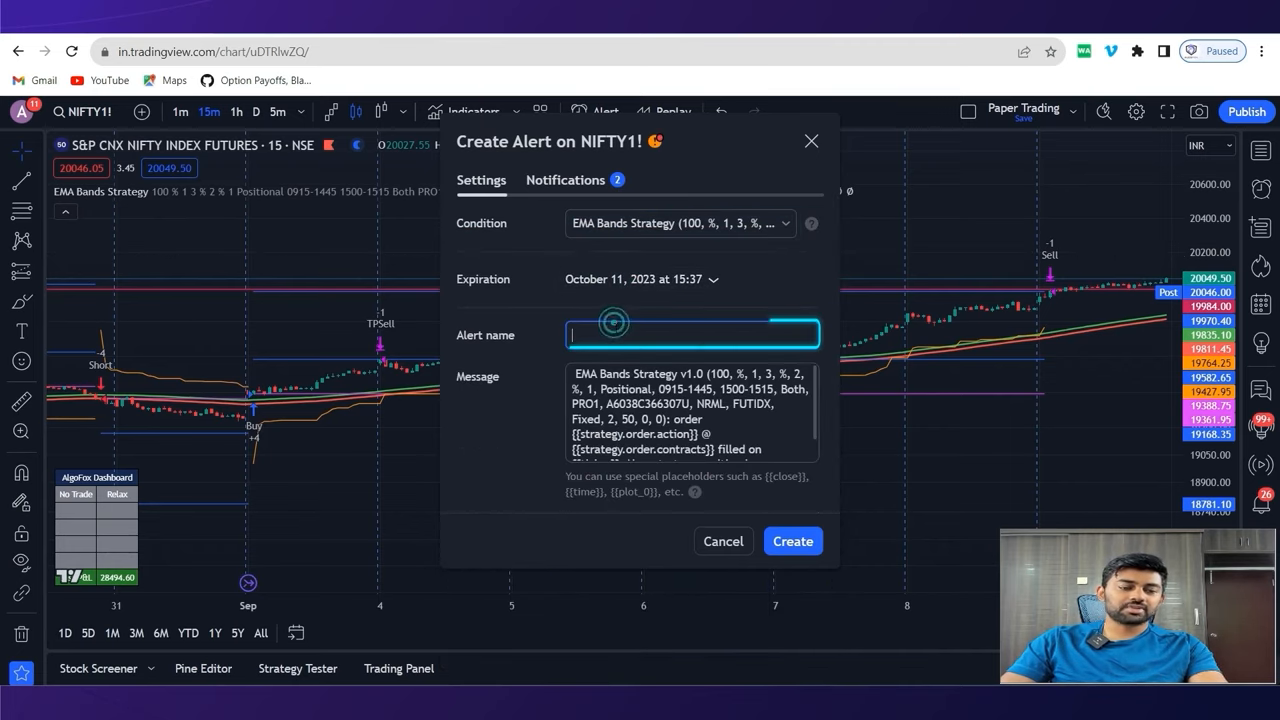
text(EMA TE)
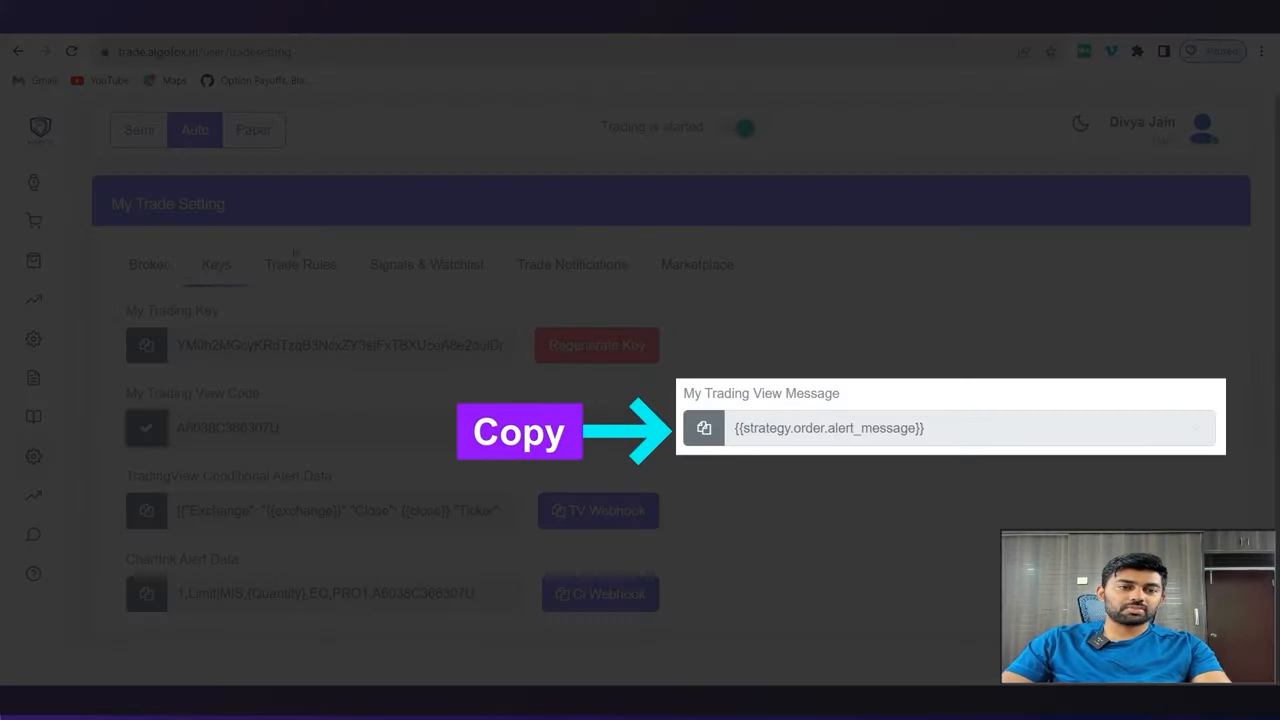
click(704, 428)
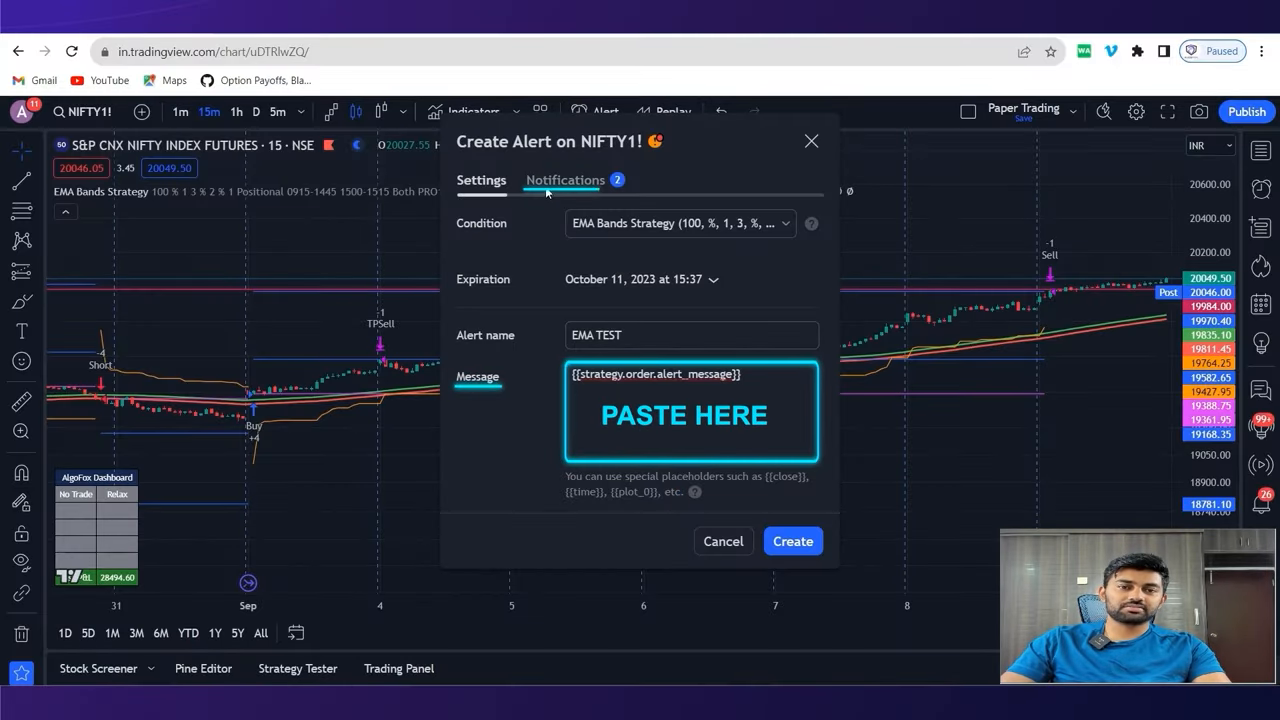
click(564, 180)
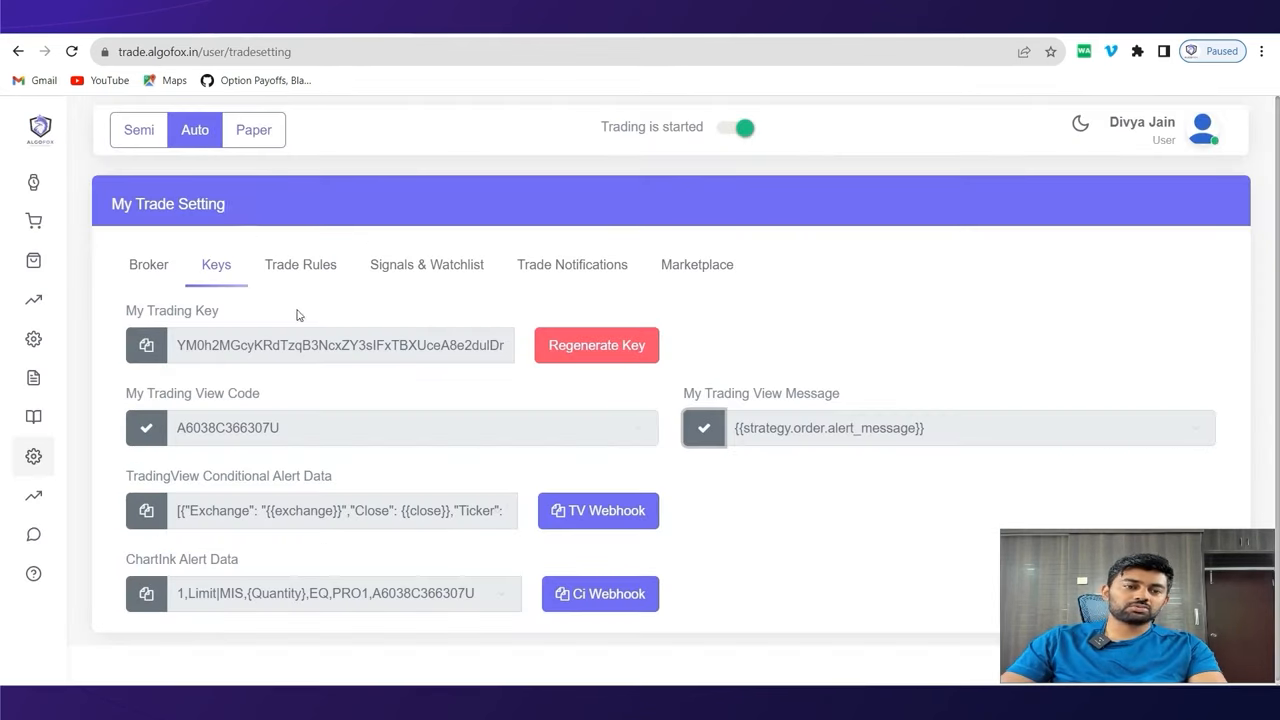
click(596, 510)
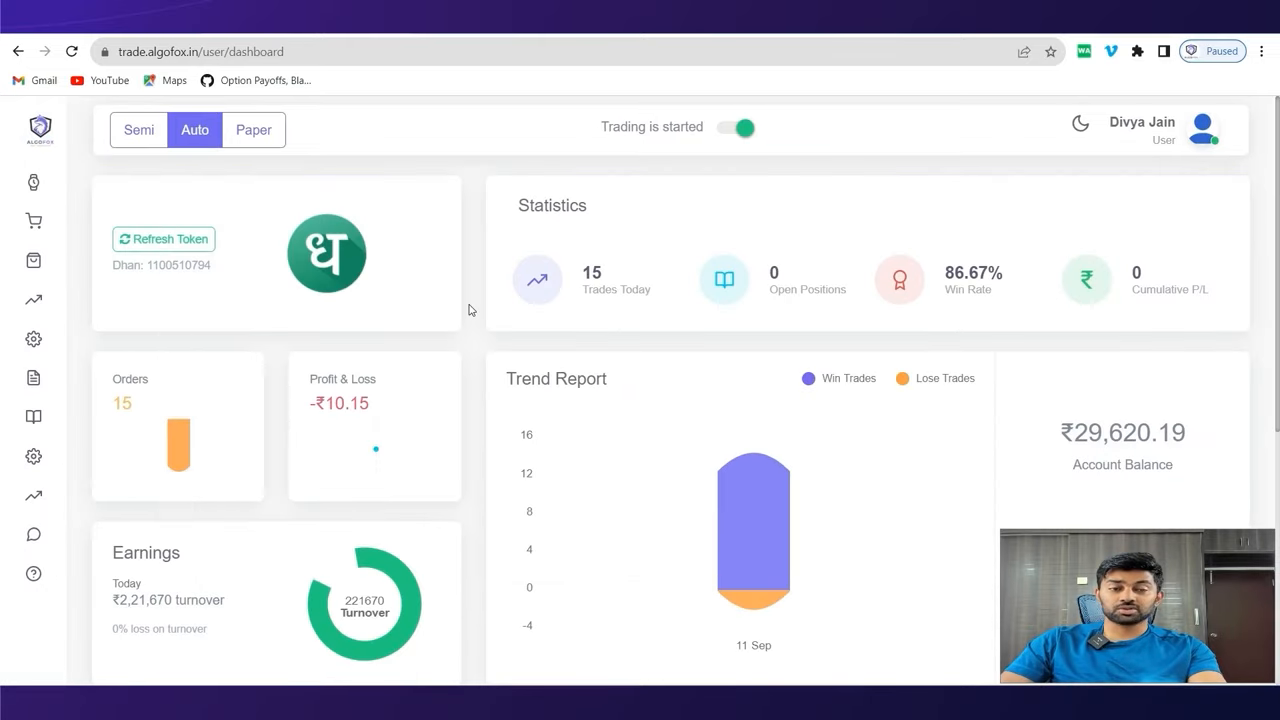
mouse_move(482, 336)
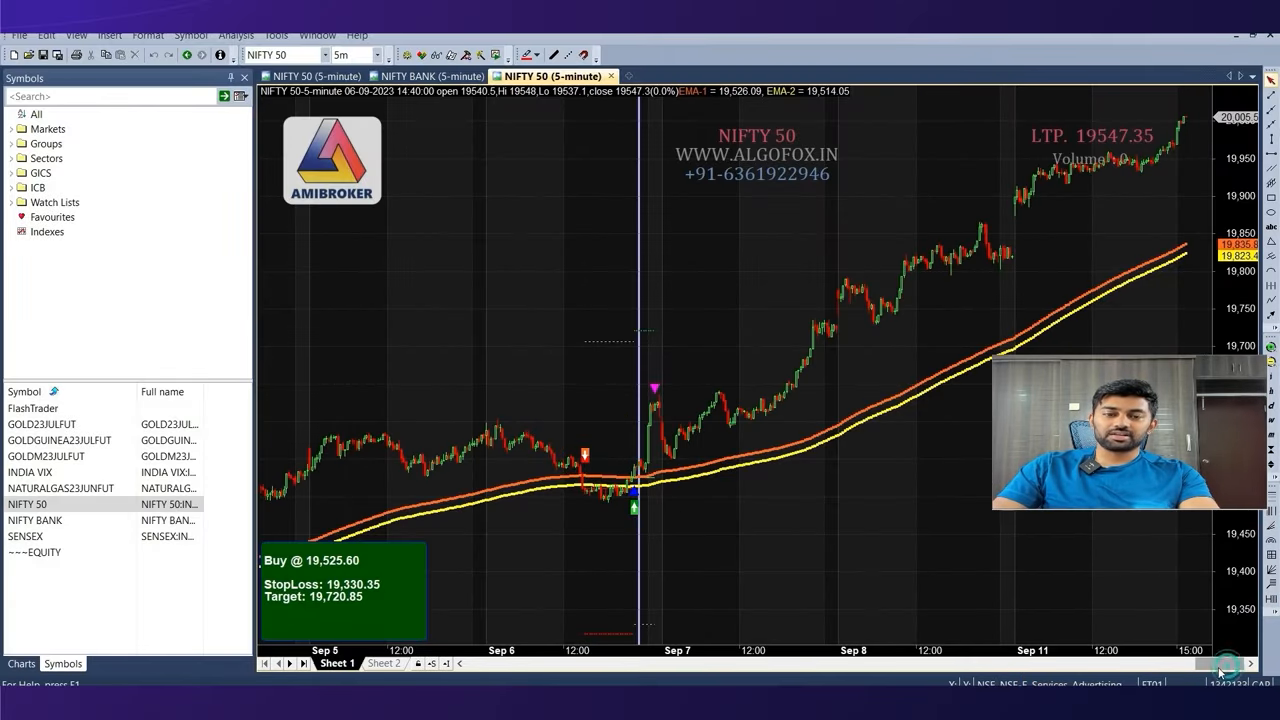
mouse_move(858, 554)
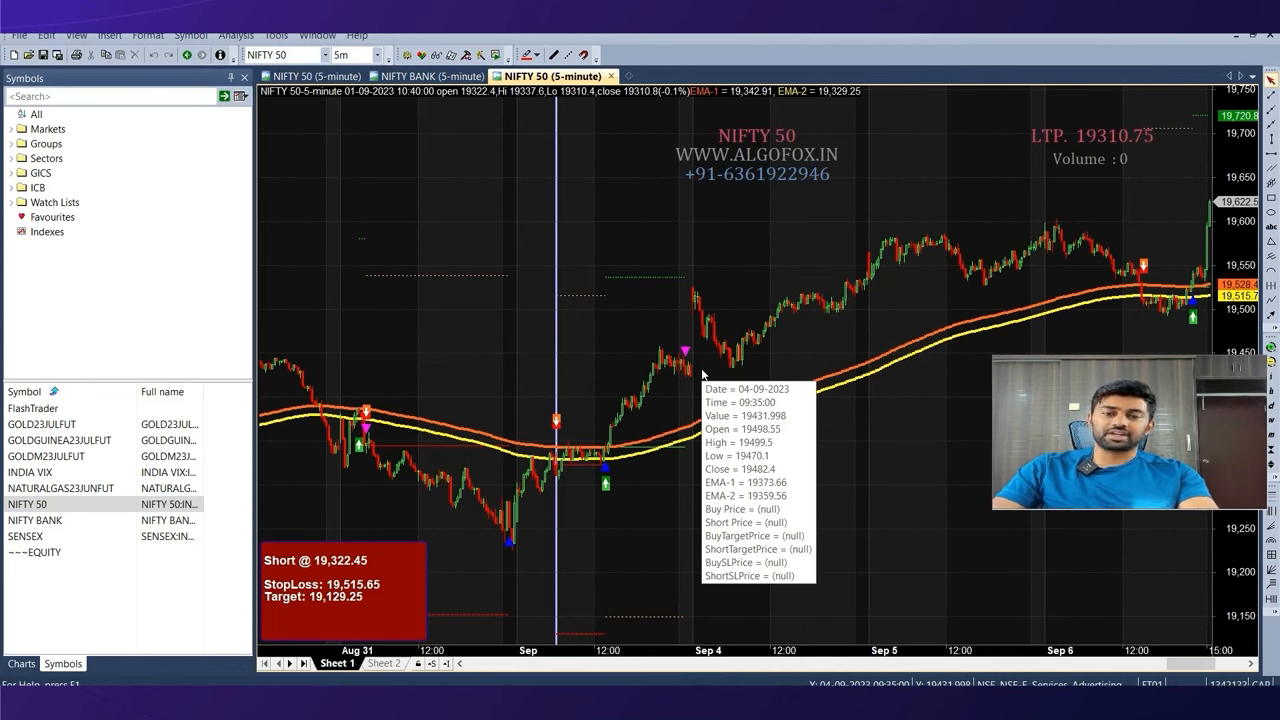
mouse_move(596, 396)
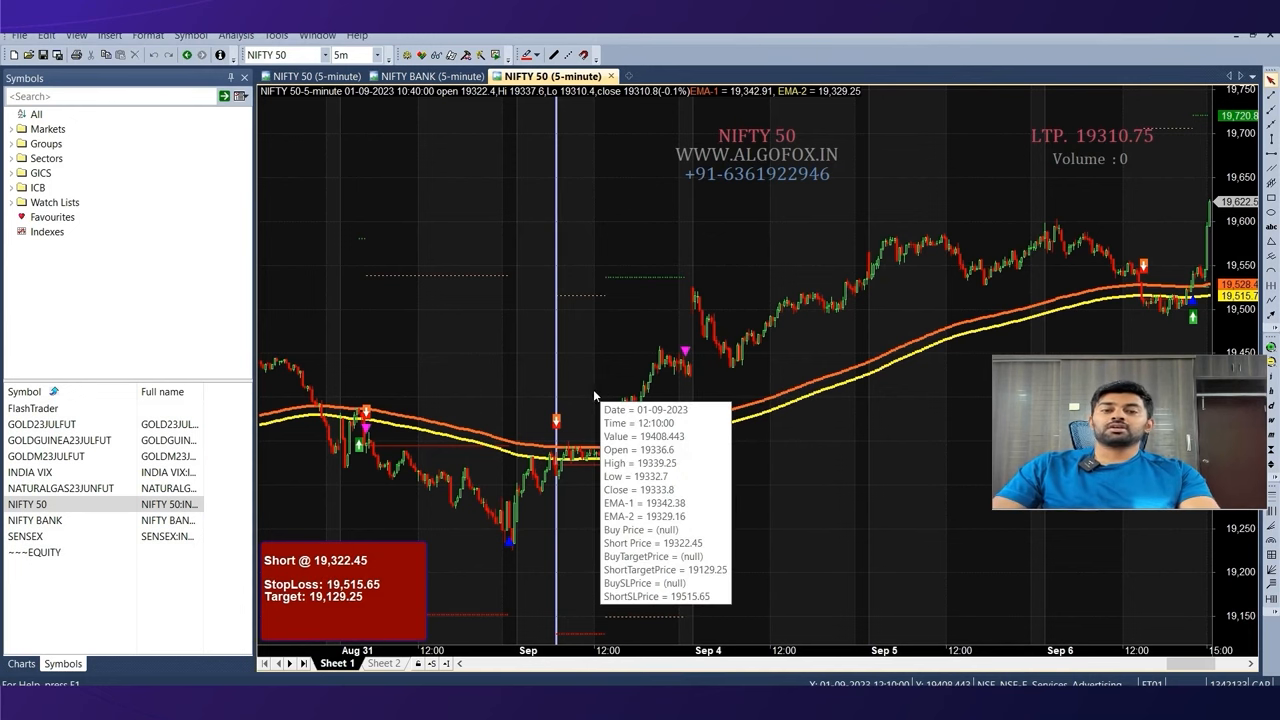
mouse_move(610, 430)
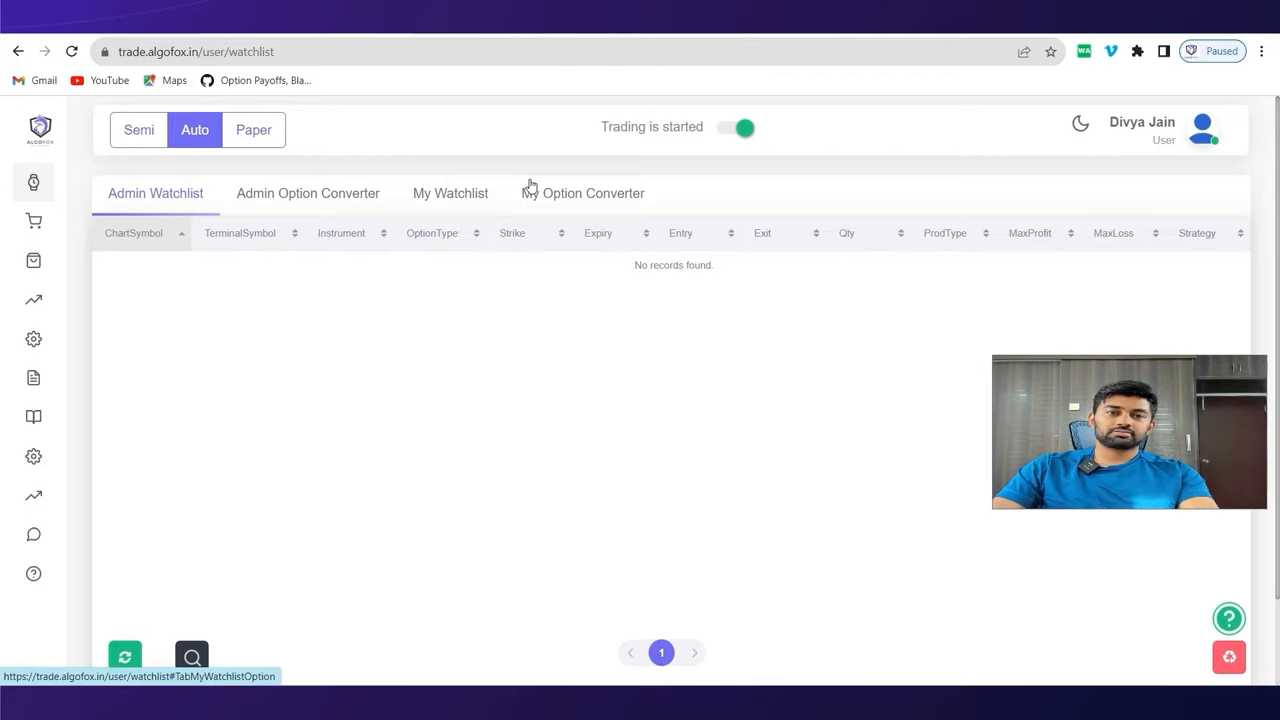
Add a scrip in My Option Converter with terminal symbol NIFTY 28SEP 12000 CE
click(592, 192)
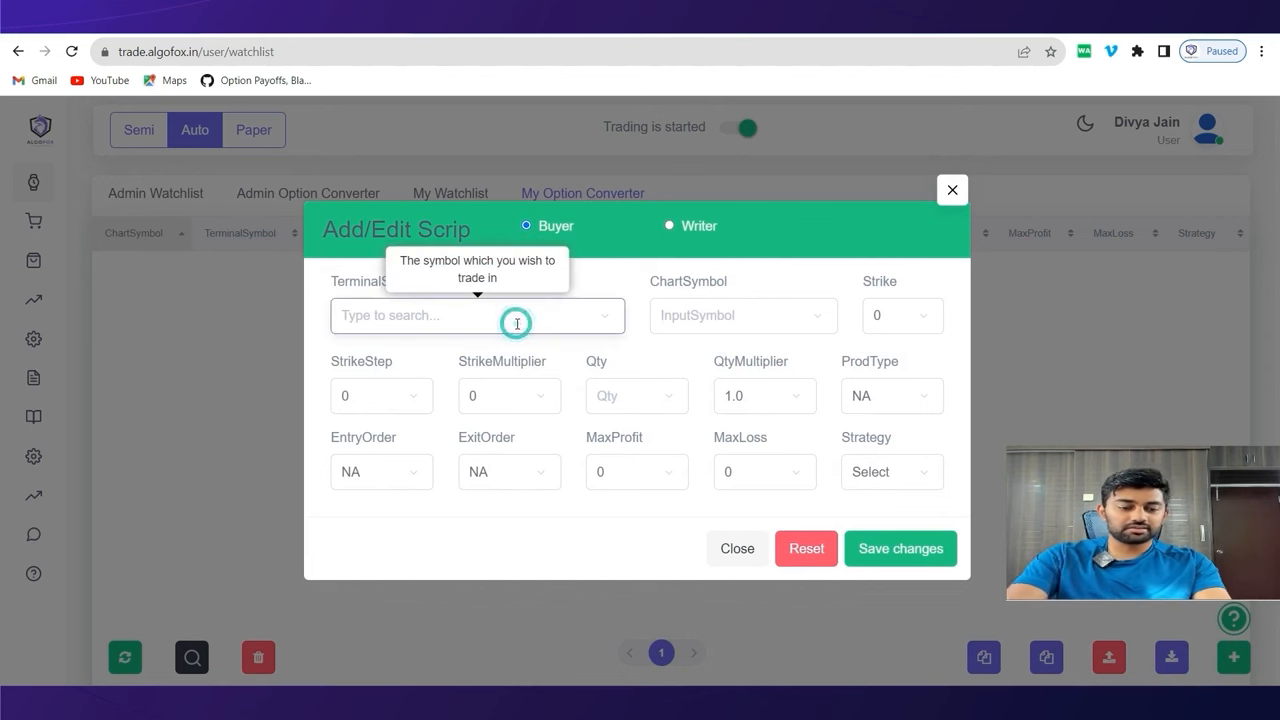
text(NIFTY)
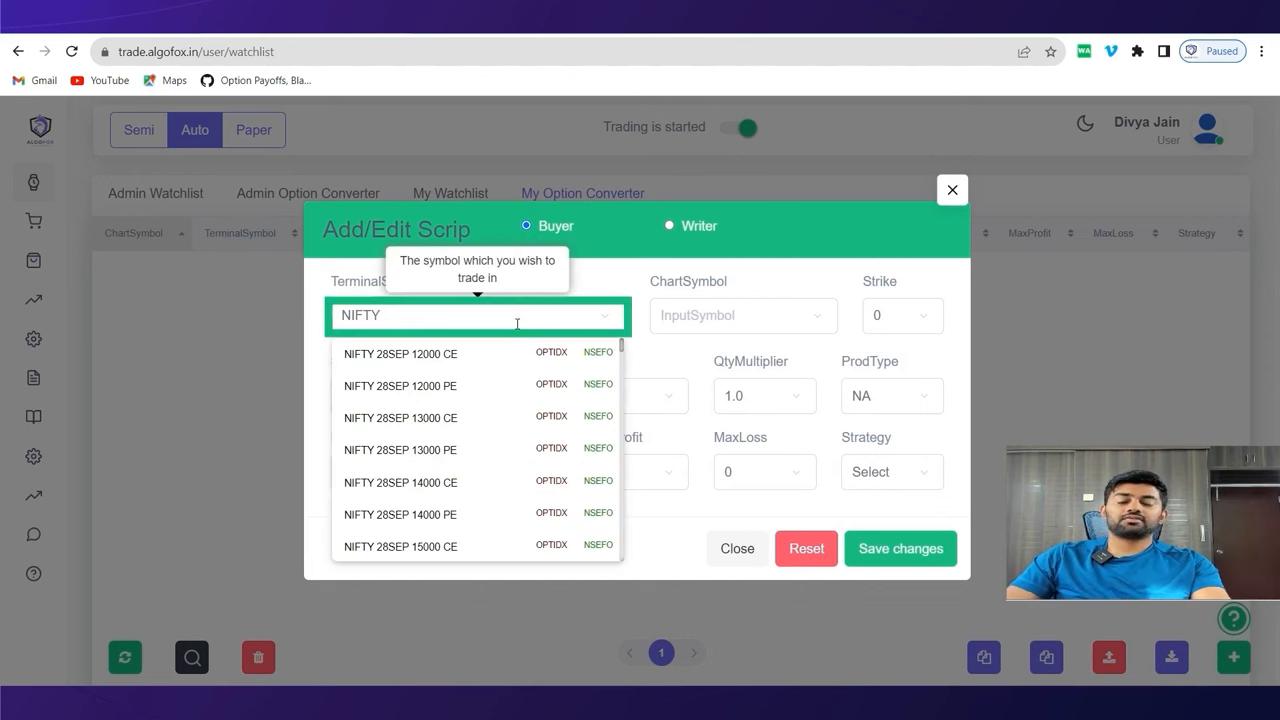
click(400, 352)
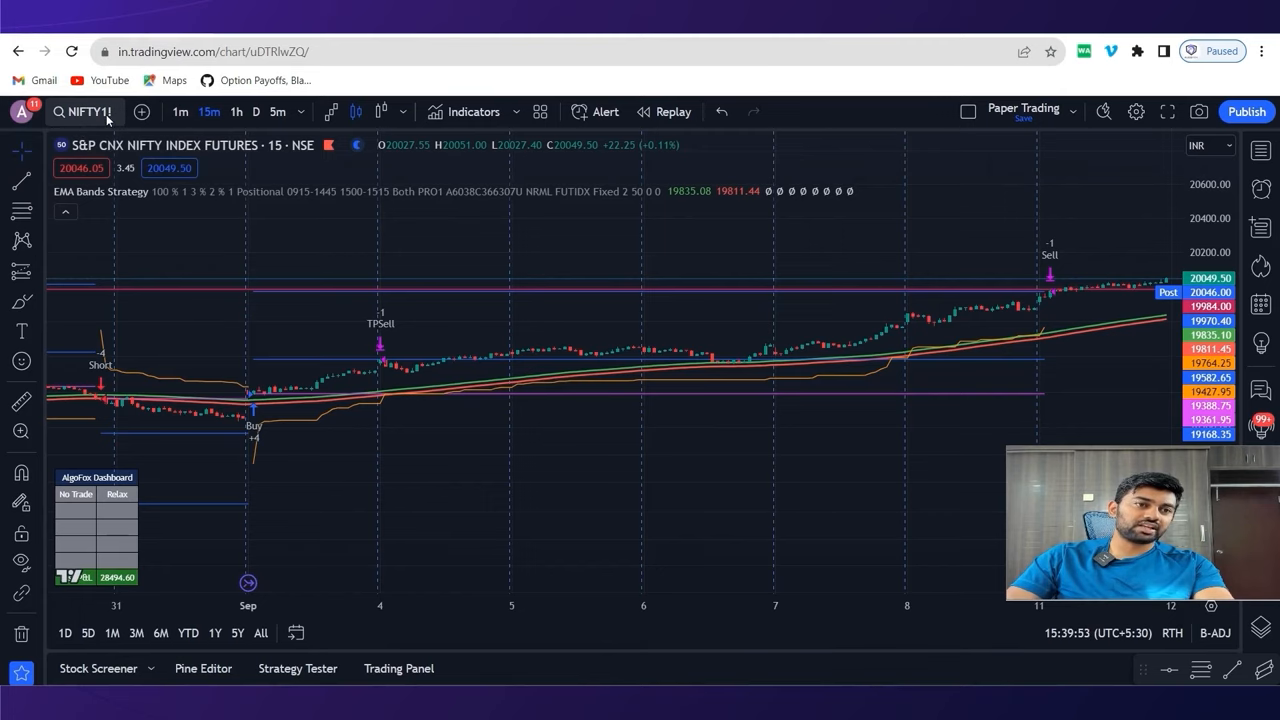
Copy the chart ticker NIFTY1! from the symbol search
click(84, 112)
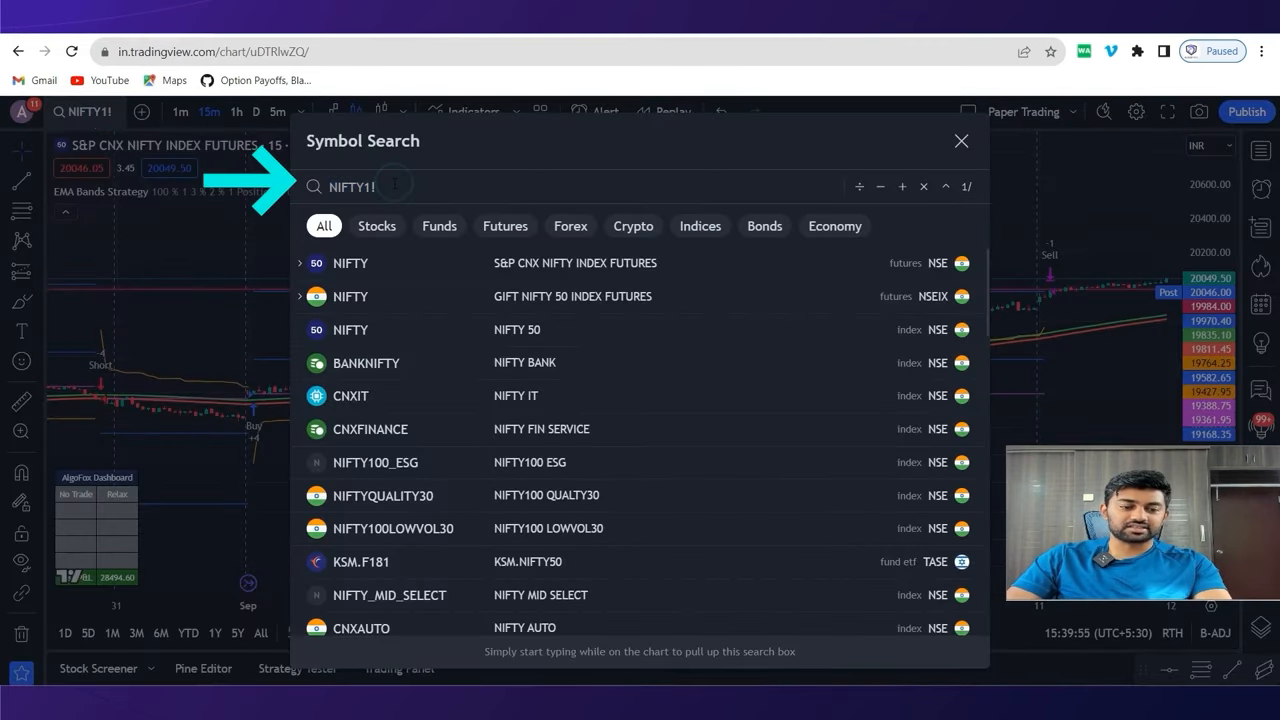
key(ctrl+a)
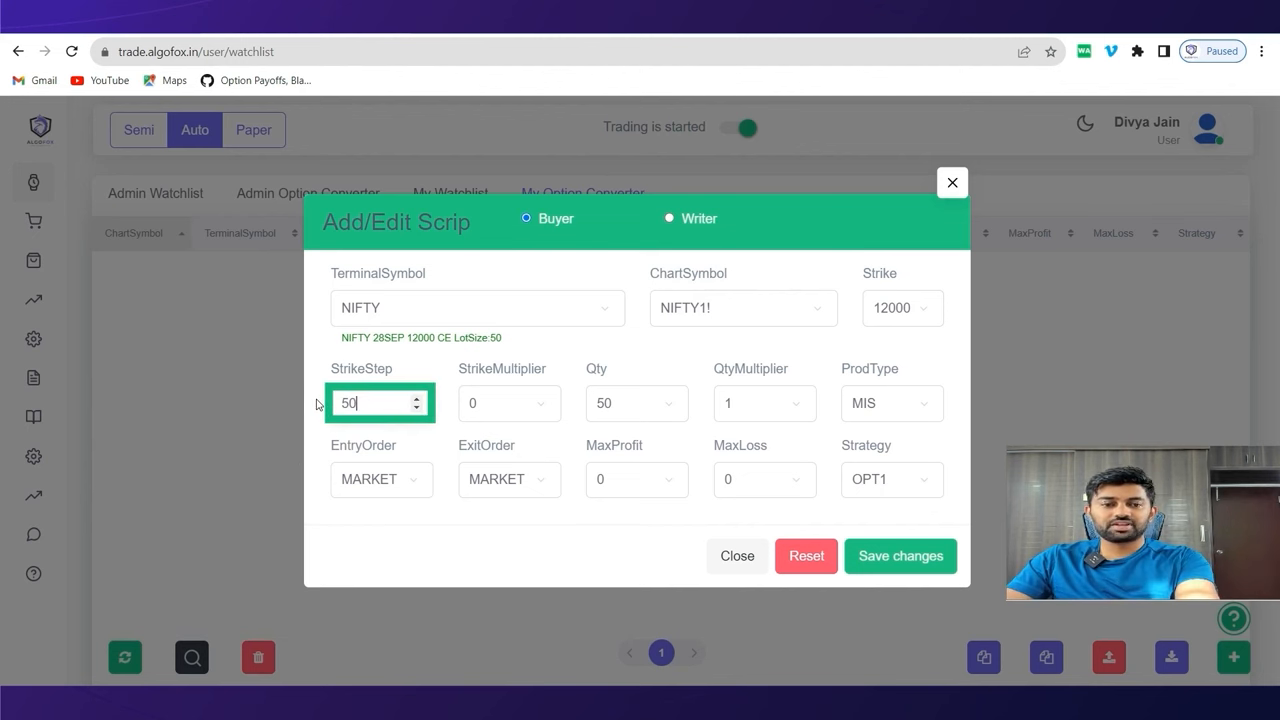
Save the NIFTY scrip with chart symbol NIFTY1!, strike step 50, quantity 50, NRML product, strategy OPT1
click(504, 404)
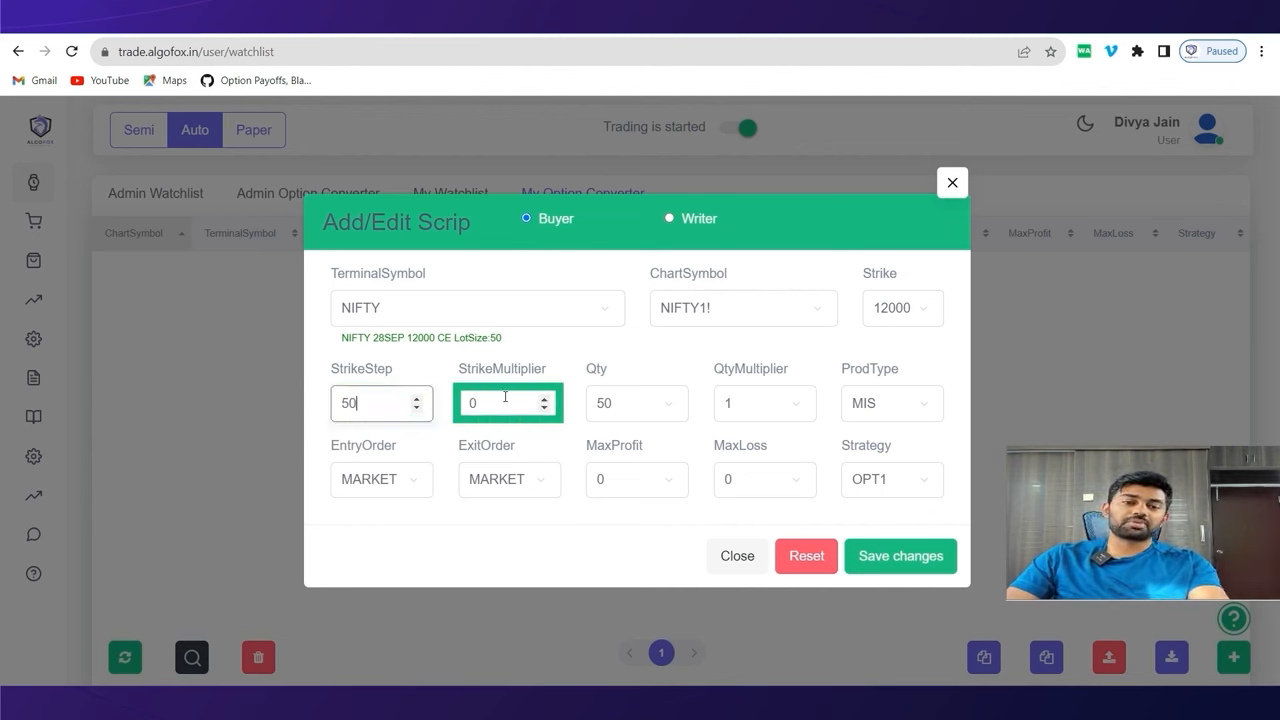
click(636, 404)
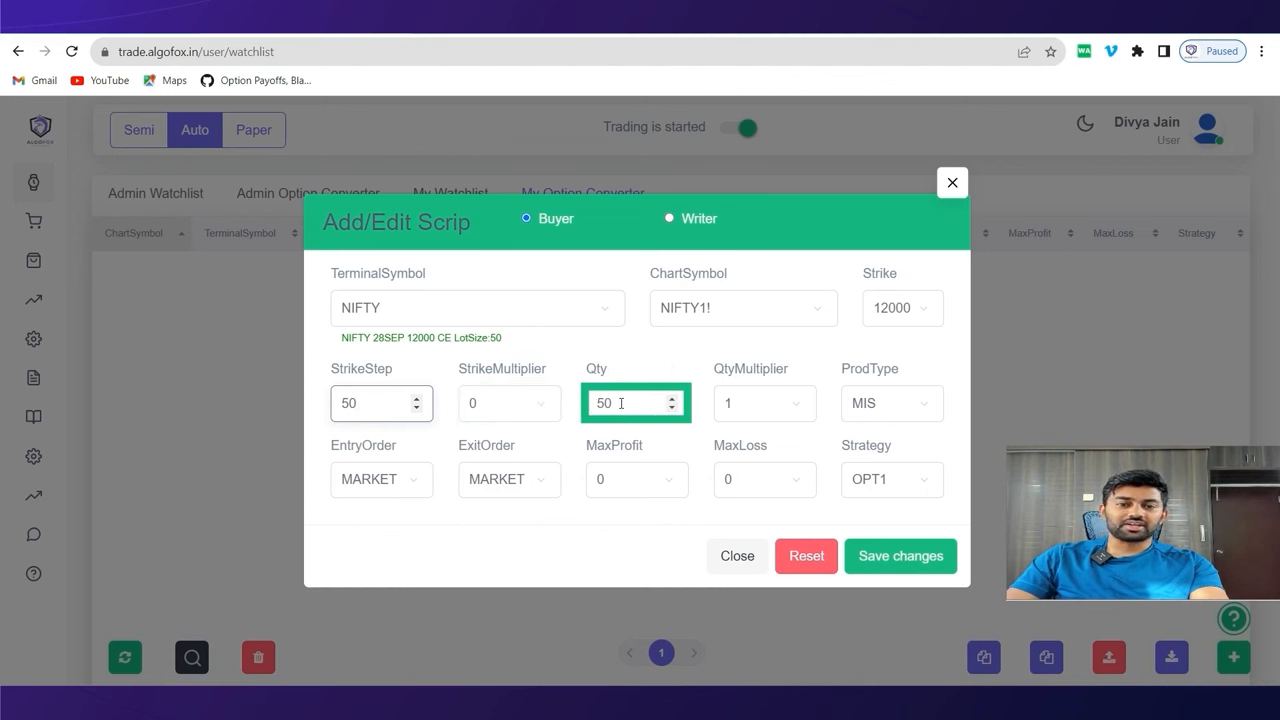
click(890, 404)
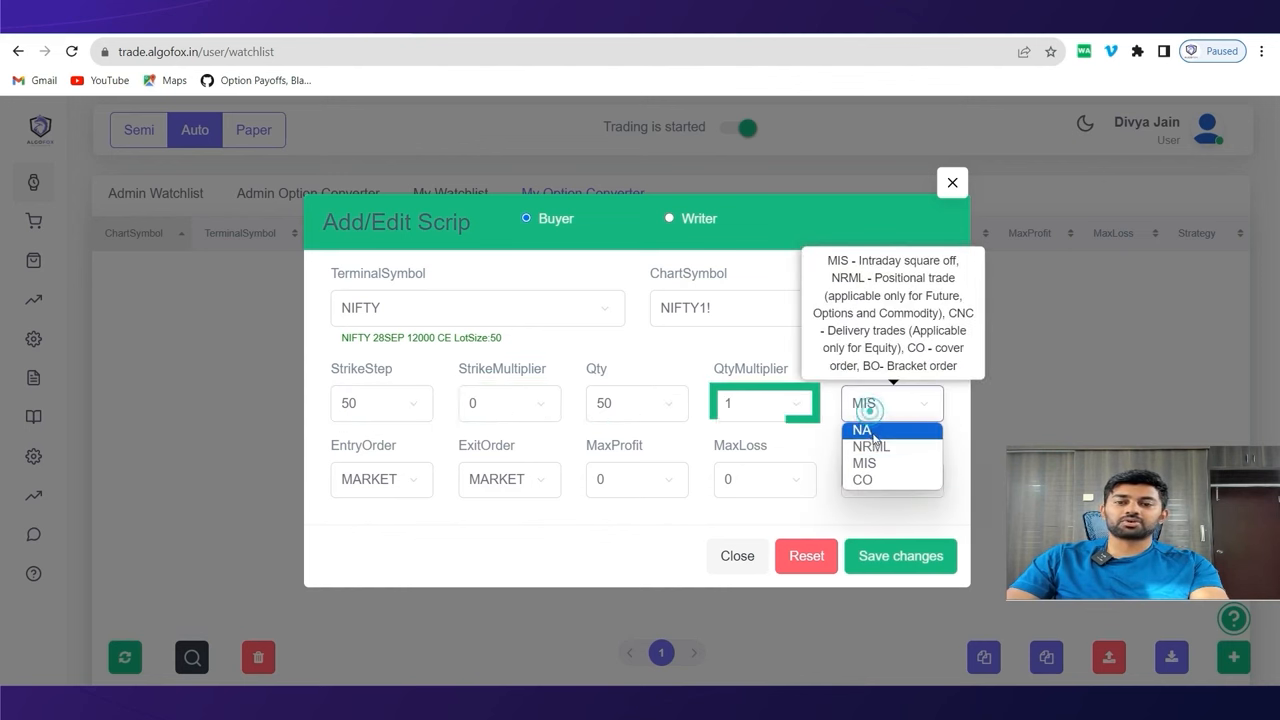
click(872, 446)
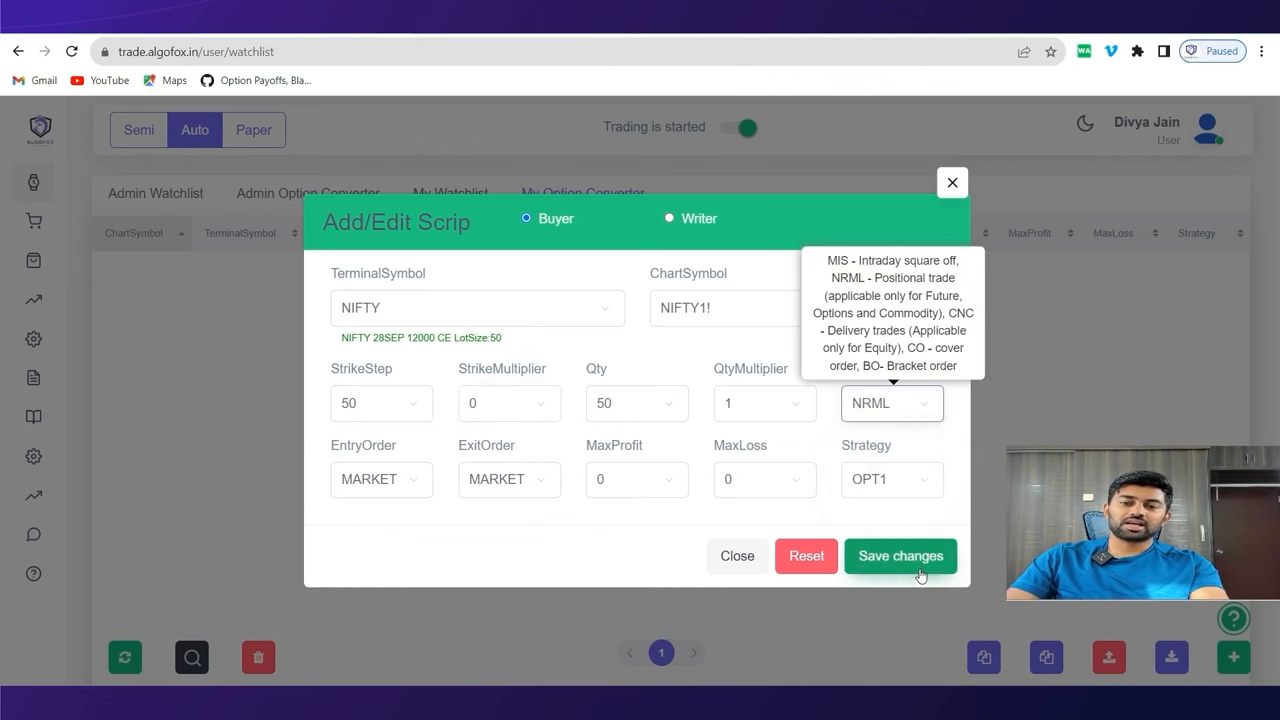
click(900, 556)
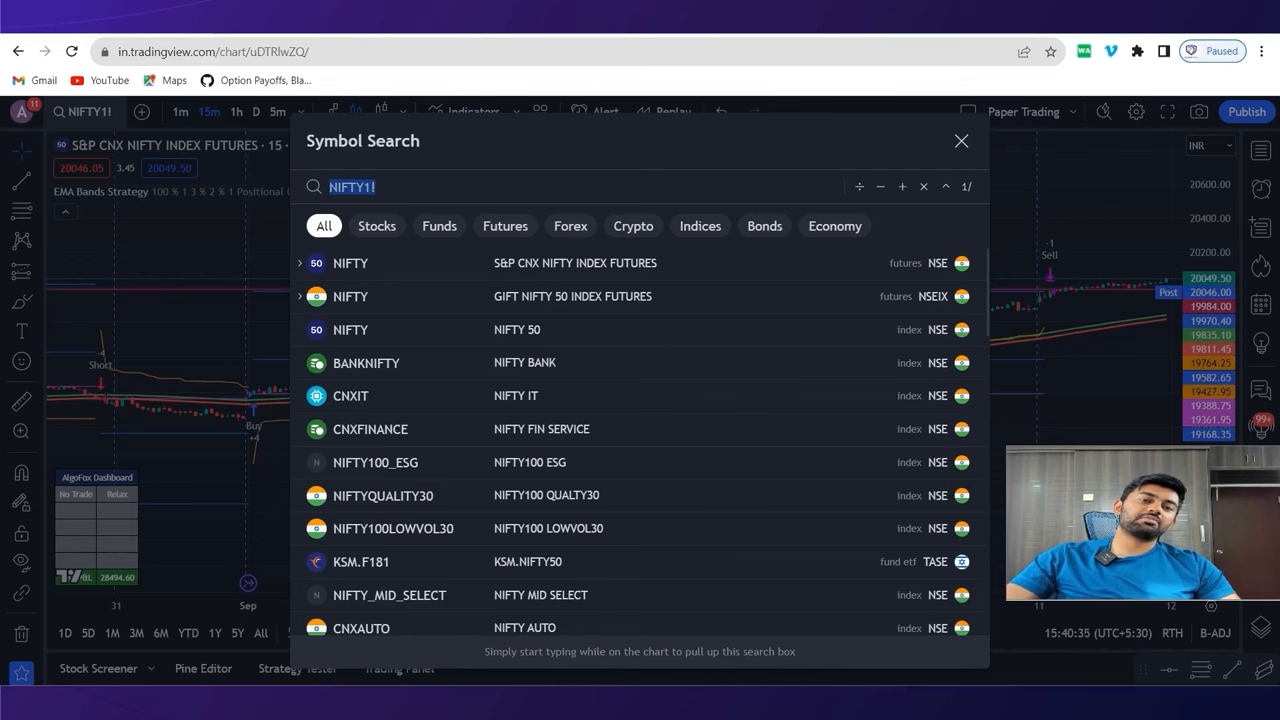
click(960, 140)
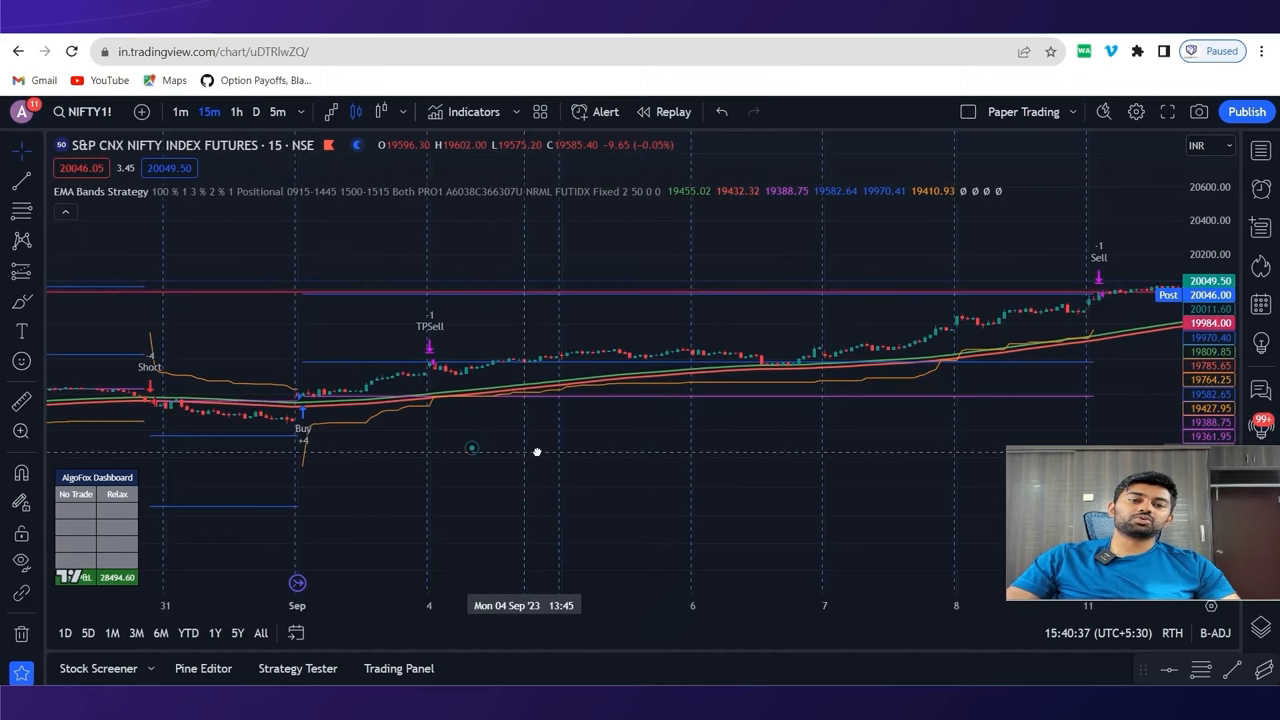